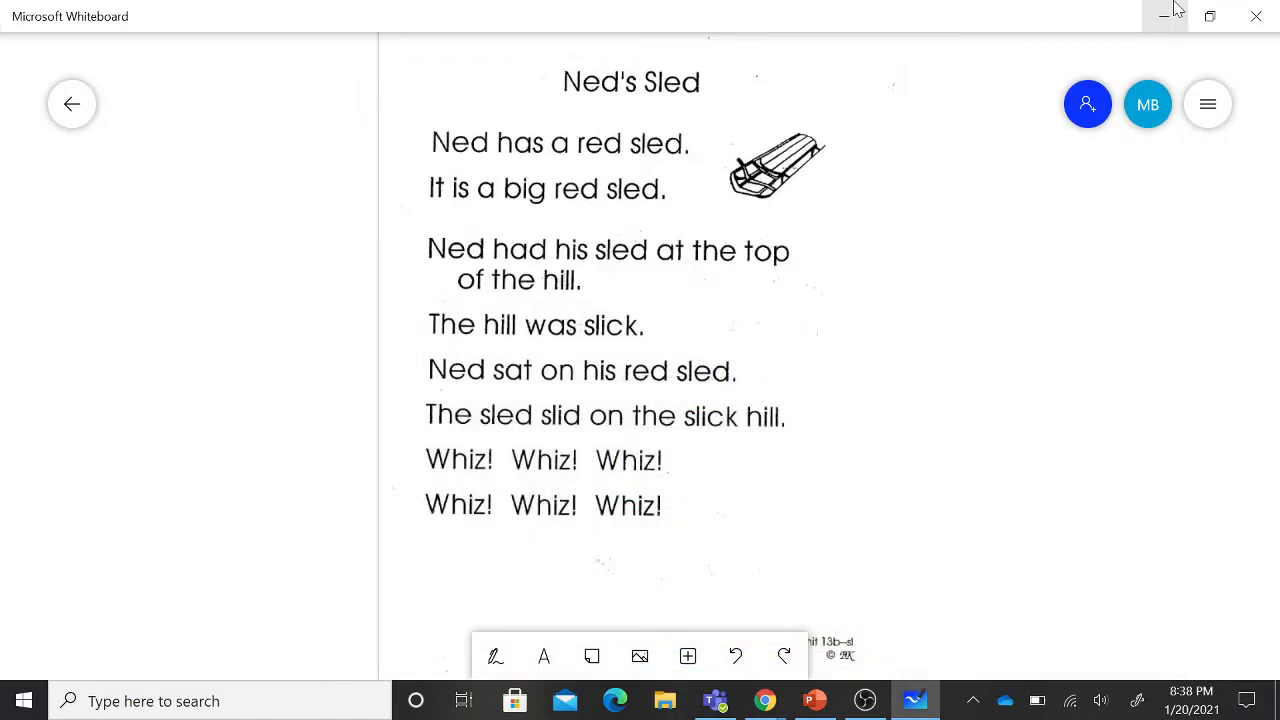
mouse_move(1165, 15)
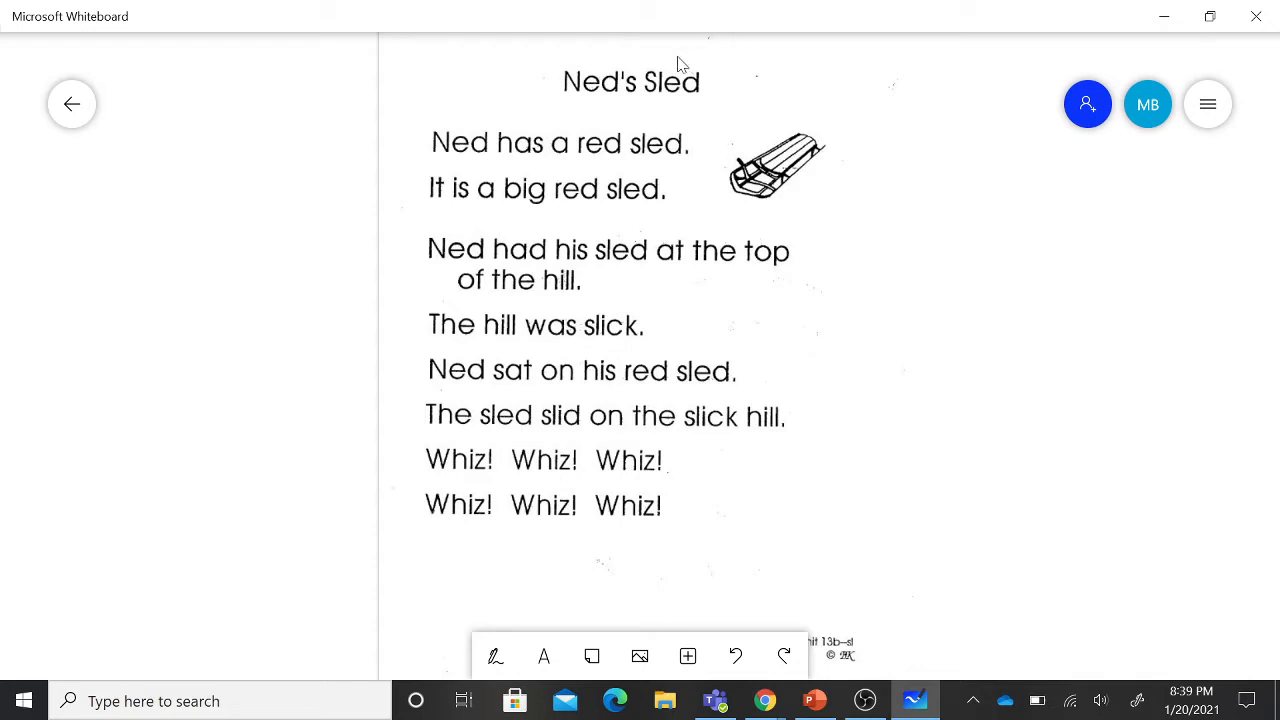
mouse_move(615, 110)
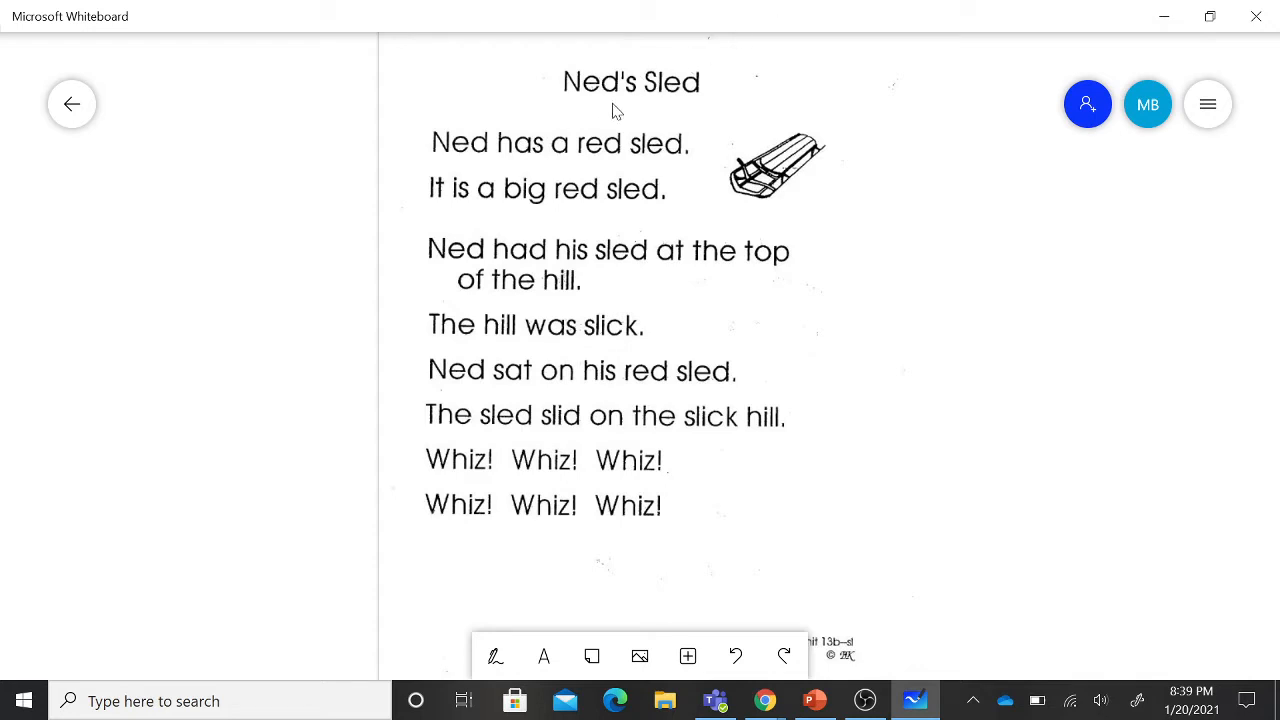
mouse_move(623, 100)
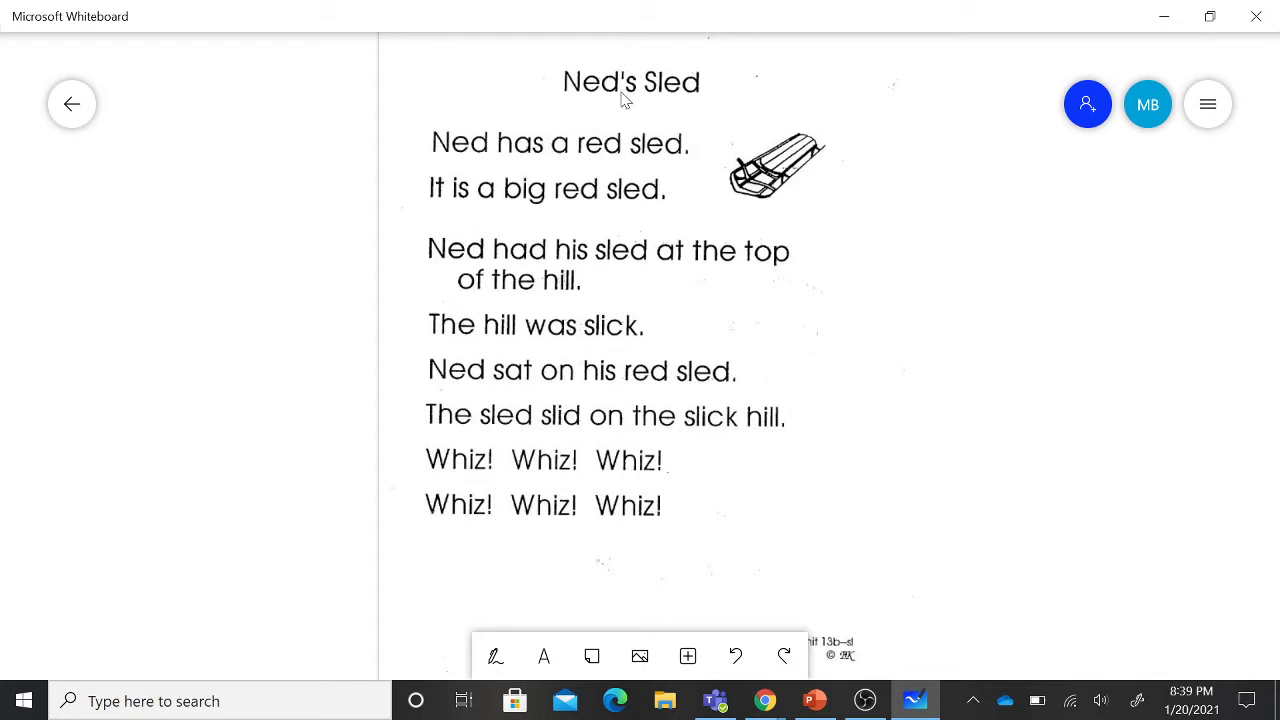
mouse_move(631, 107)
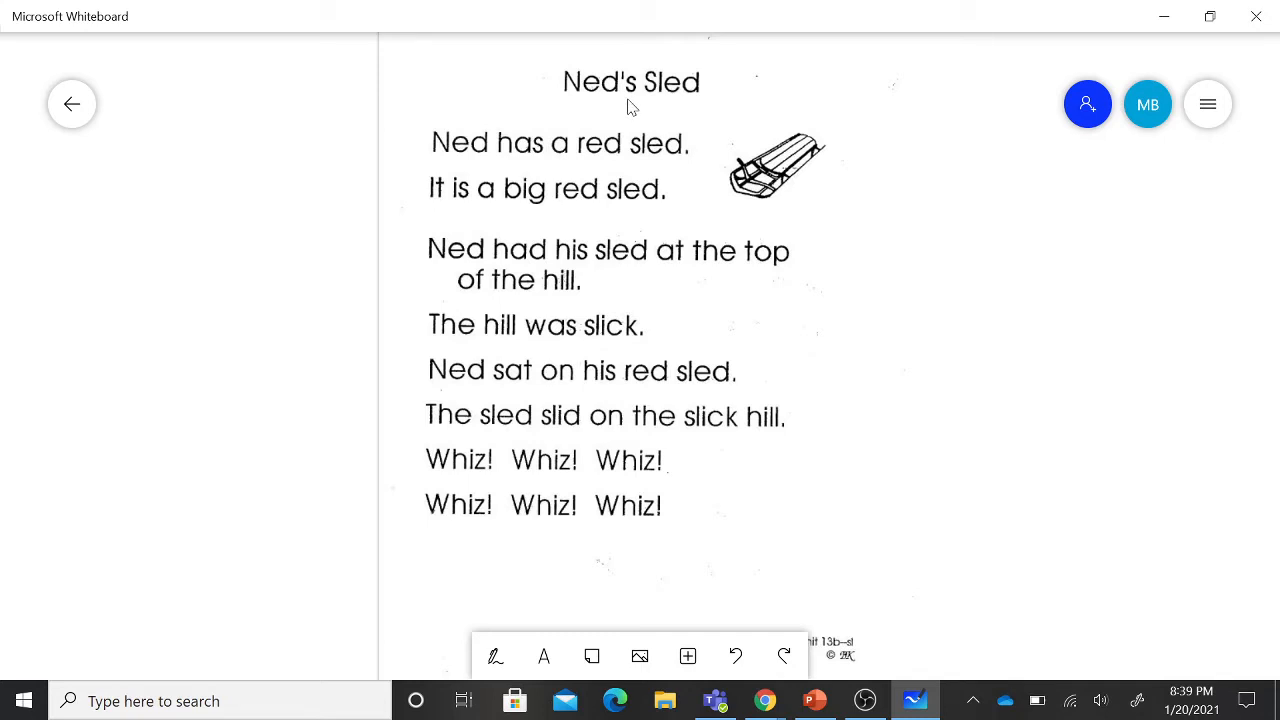
mouse_move(620, 100)
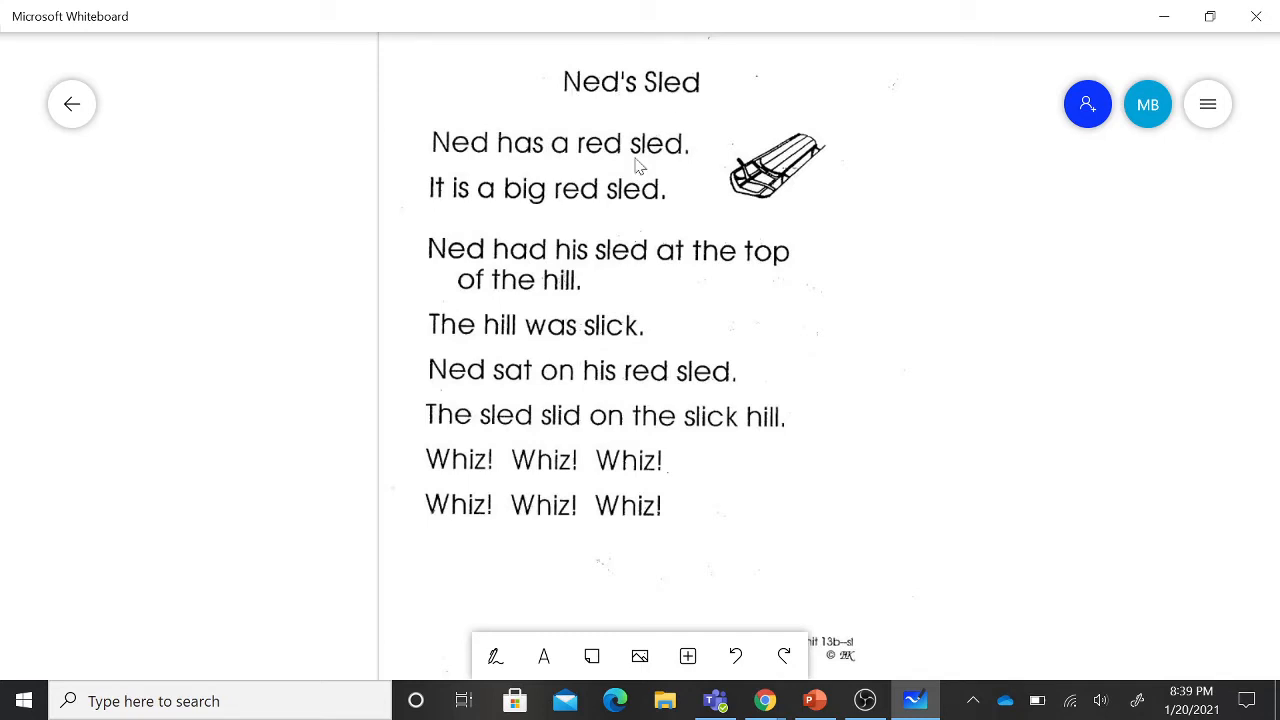
mouse_move(524, 170)
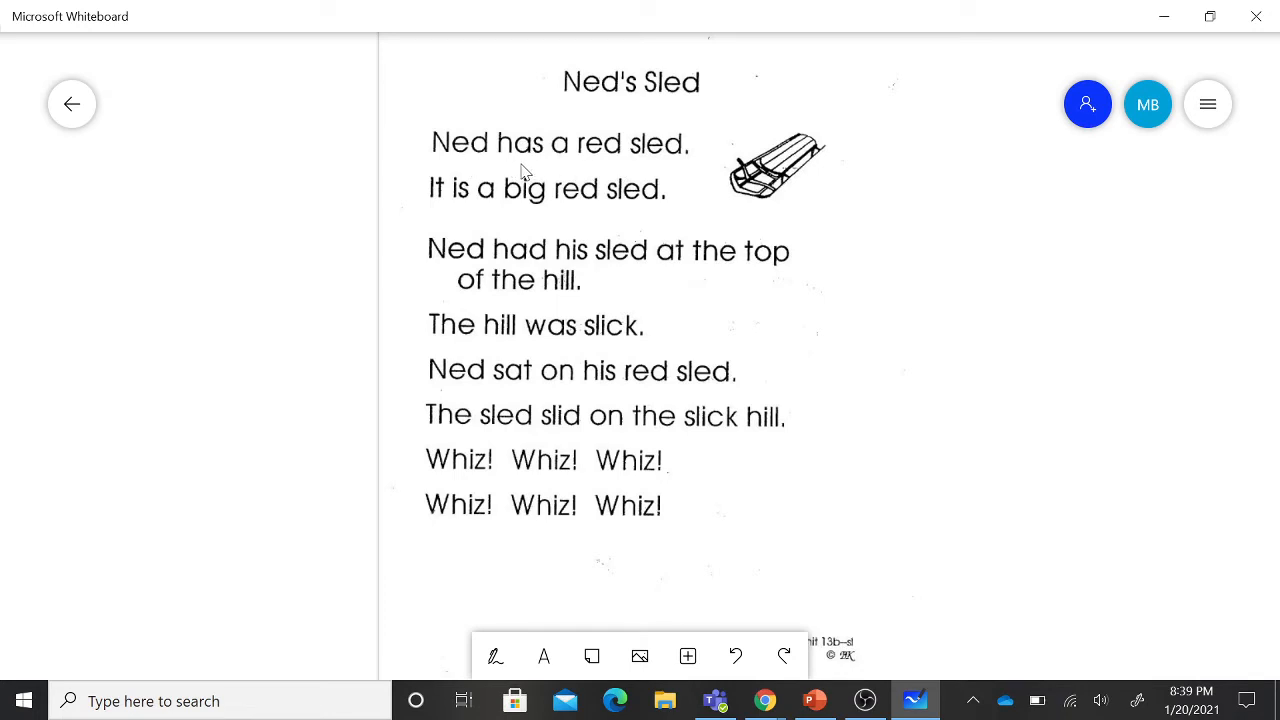
mouse_move(640, 172)
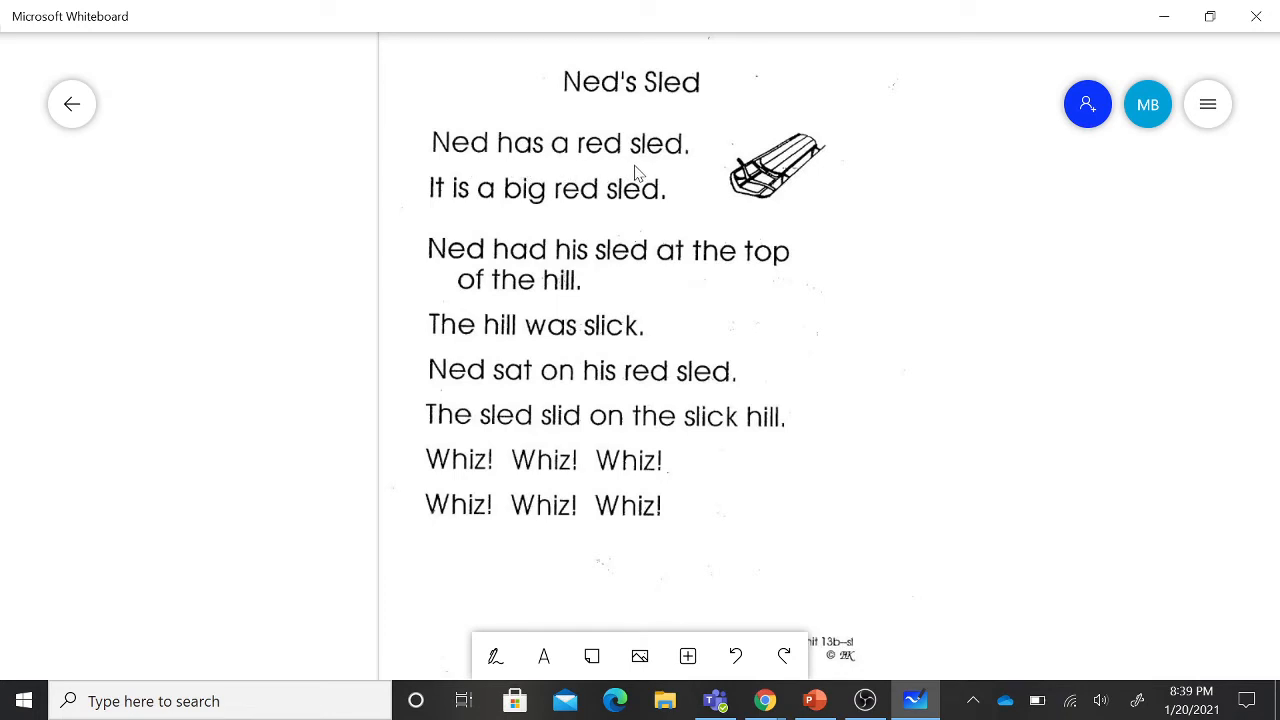
mouse_move(433, 215)
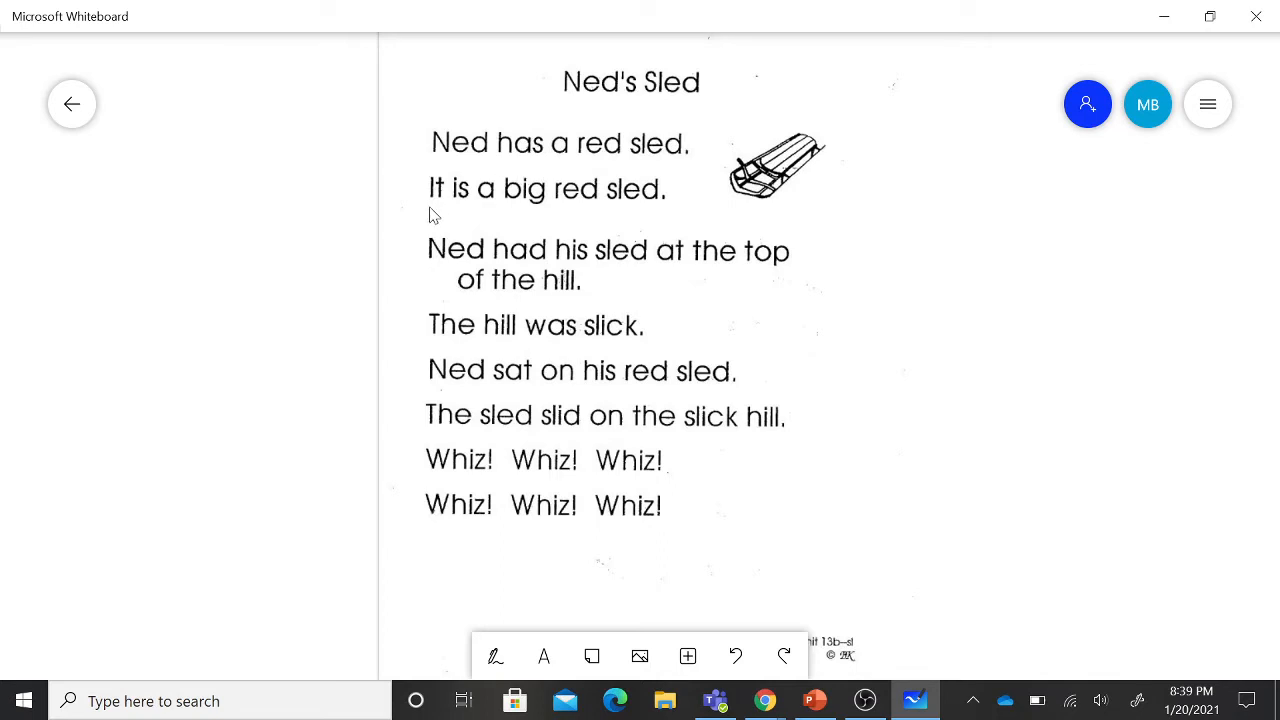
mouse_move(490, 216)
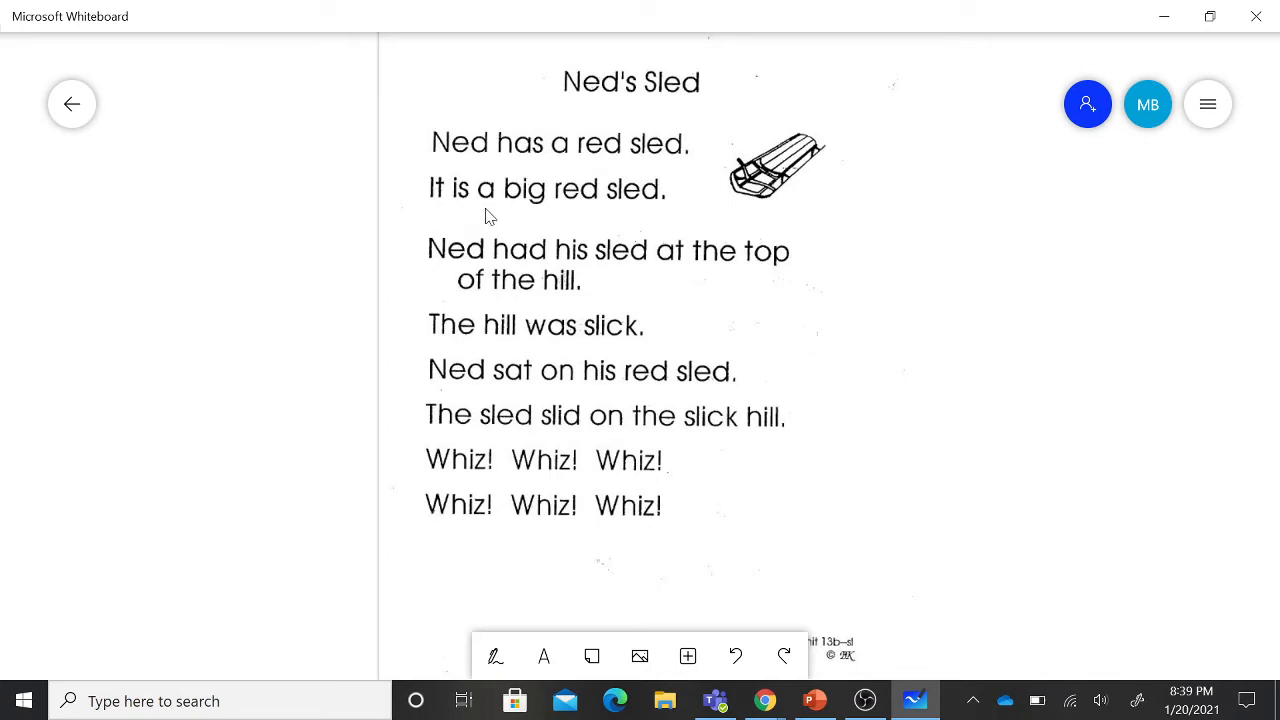
mouse_move(578, 220)
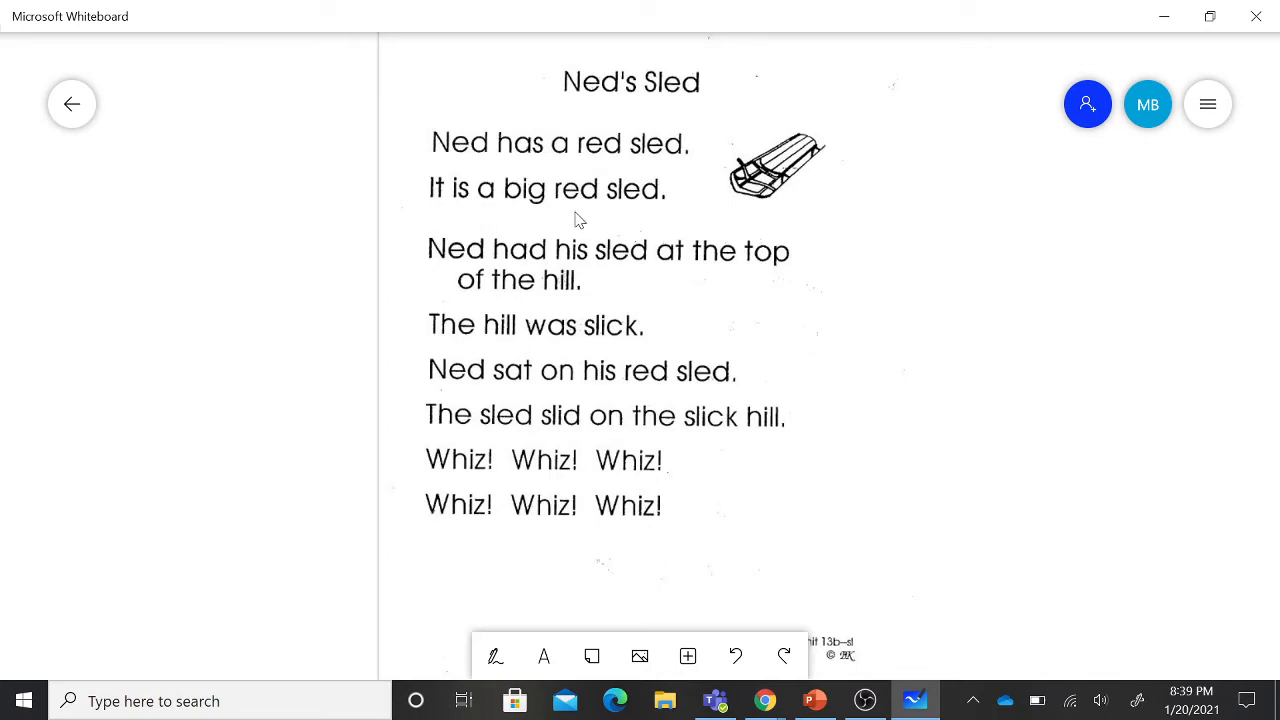
mouse_move(640, 219)
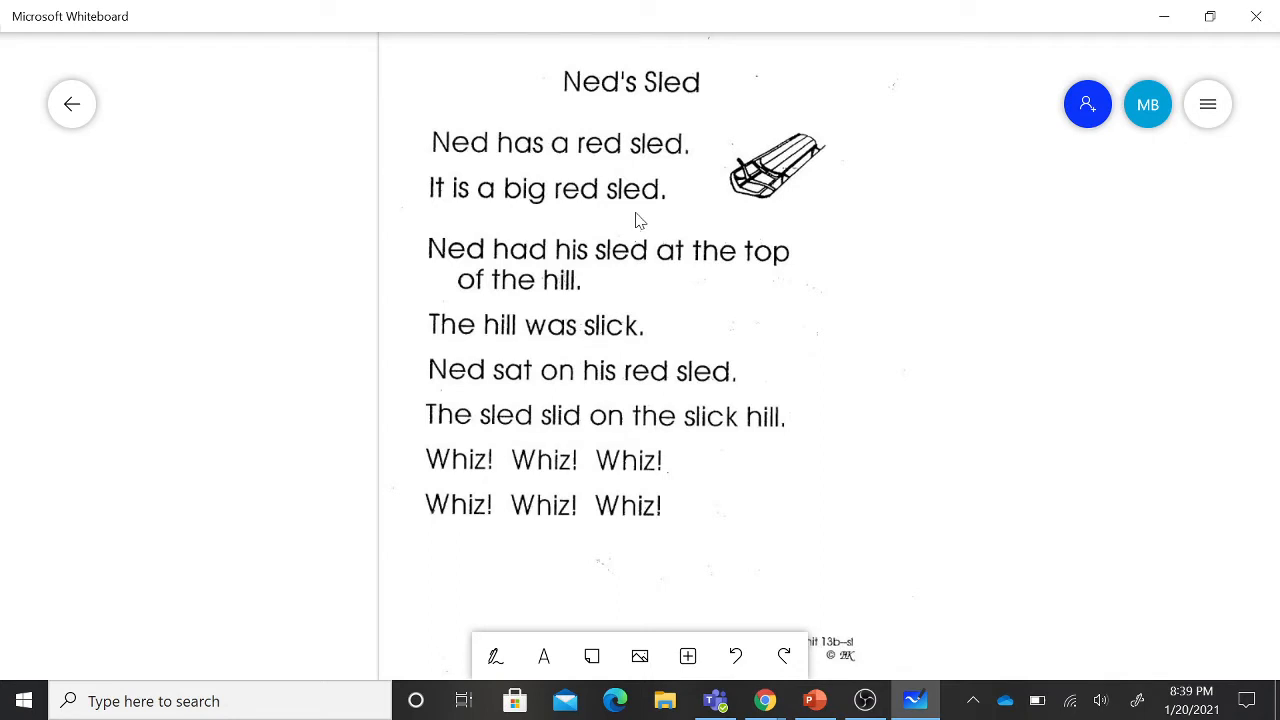
mouse_move(527, 277)
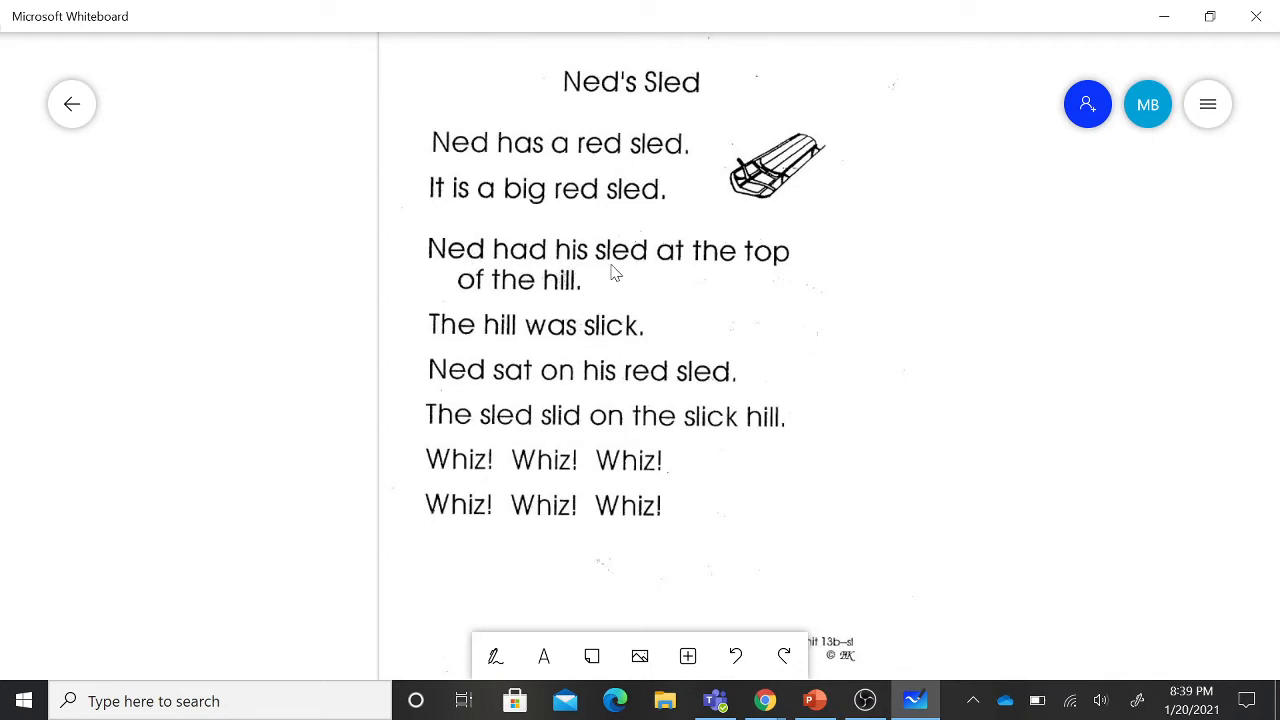
mouse_move(547, 293)
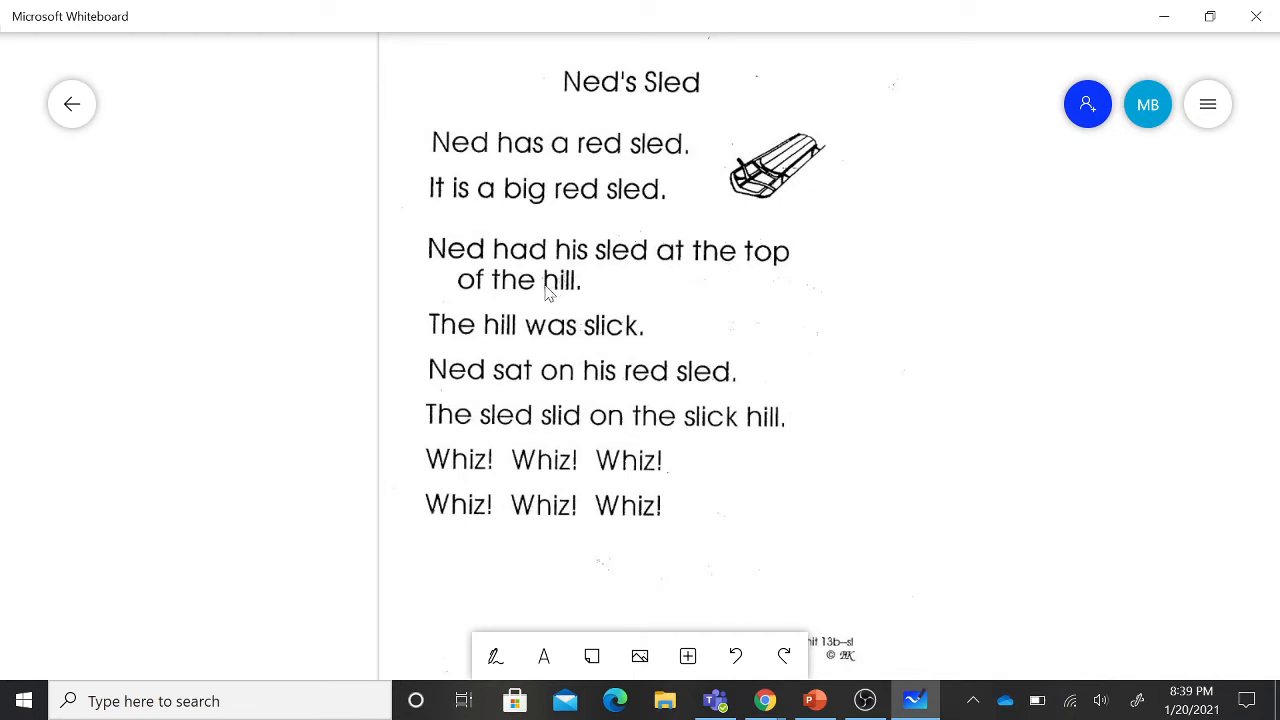
mouse_move(568, 302)
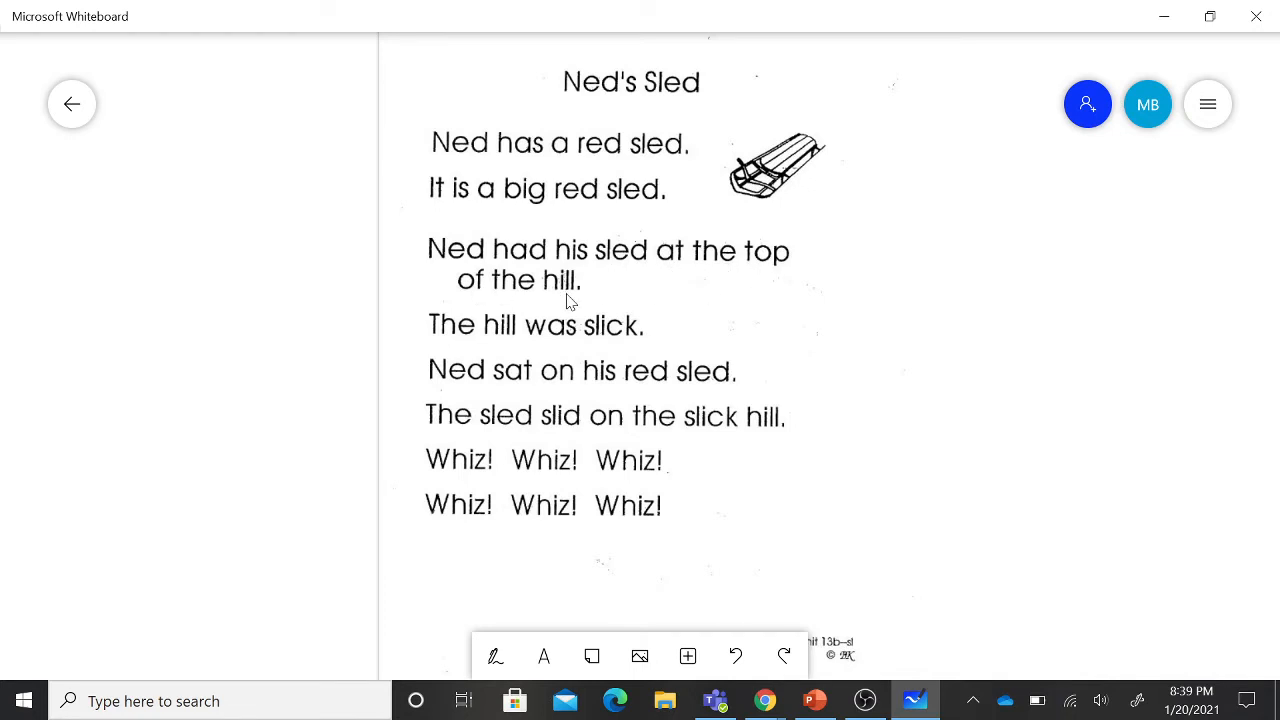
mouse_move(500, 350)
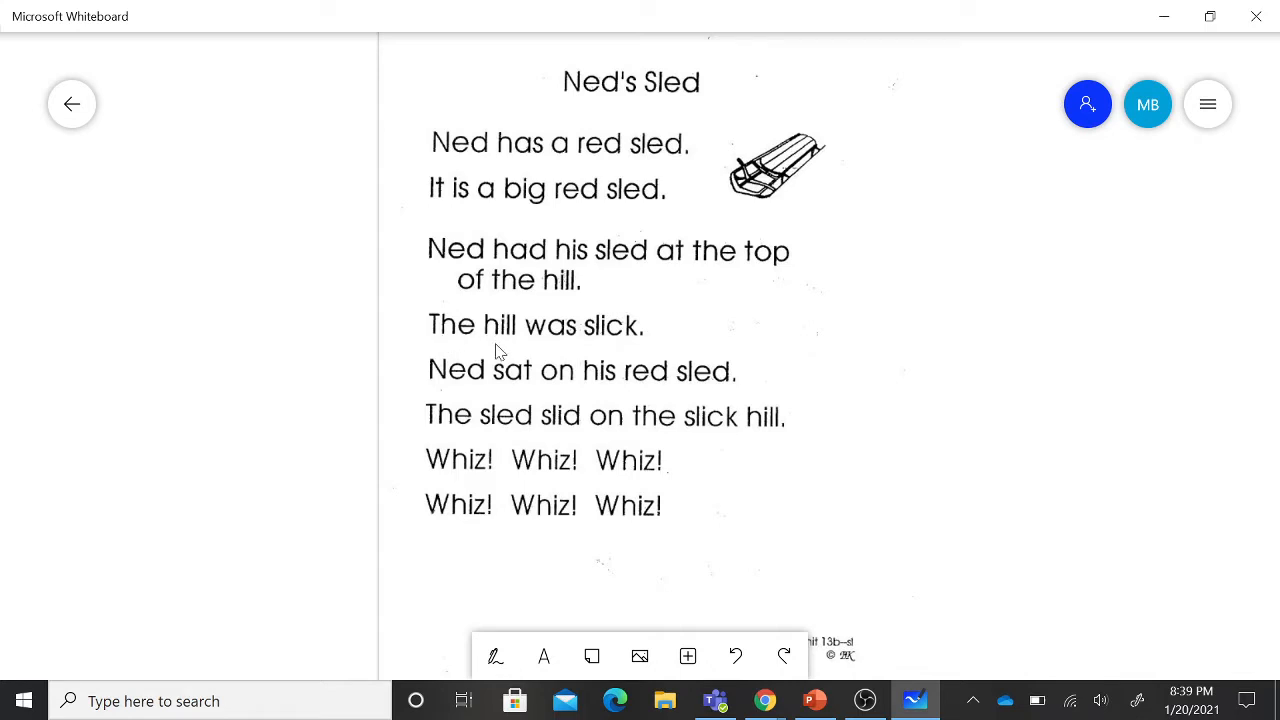
mouse_move(578, 351)
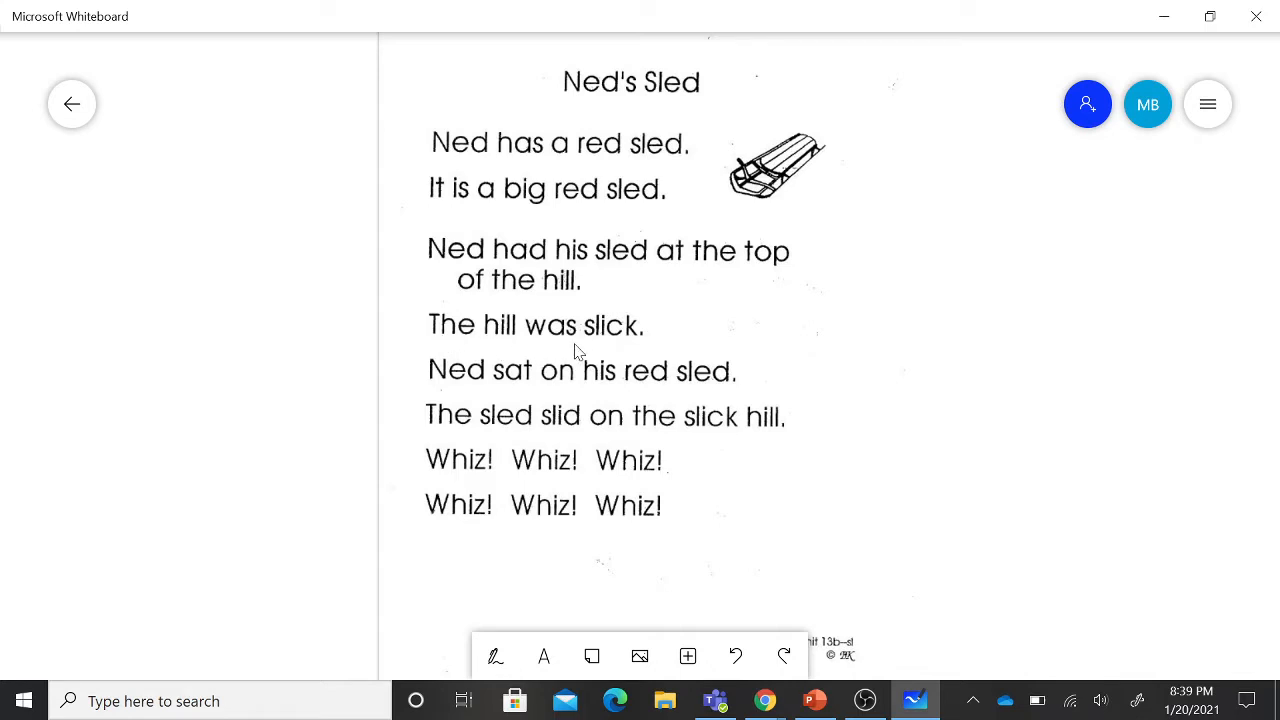
mouse_move(650, 343)
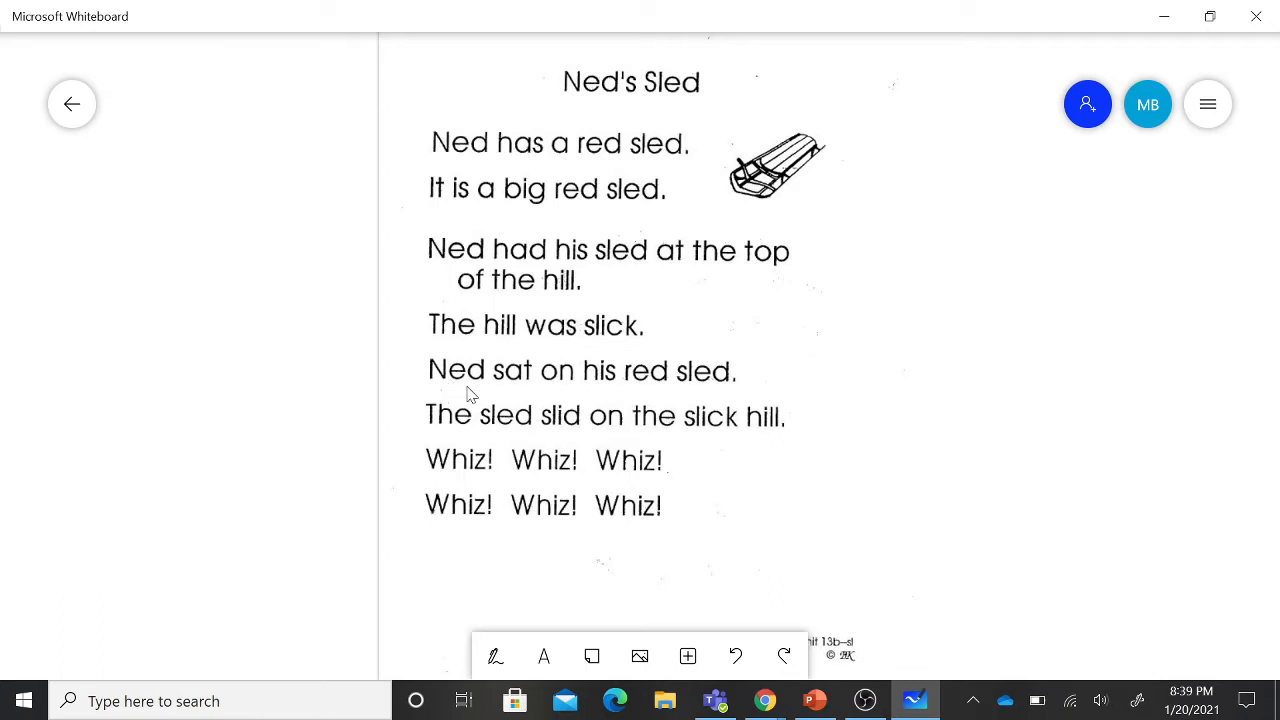
mouse_move(547, 393)
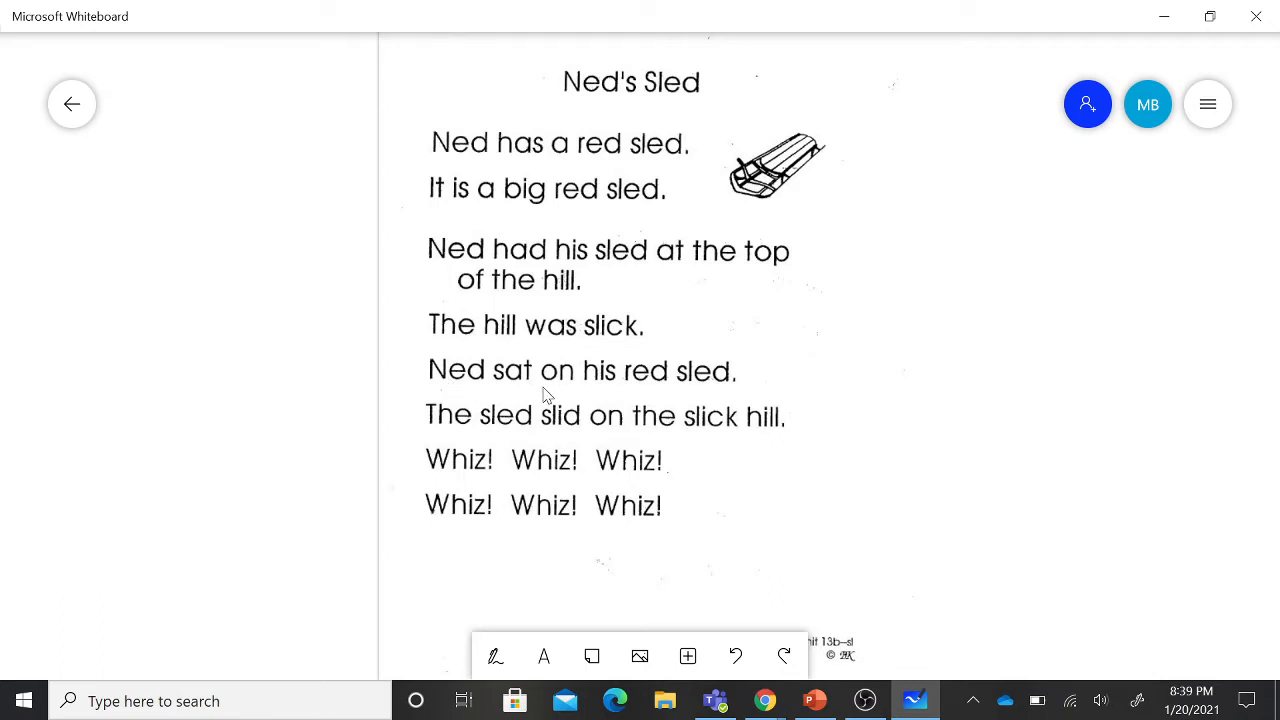
mouse_move(665, 390)
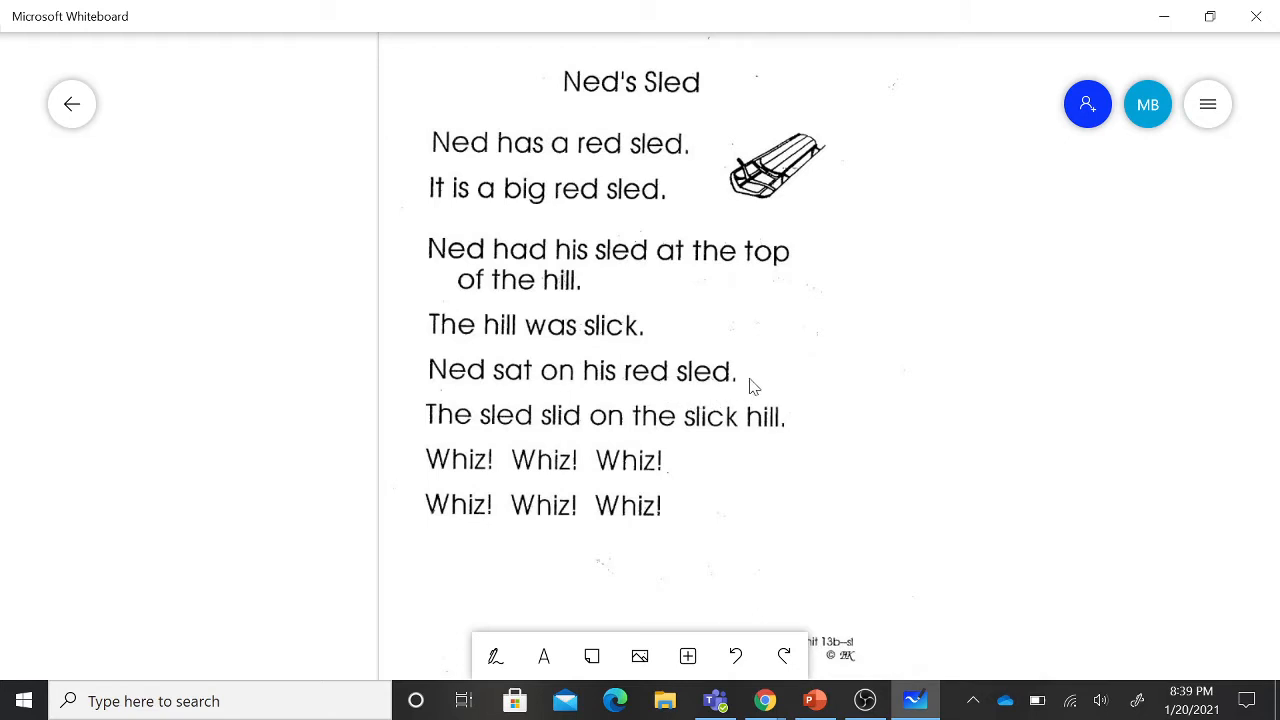
mouse_move(491, 443)
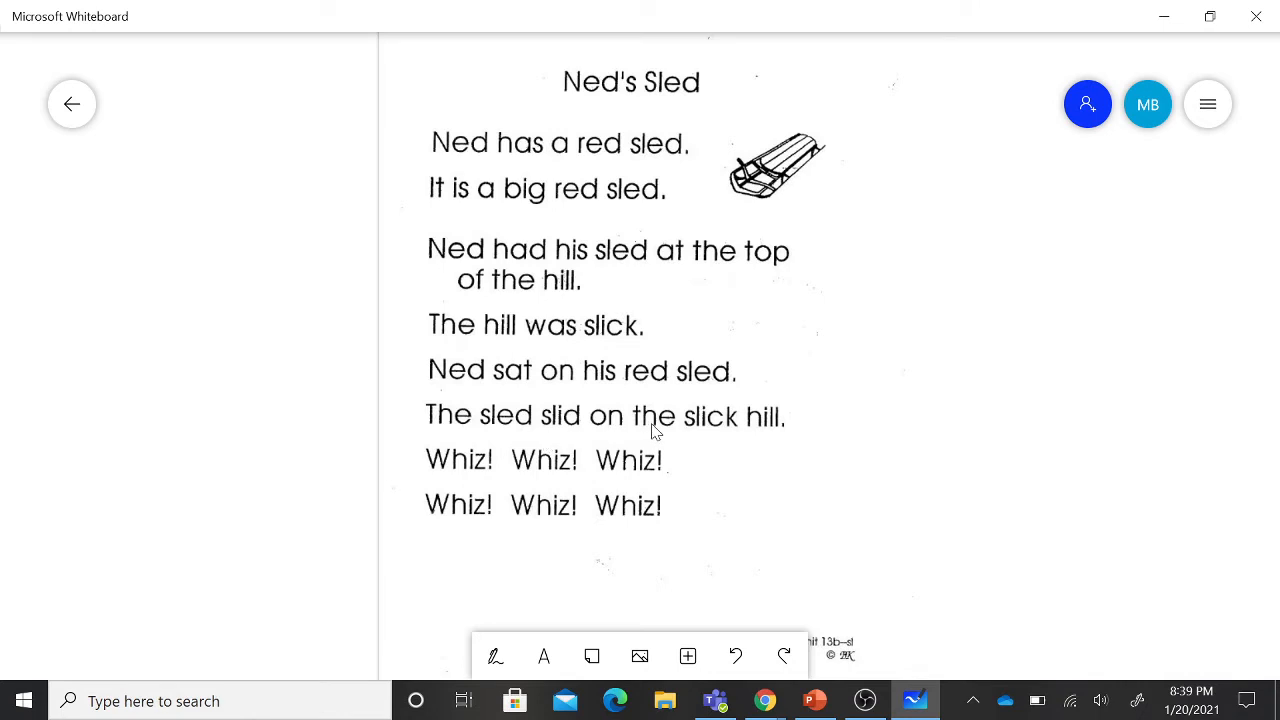
mouse_move(779, 441)
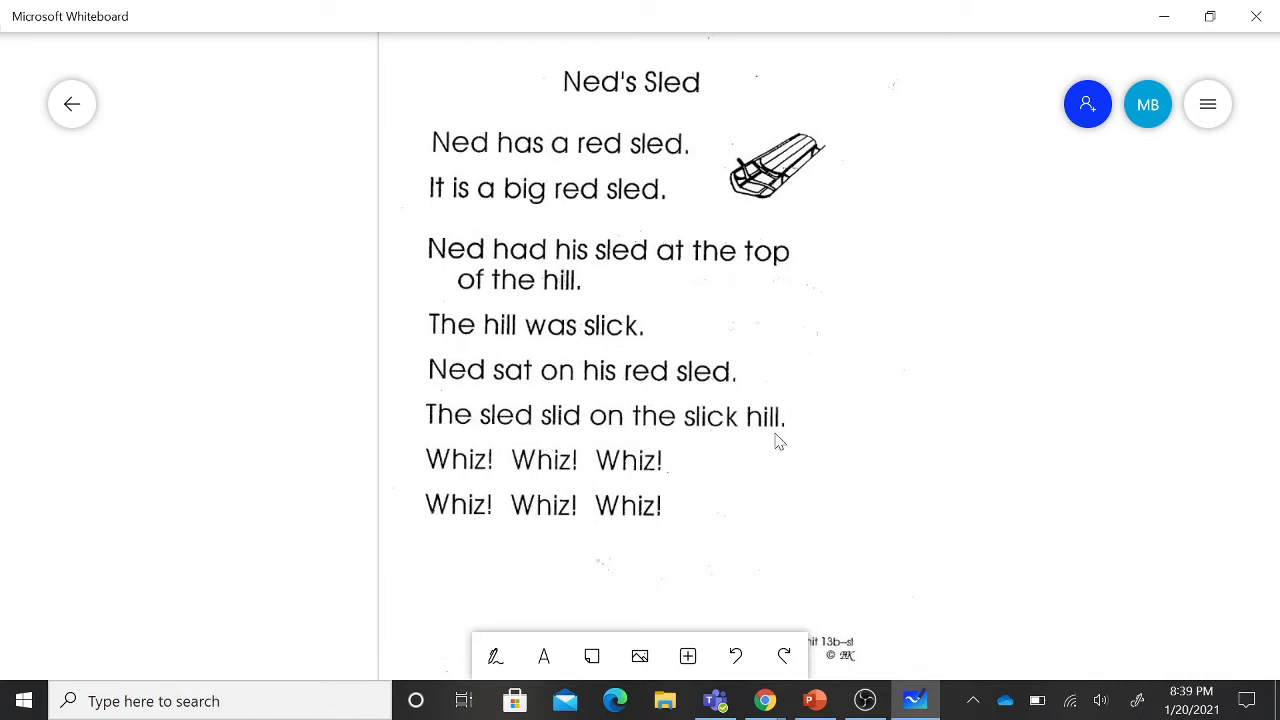
mouse_move(446, 486)
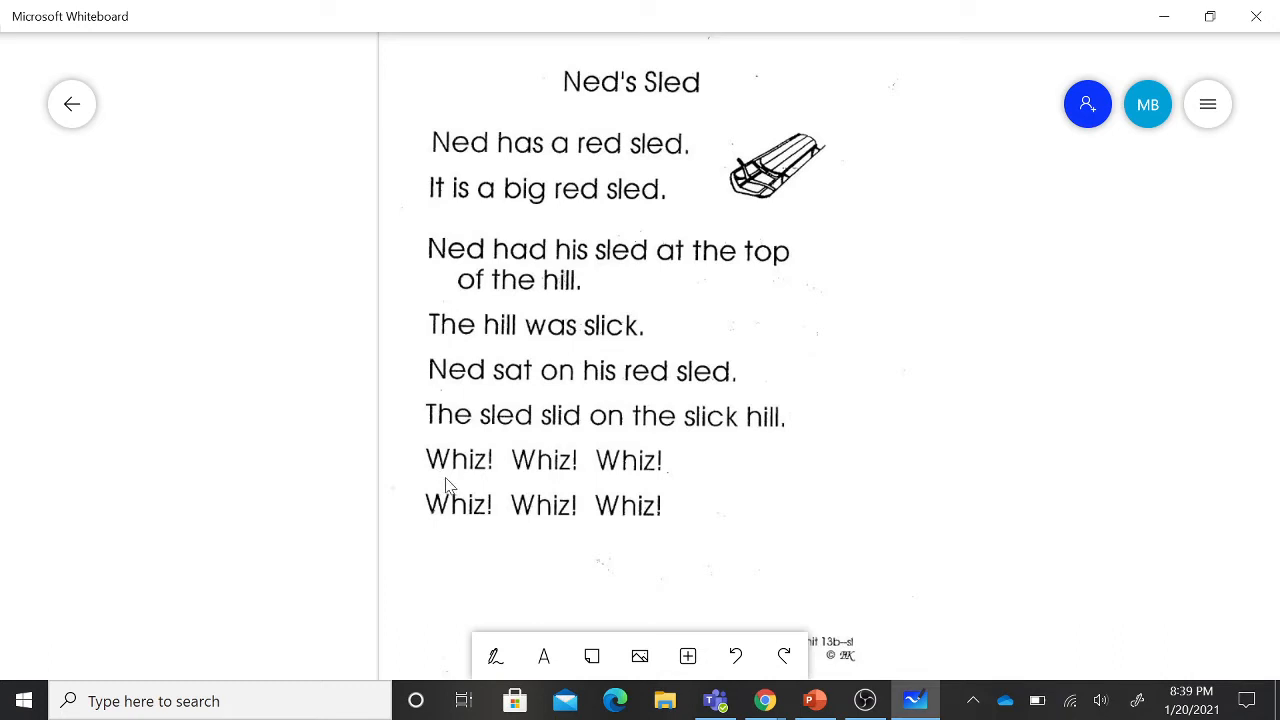
mouse_move(629, 479)
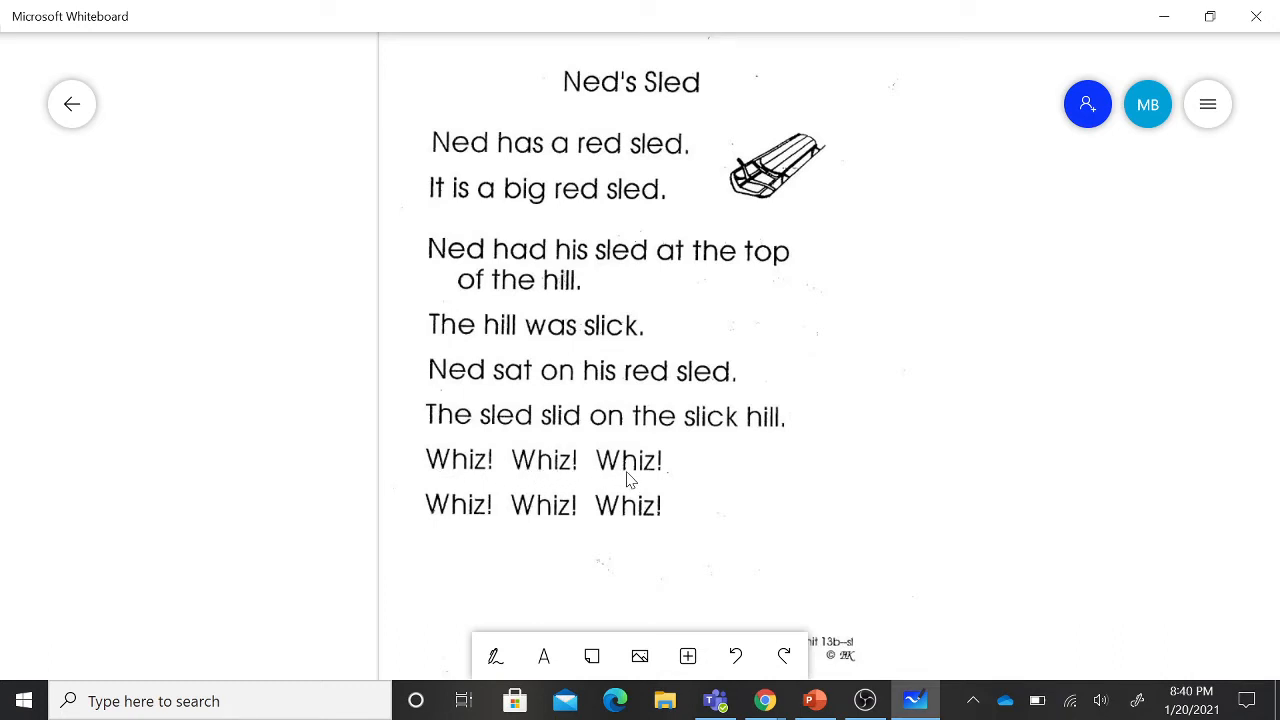
mouse_move(457, 528)
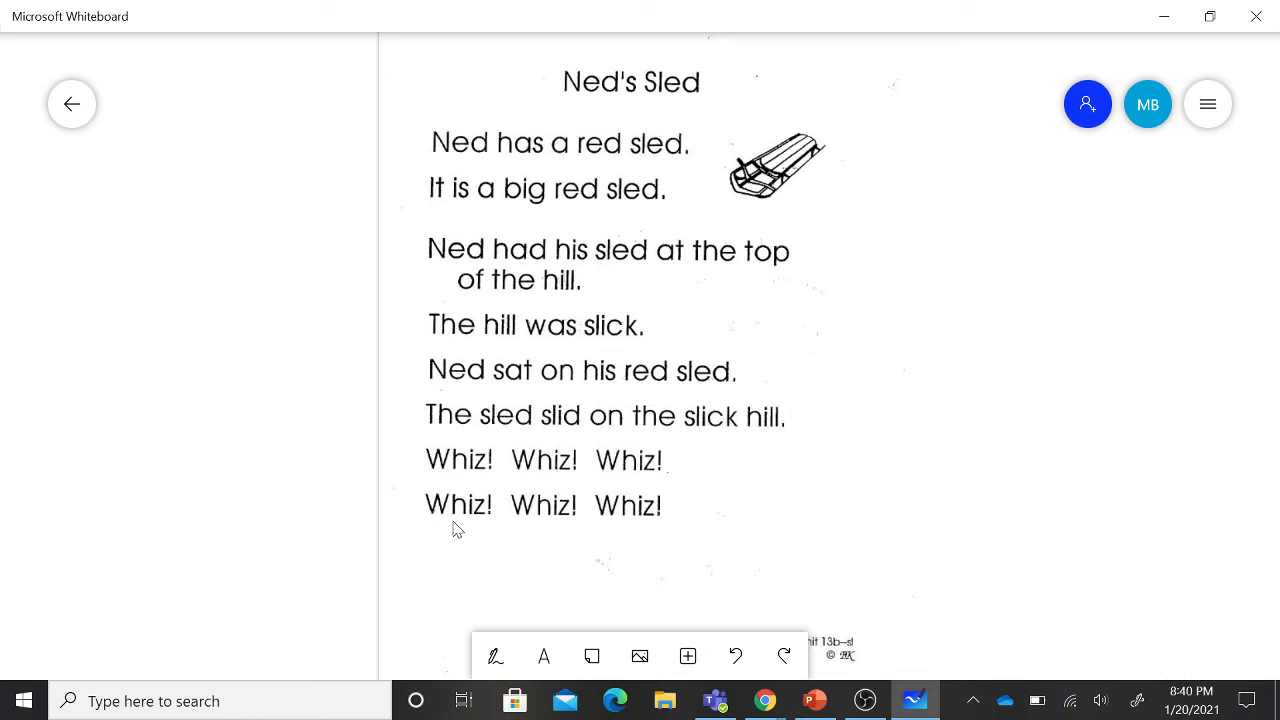
mouse_move(605, 517)
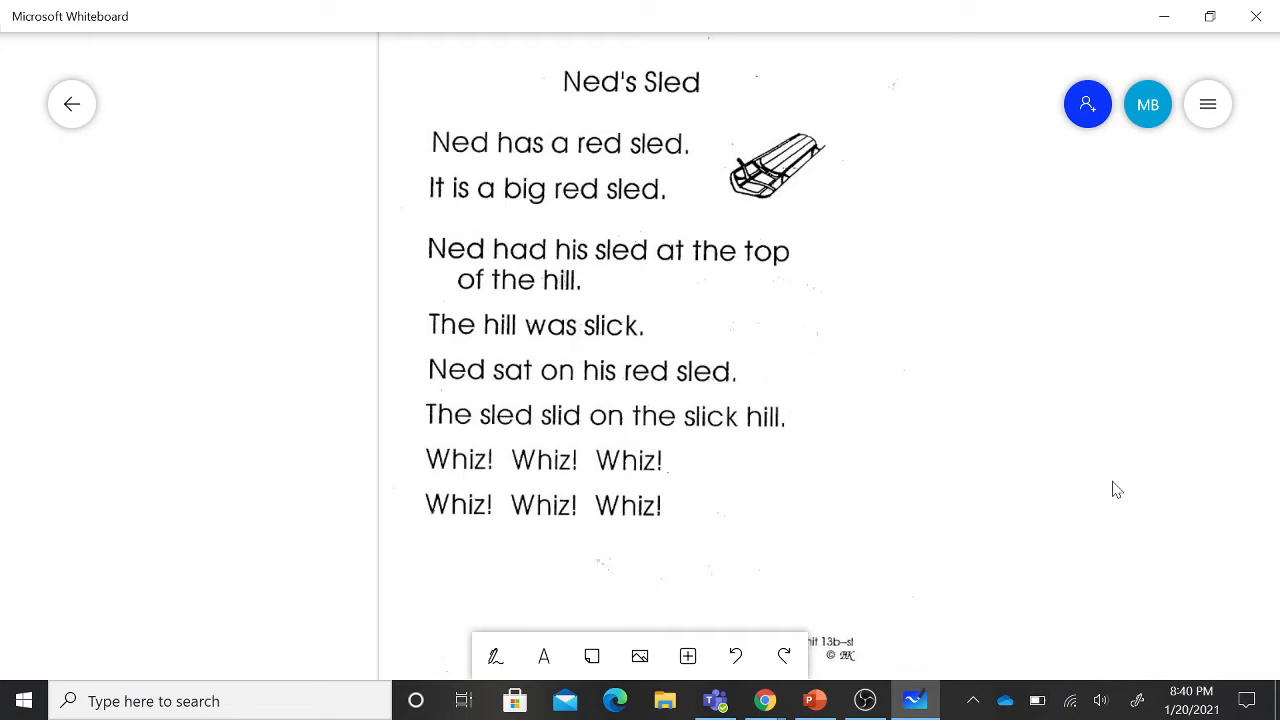
mouse_move(220, 130)
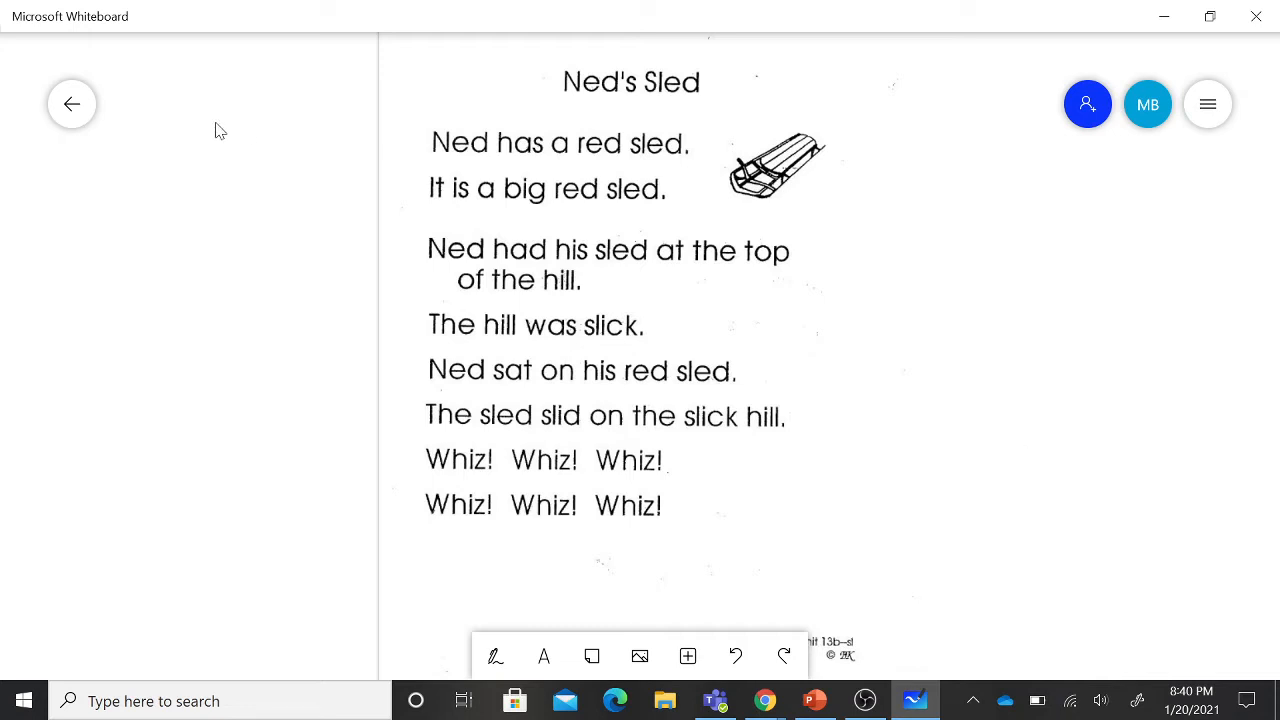
- Select the spelling word list text box so its edit toolbar appears
click(71, 103)
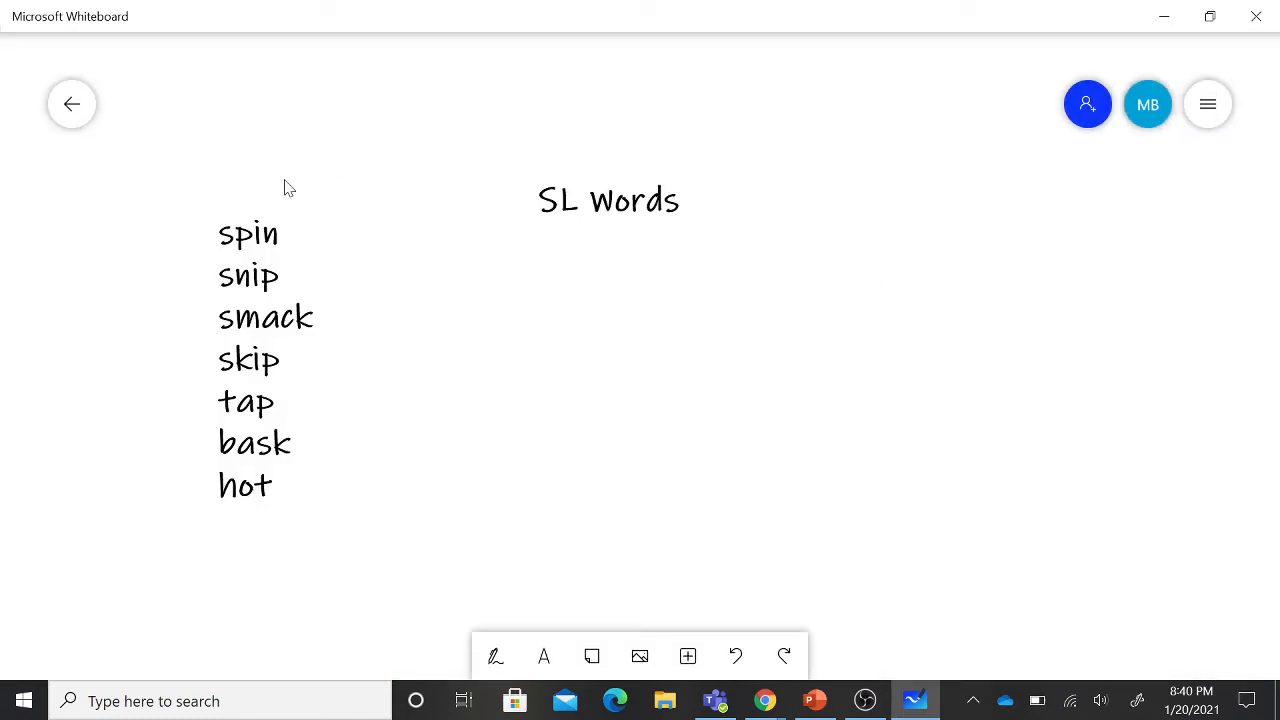
mouse_move(227, 264)
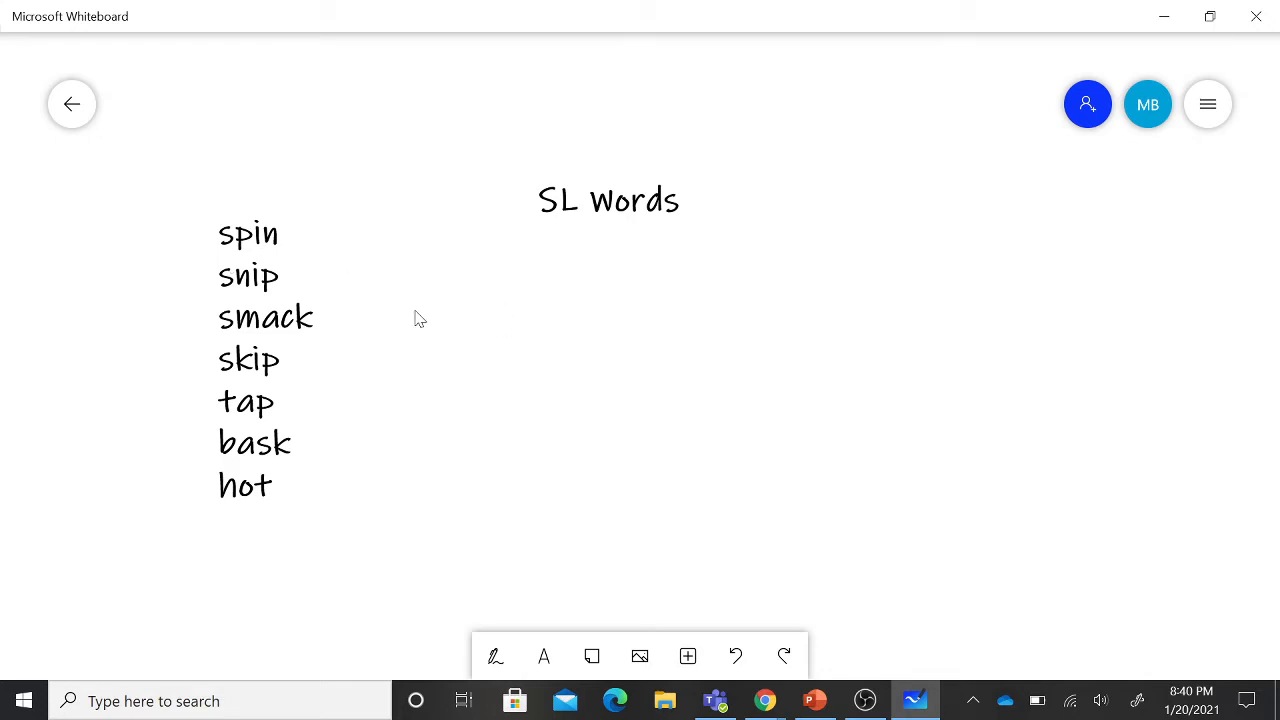
mouse_move(365, 309)
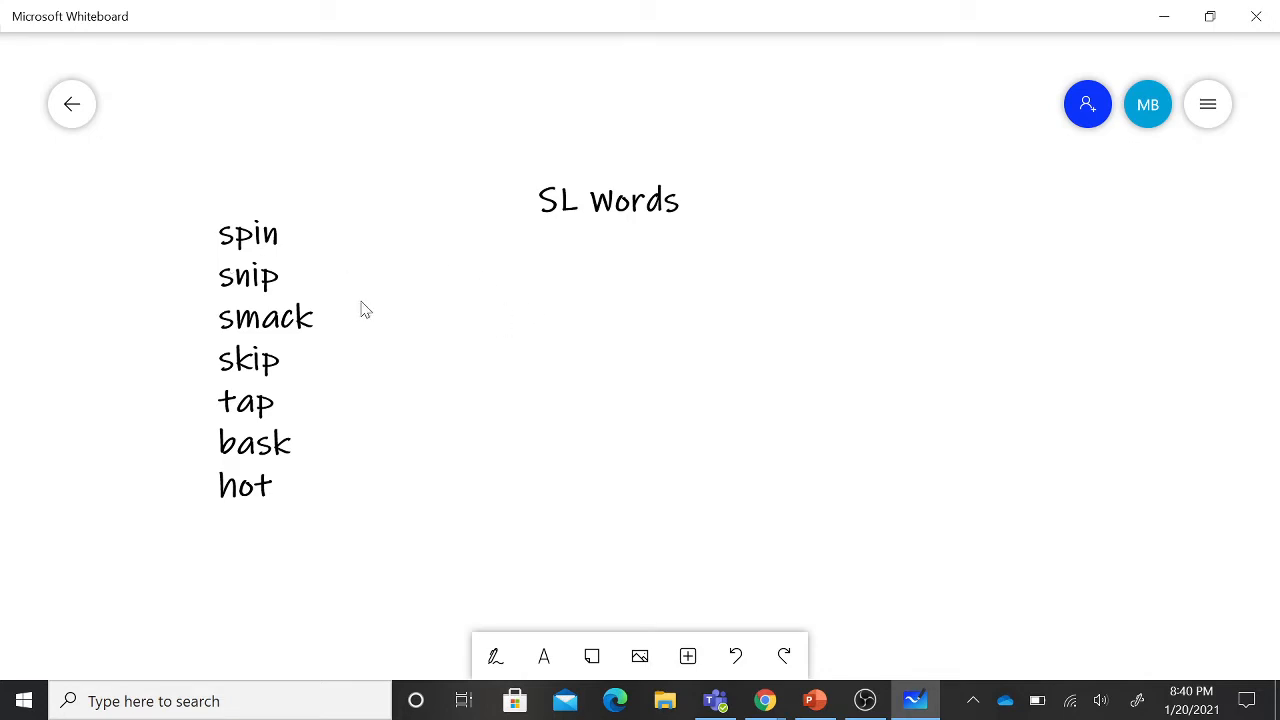
mouse_move(215, 263)
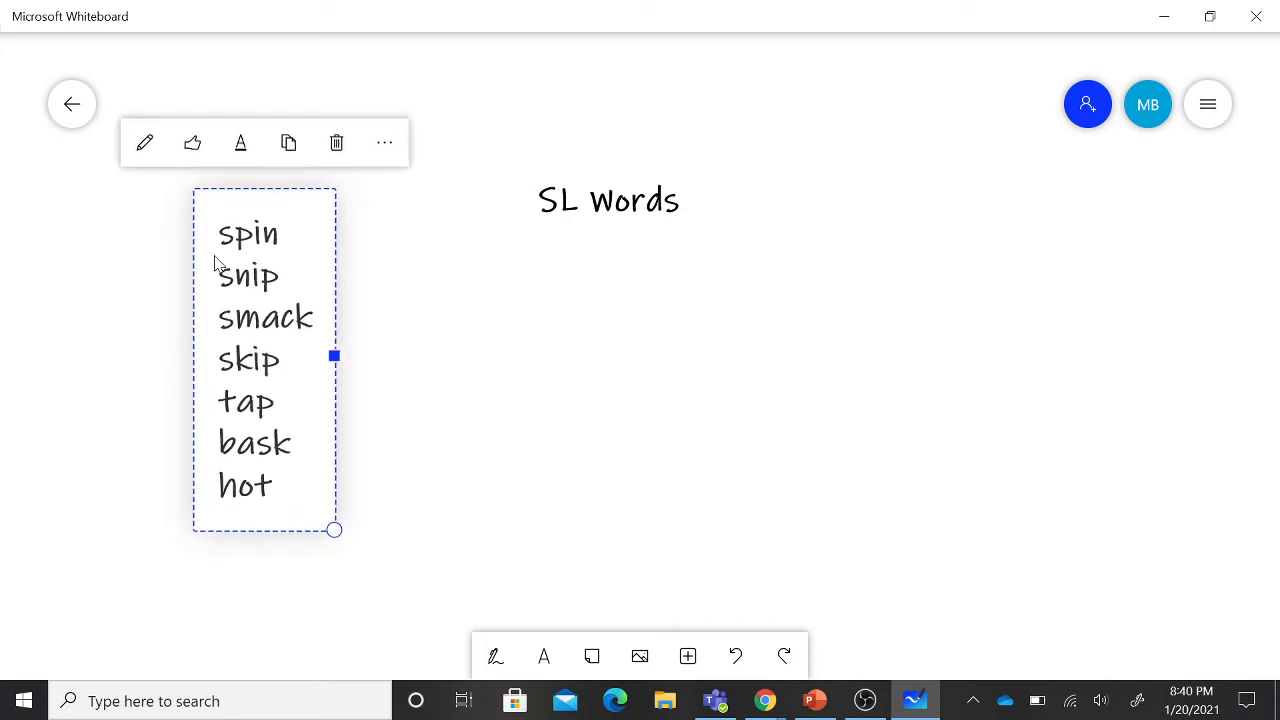
mouse_move(257, 255)
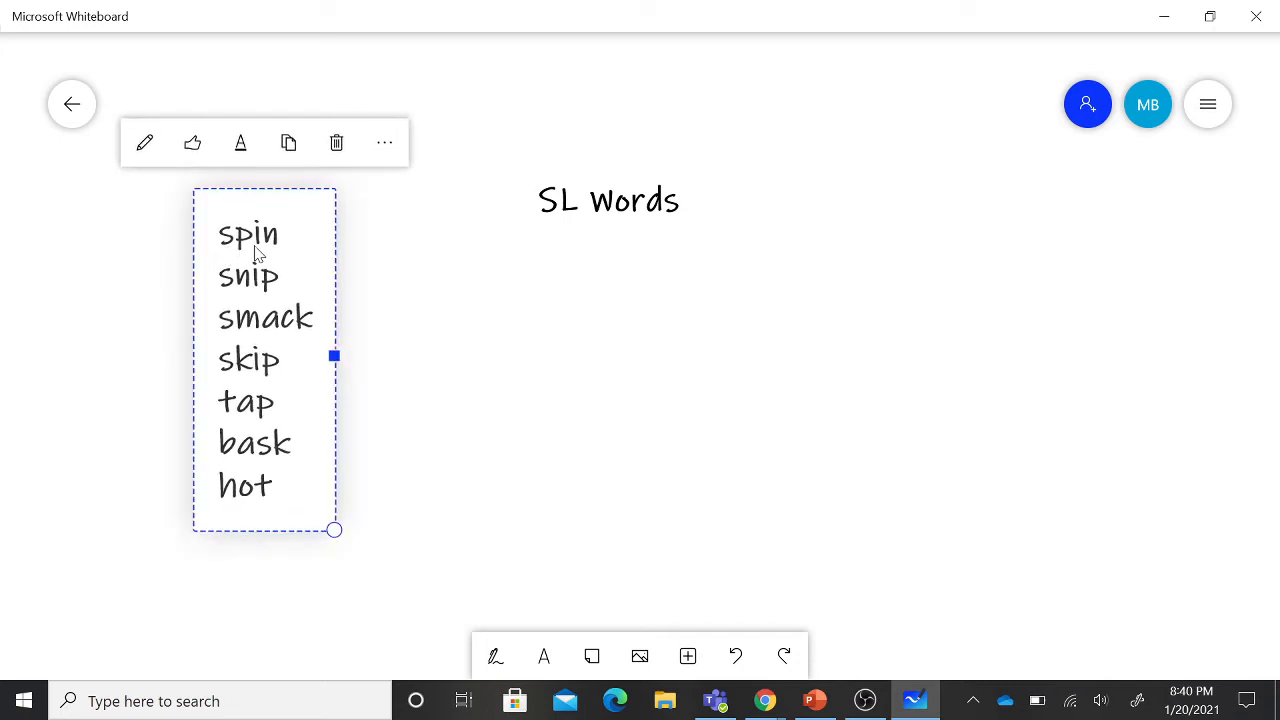
mouse_move(213, 265)
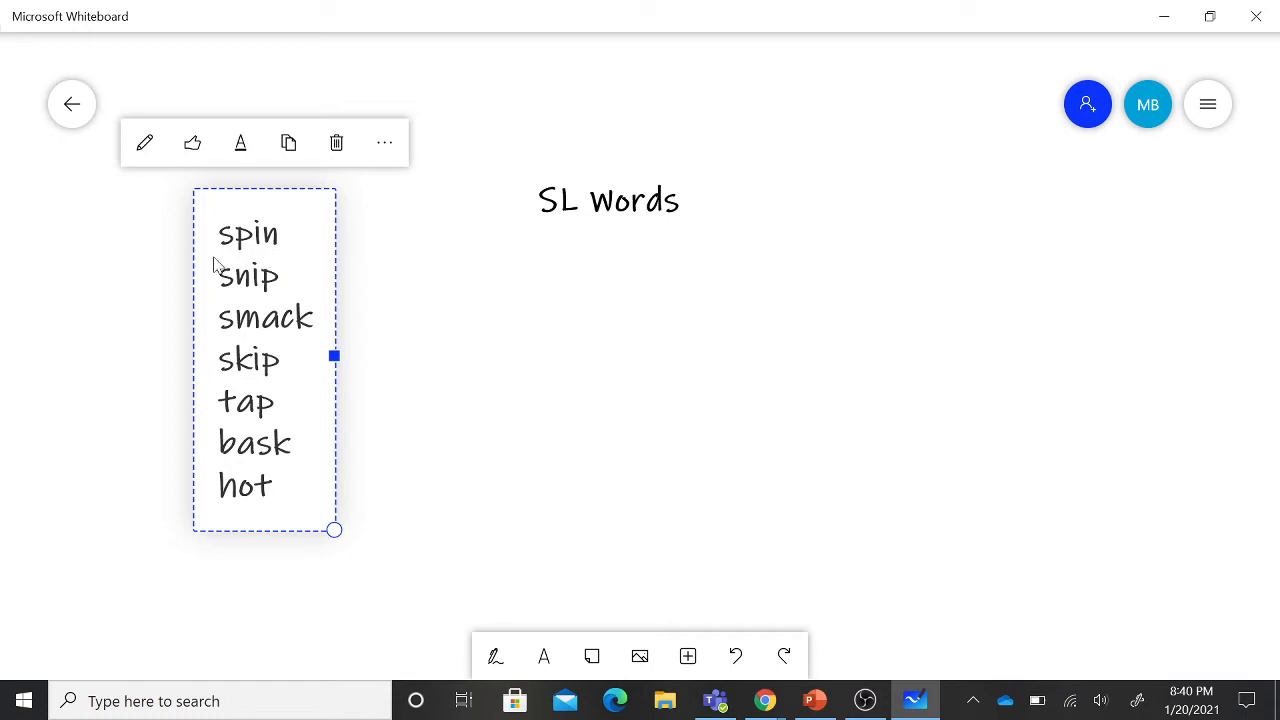
mouse_move(238, 300)
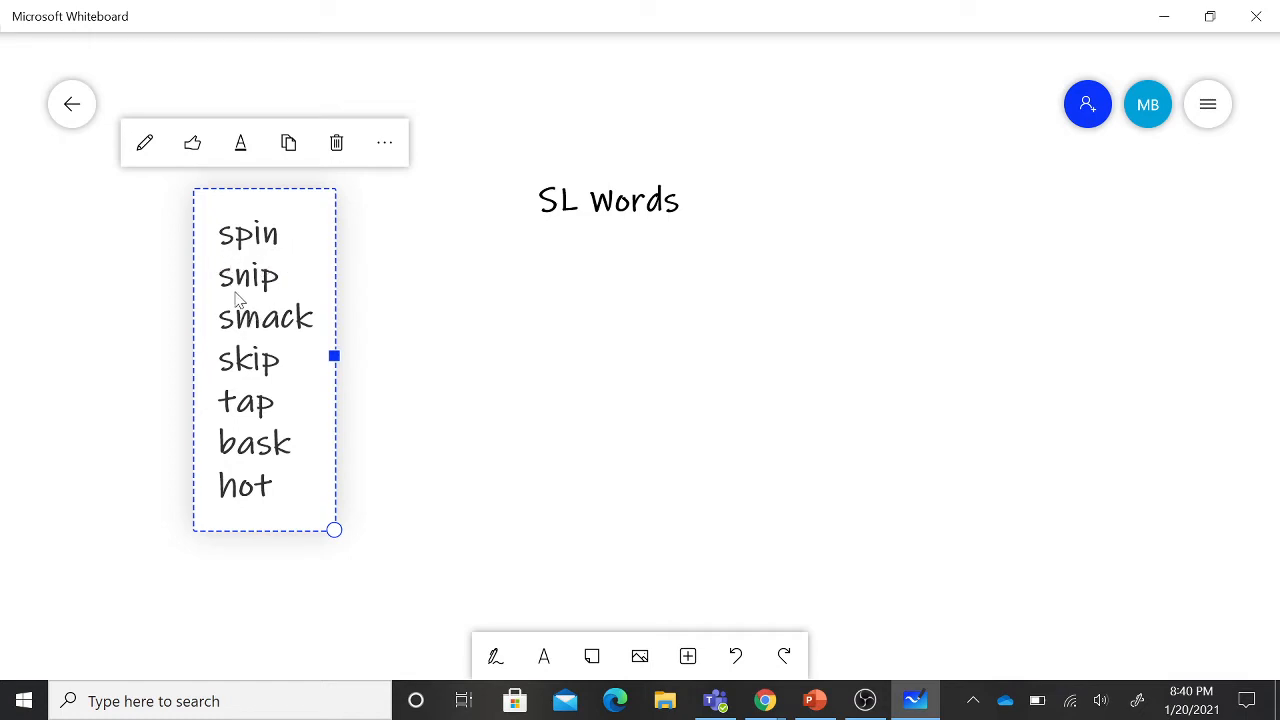
mouse_move(266, 300)
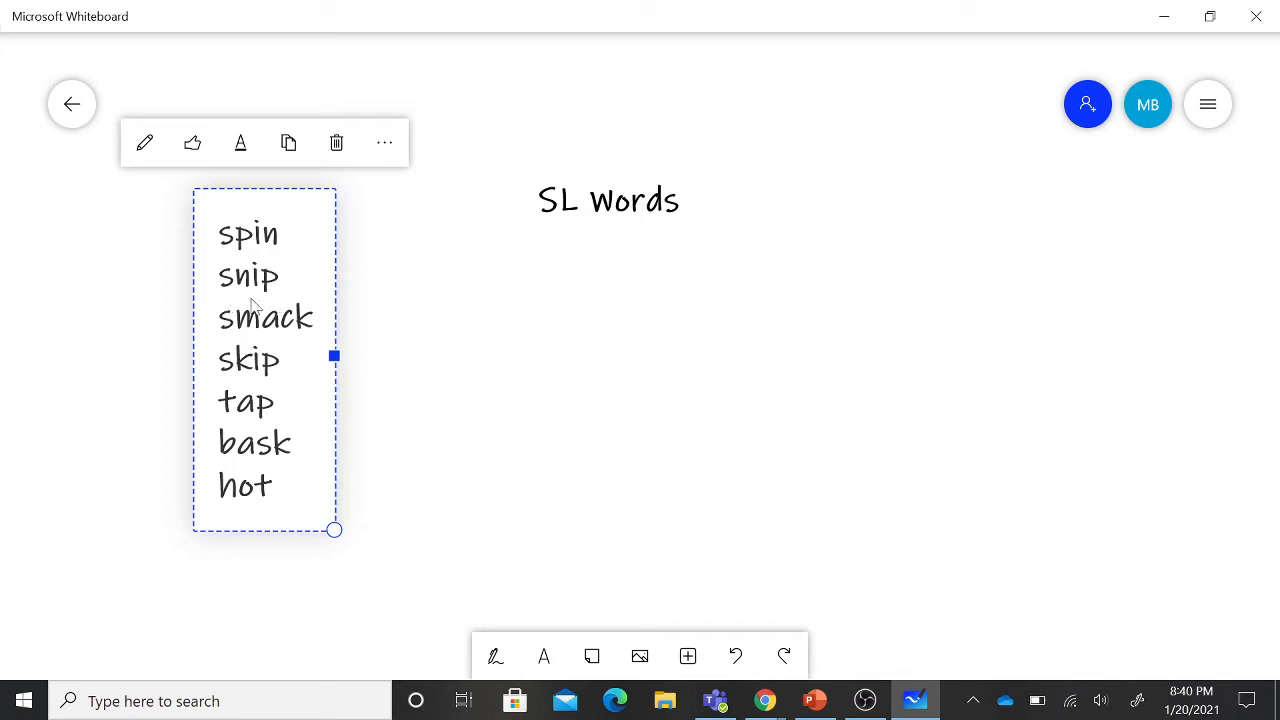
mouse_move(247, 338)
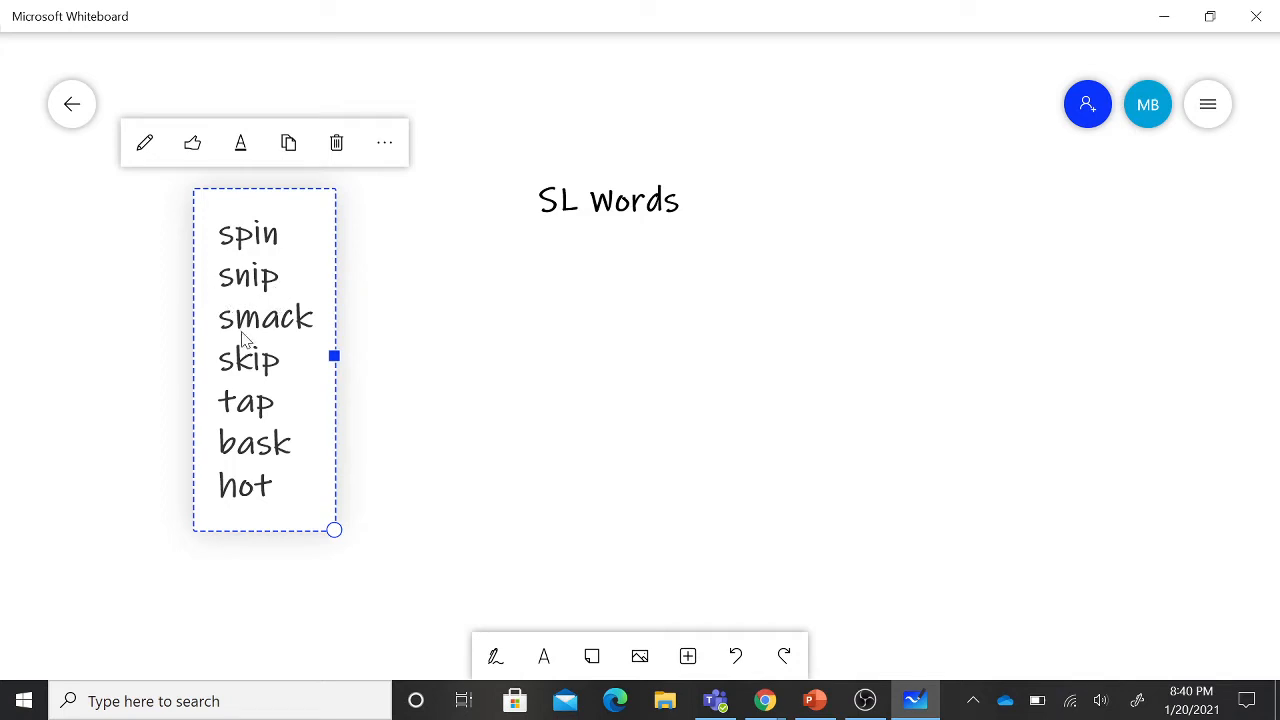
mouse_move(305, 347)
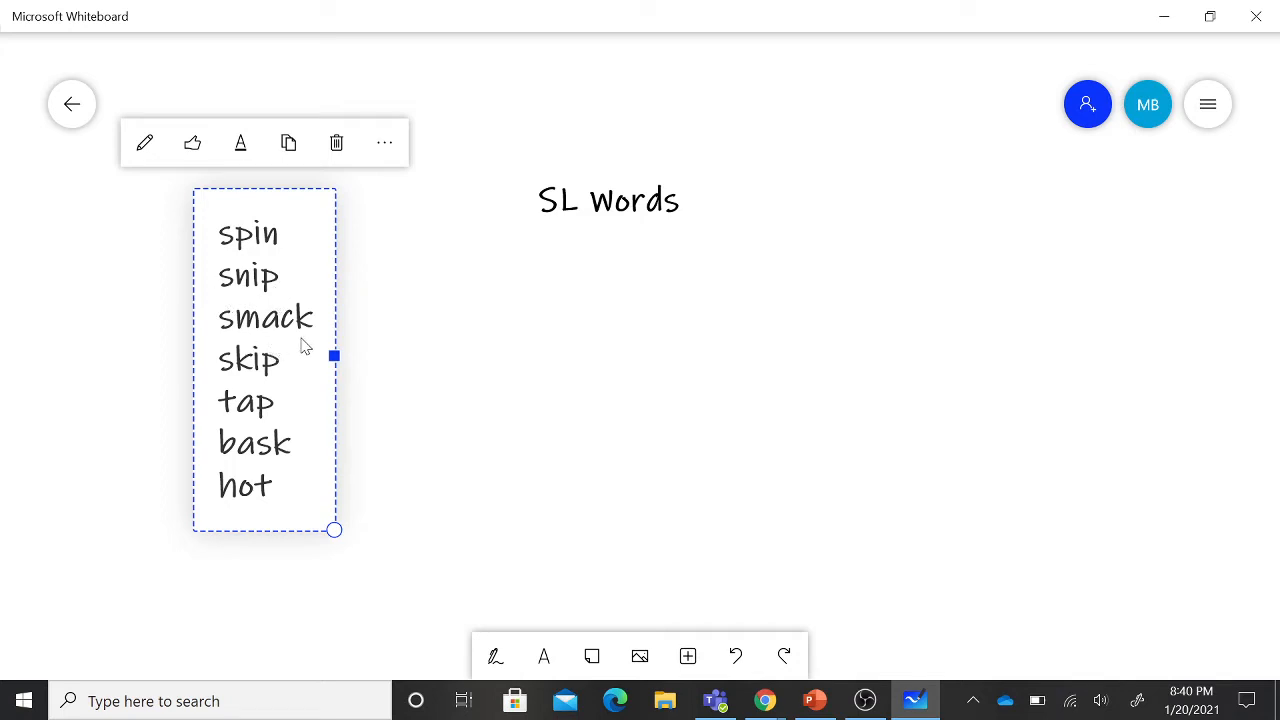
mouse_move(295, 375)
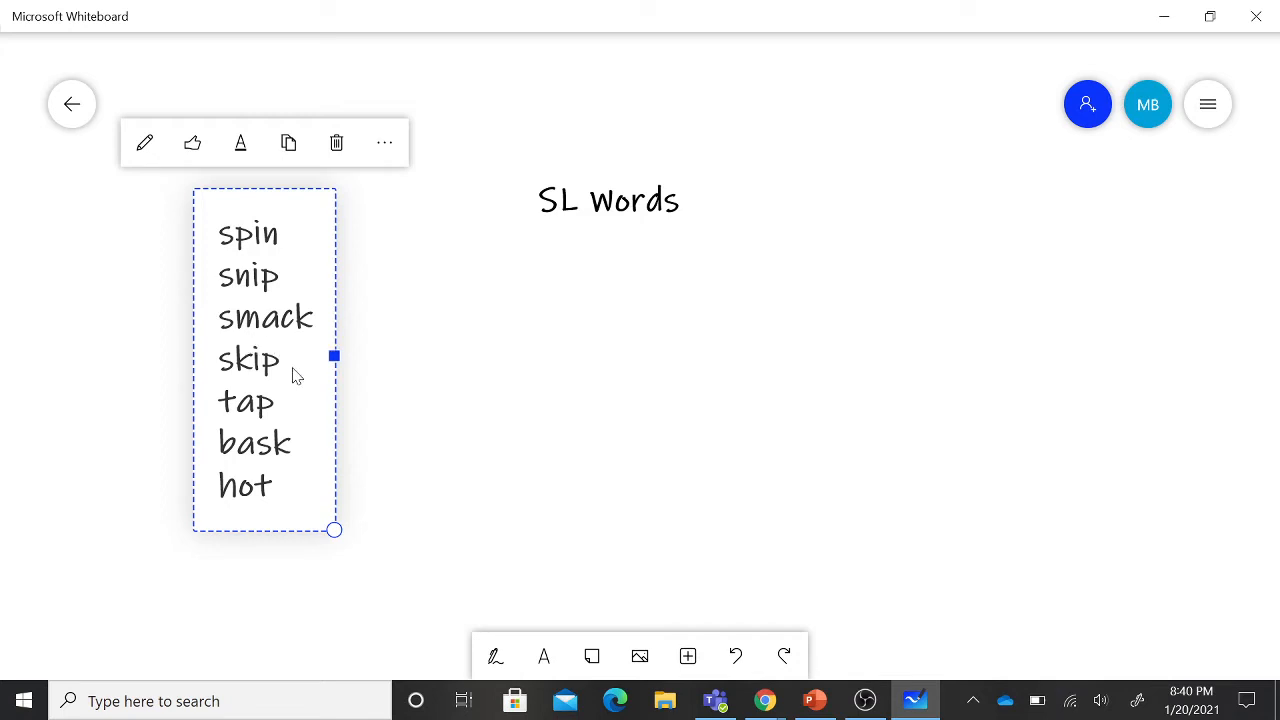
mouse_move(257, 382)
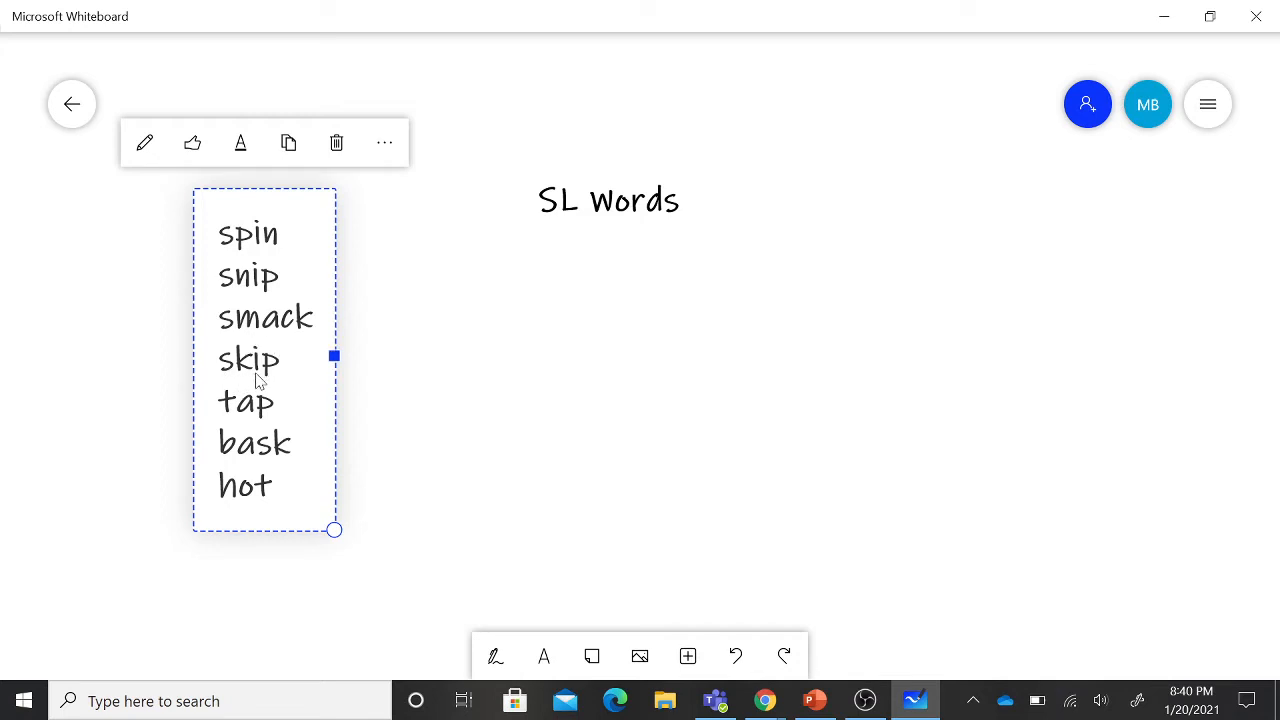
mouse_move(228, 383)
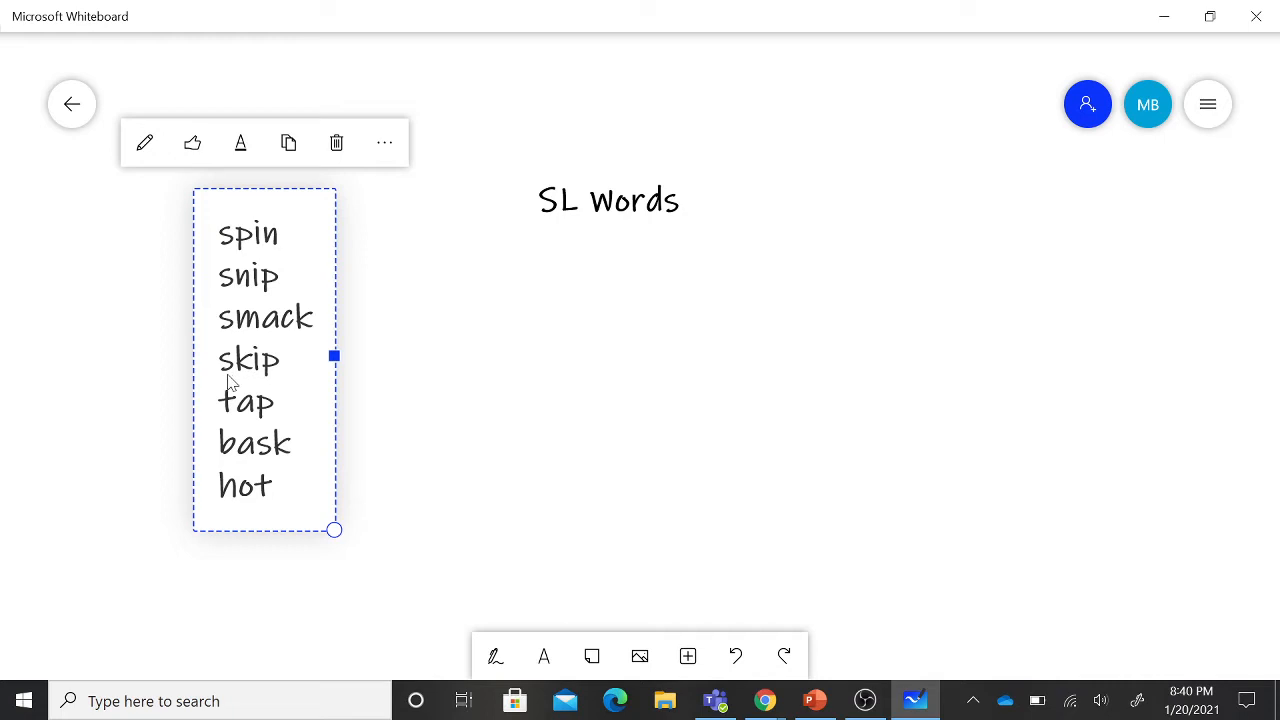
mouse_move(232, 420)
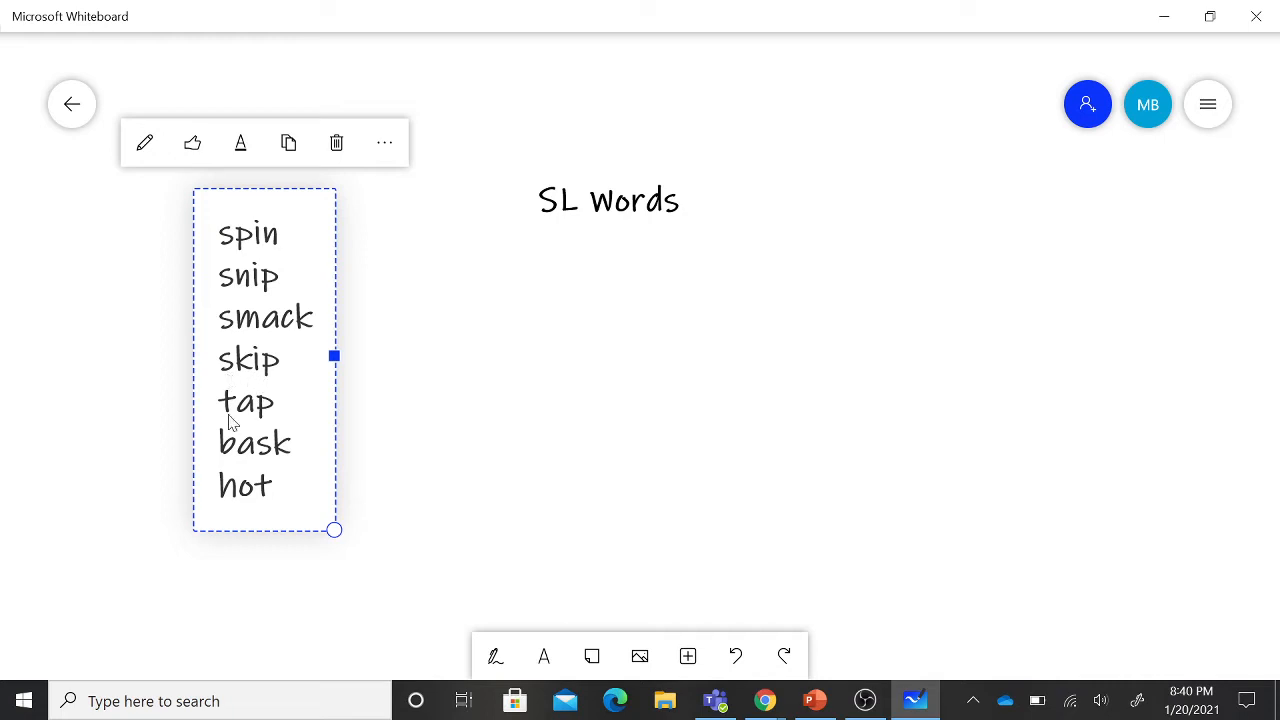
mouse_move(267, 432)
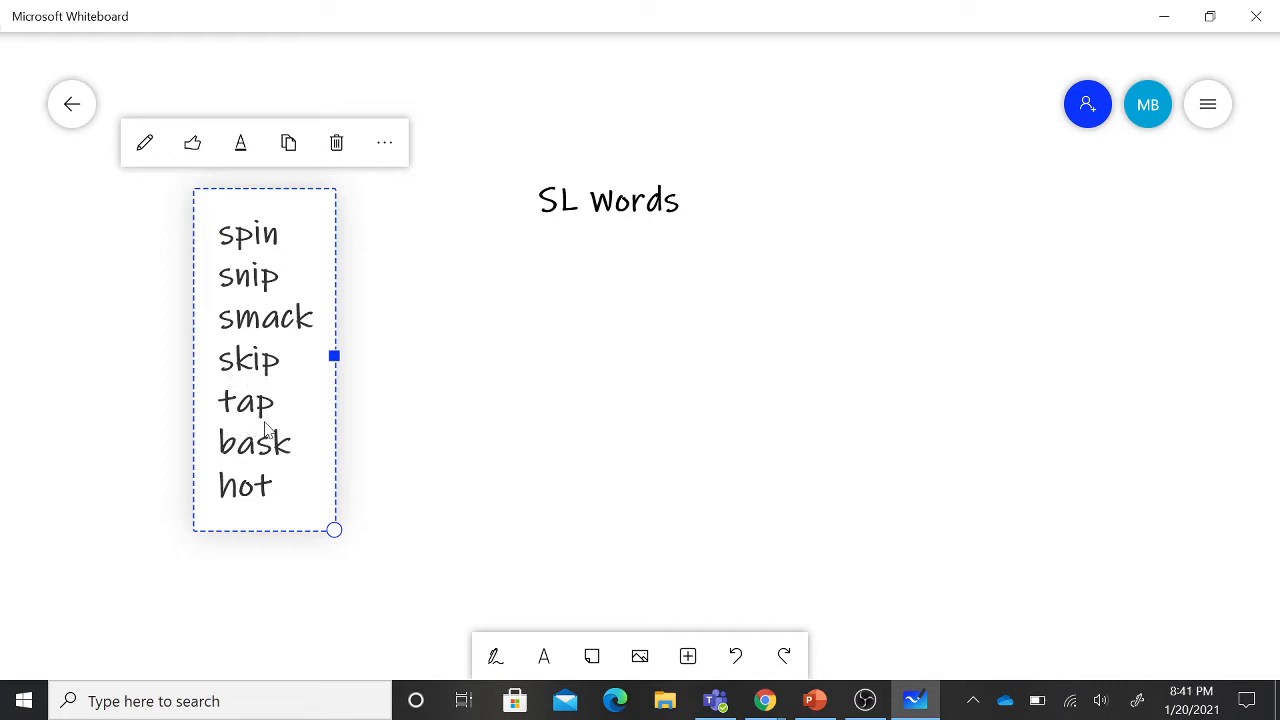
mouse_move(300, 420)
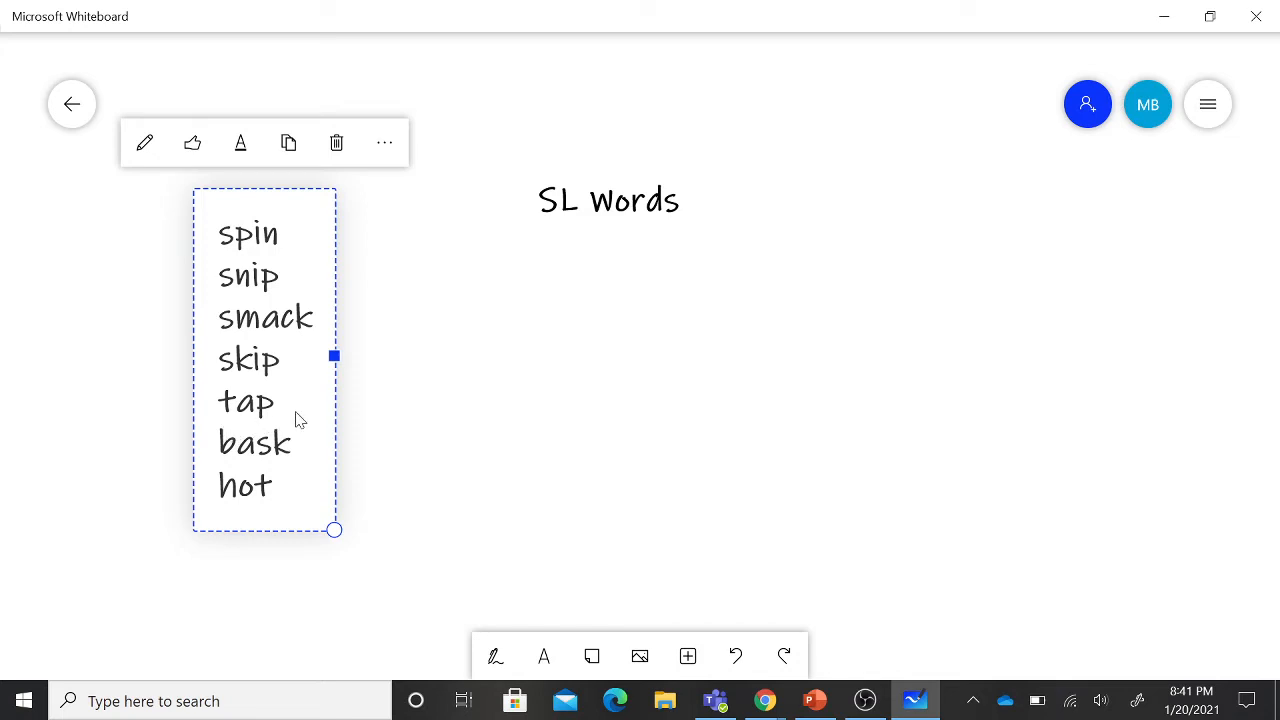
mouse_move(242, 468)
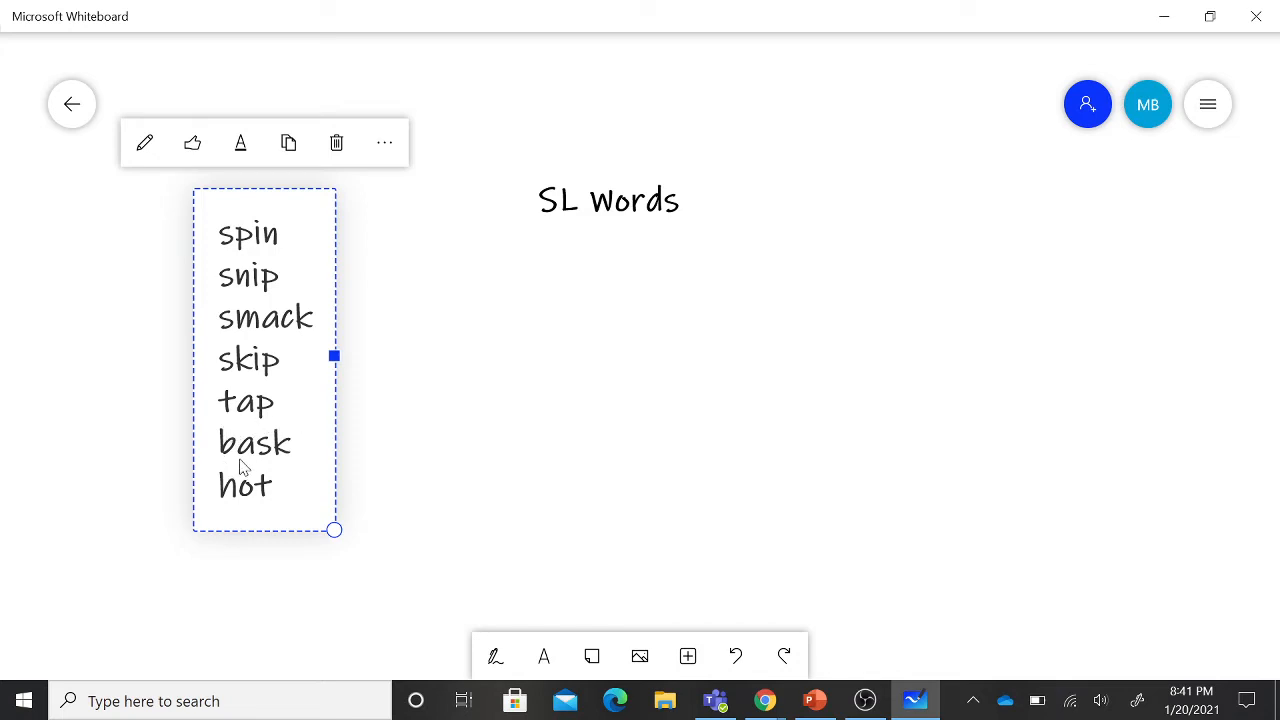
mouse_move(262, 471)
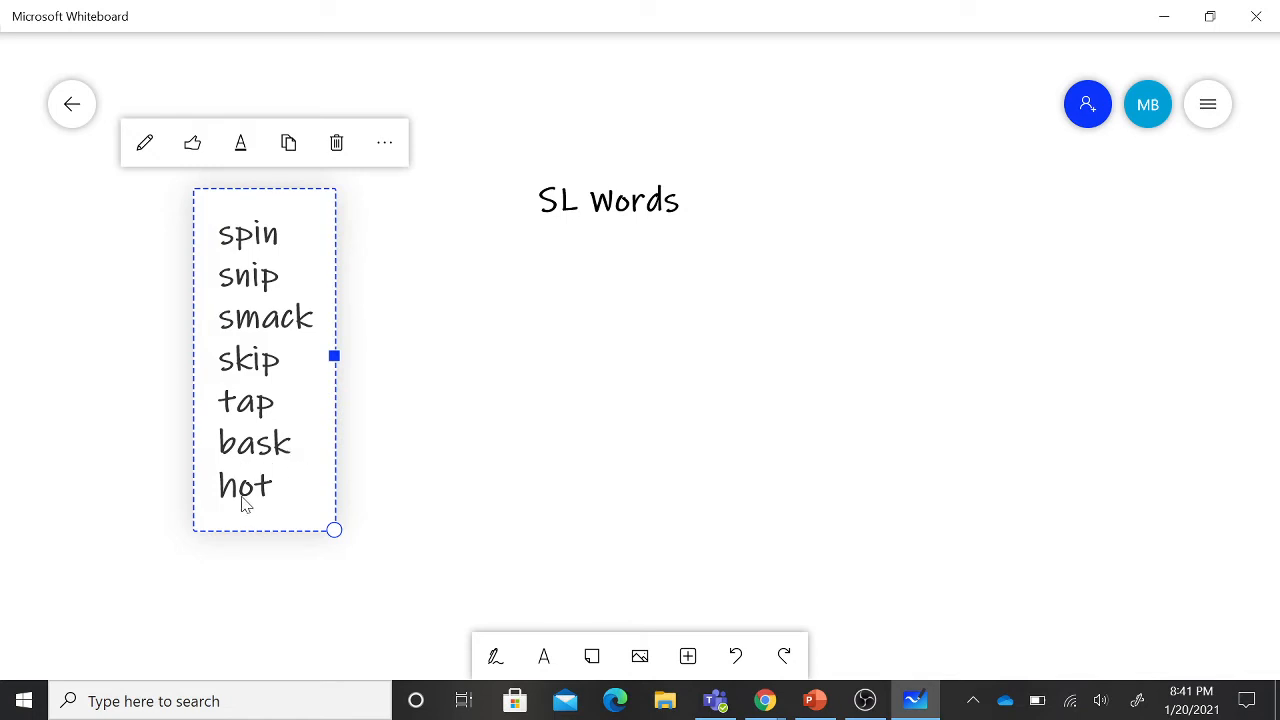
mouse_move(260, 503)
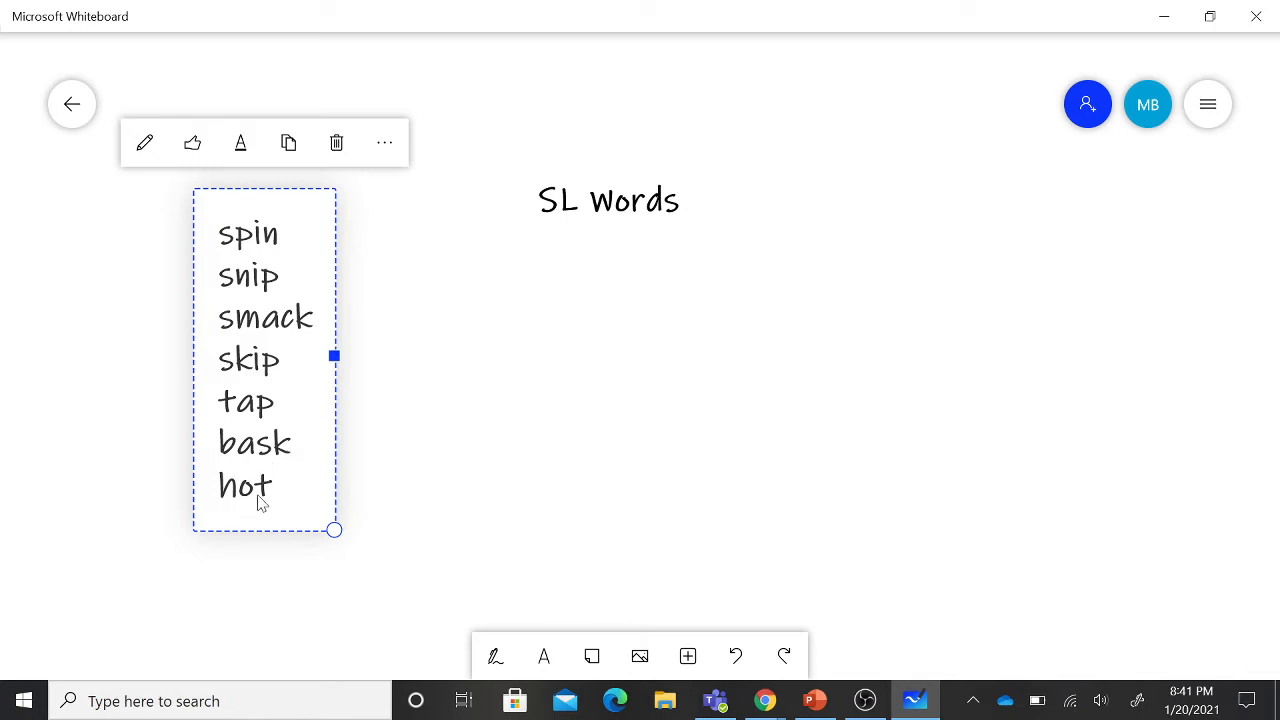
mouse_move(203, 503)
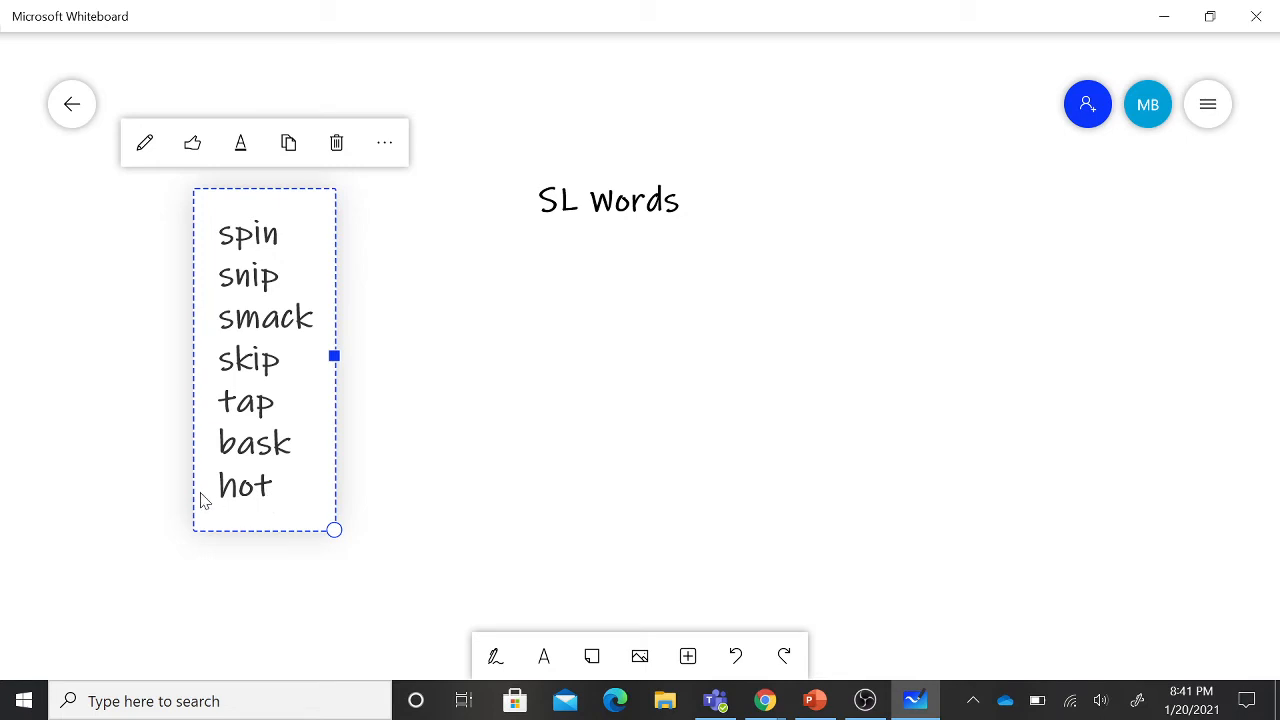
mouse_move(248, 497)
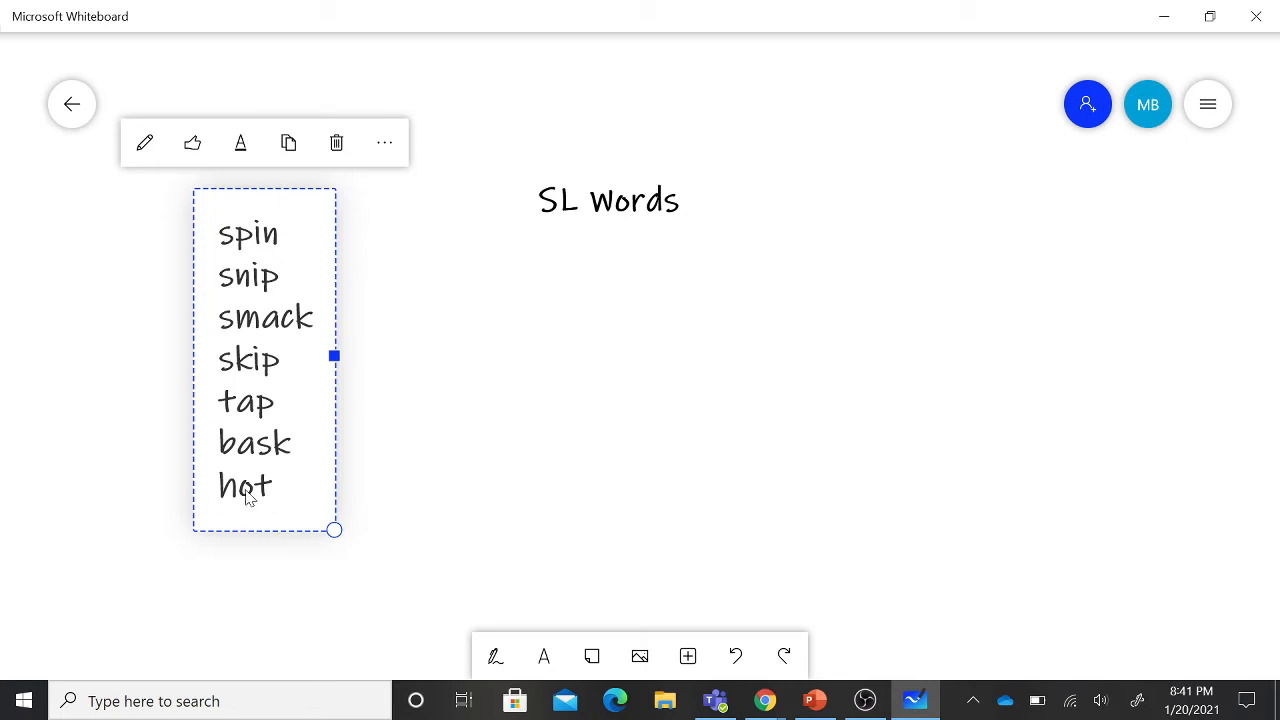
mouse_move(510, 212)
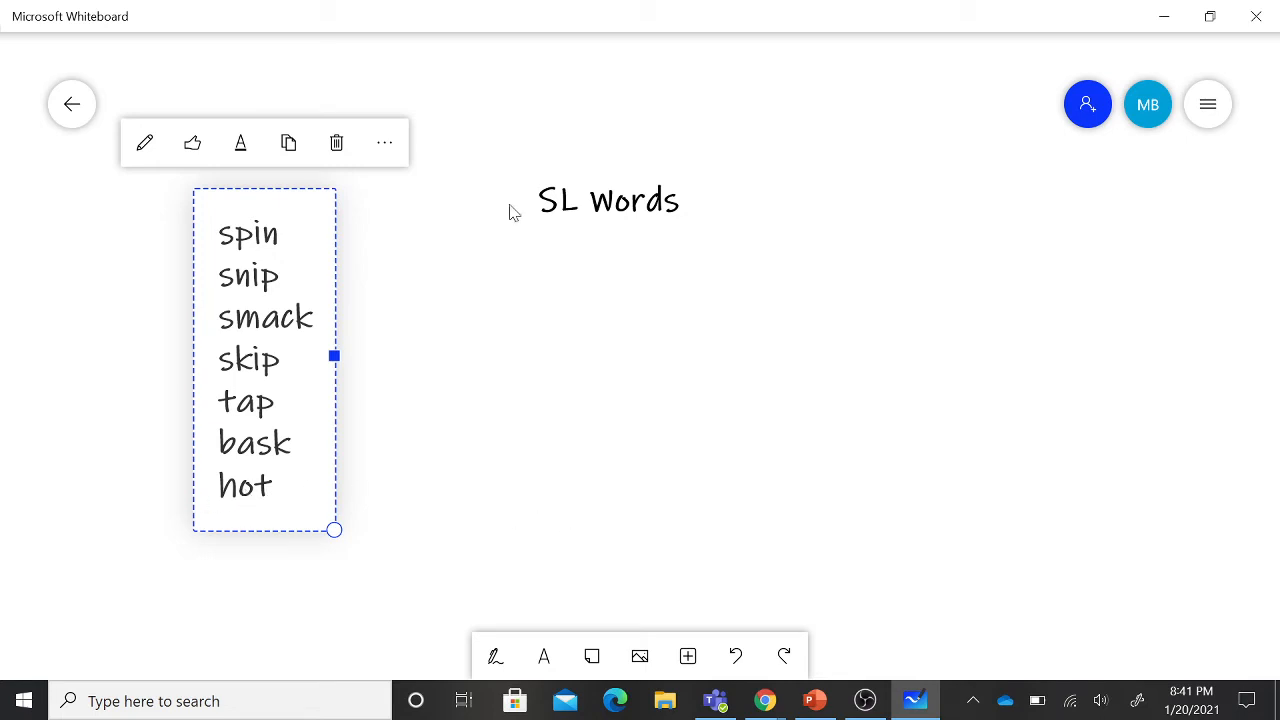
- Add slip, slap and slim to the SL Words list, each on its own line
click(608, 200)
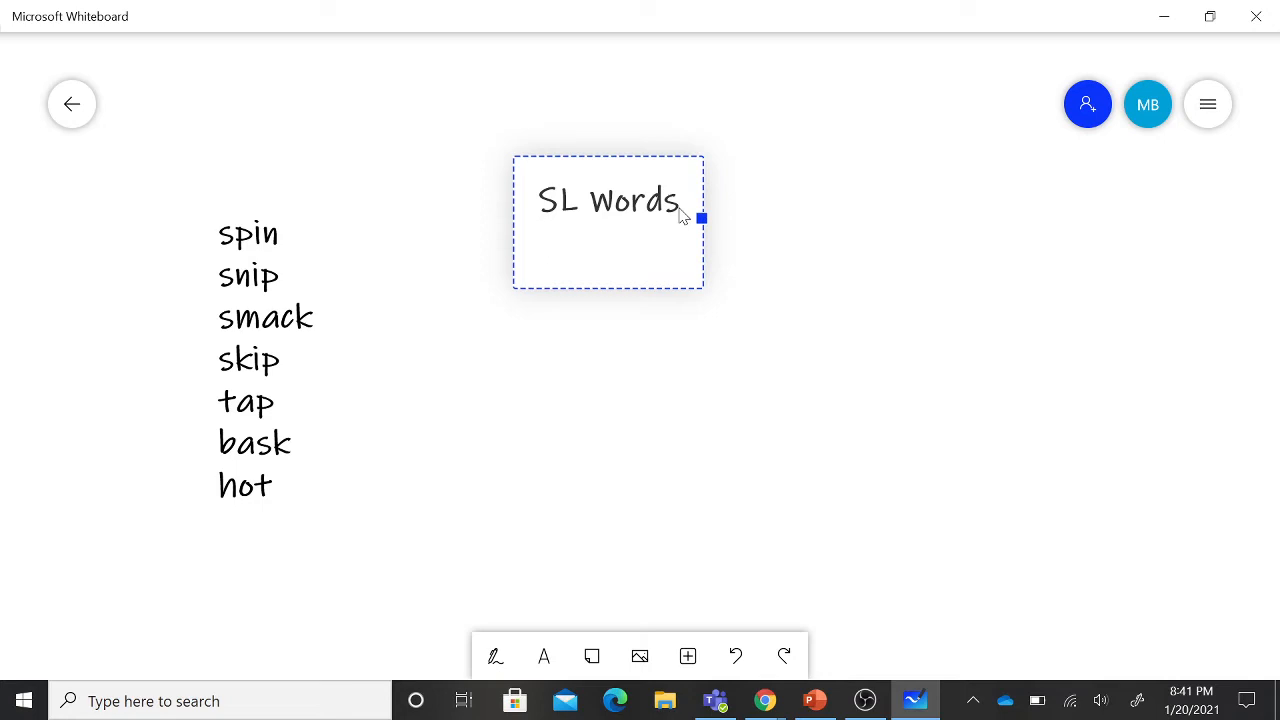
text(sli)
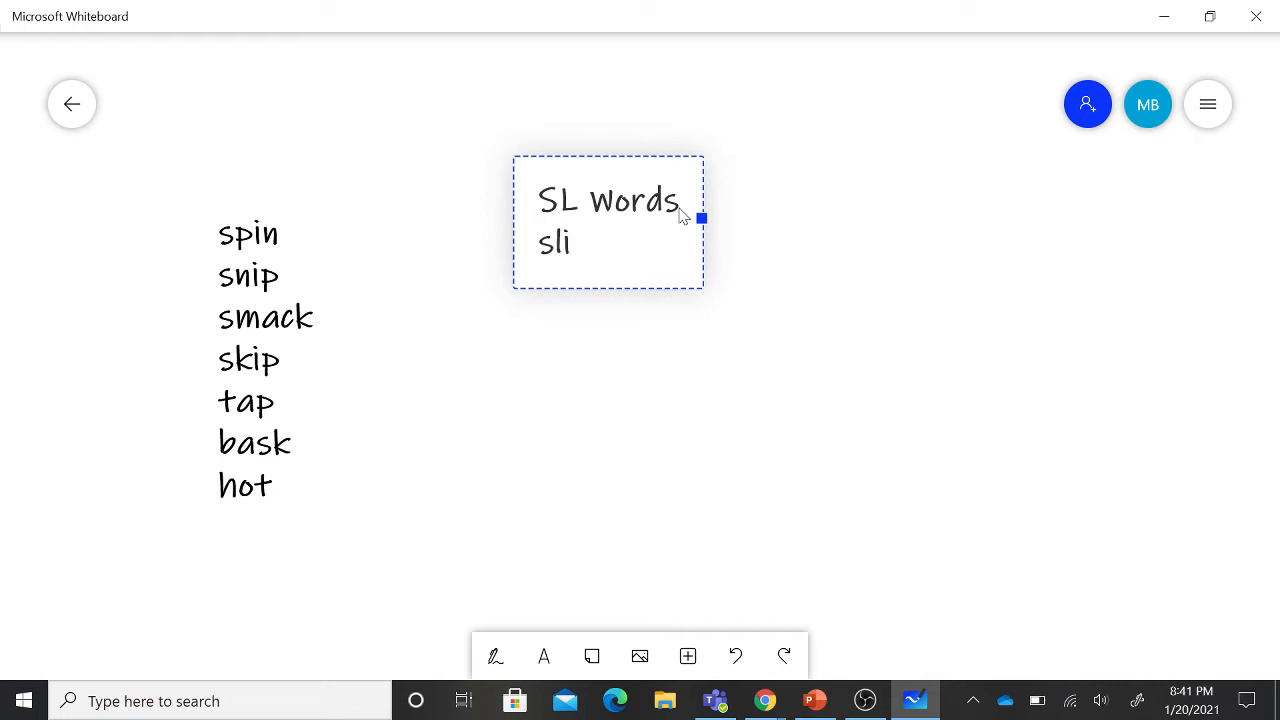
text(p)
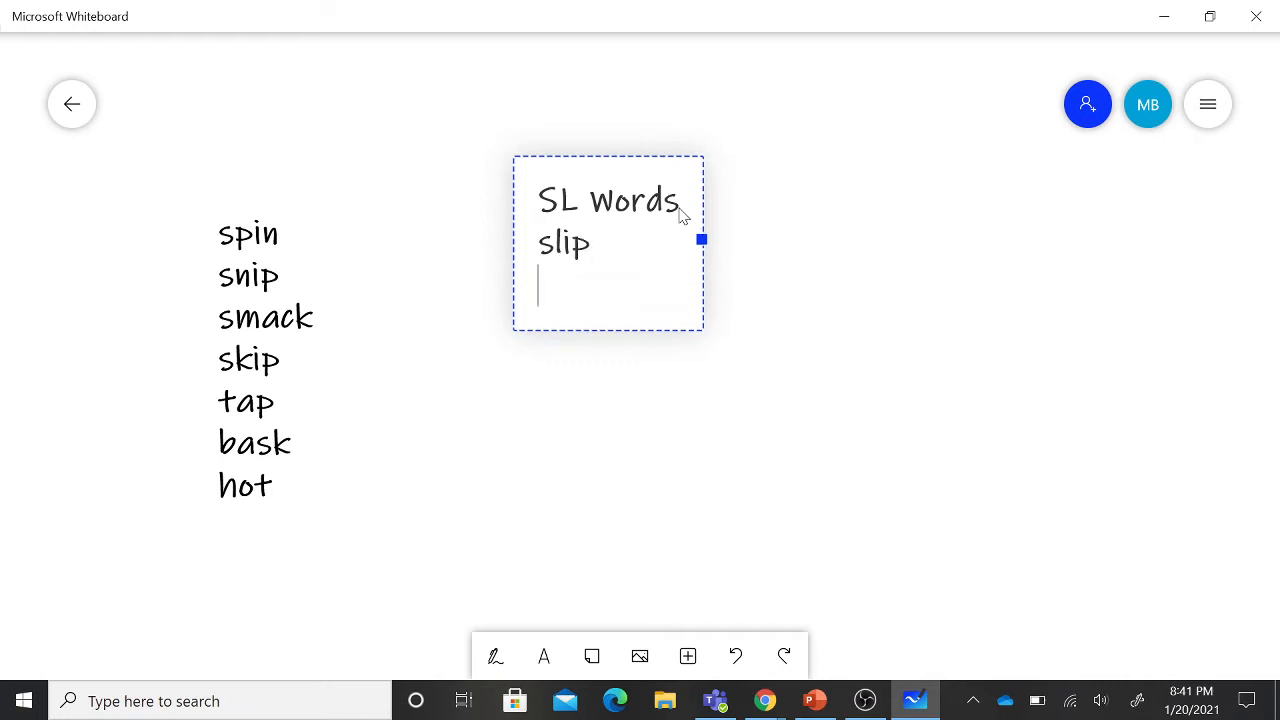
text(sl)
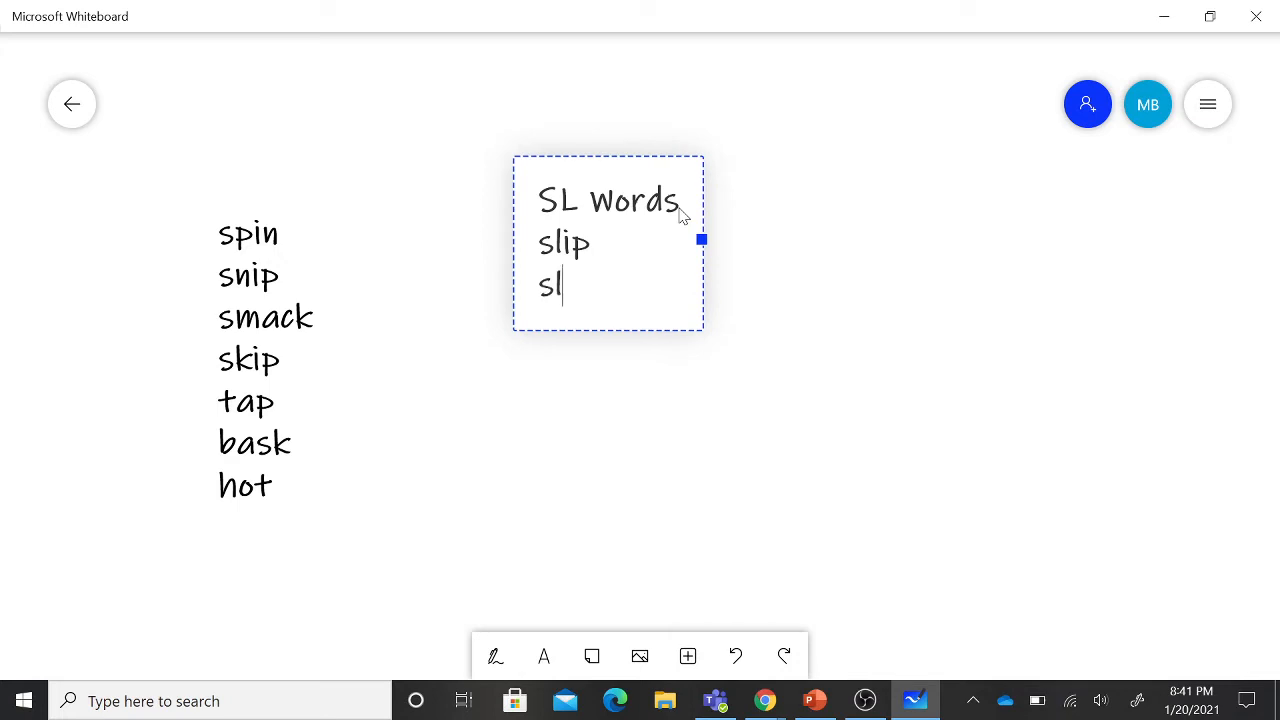
text(a)
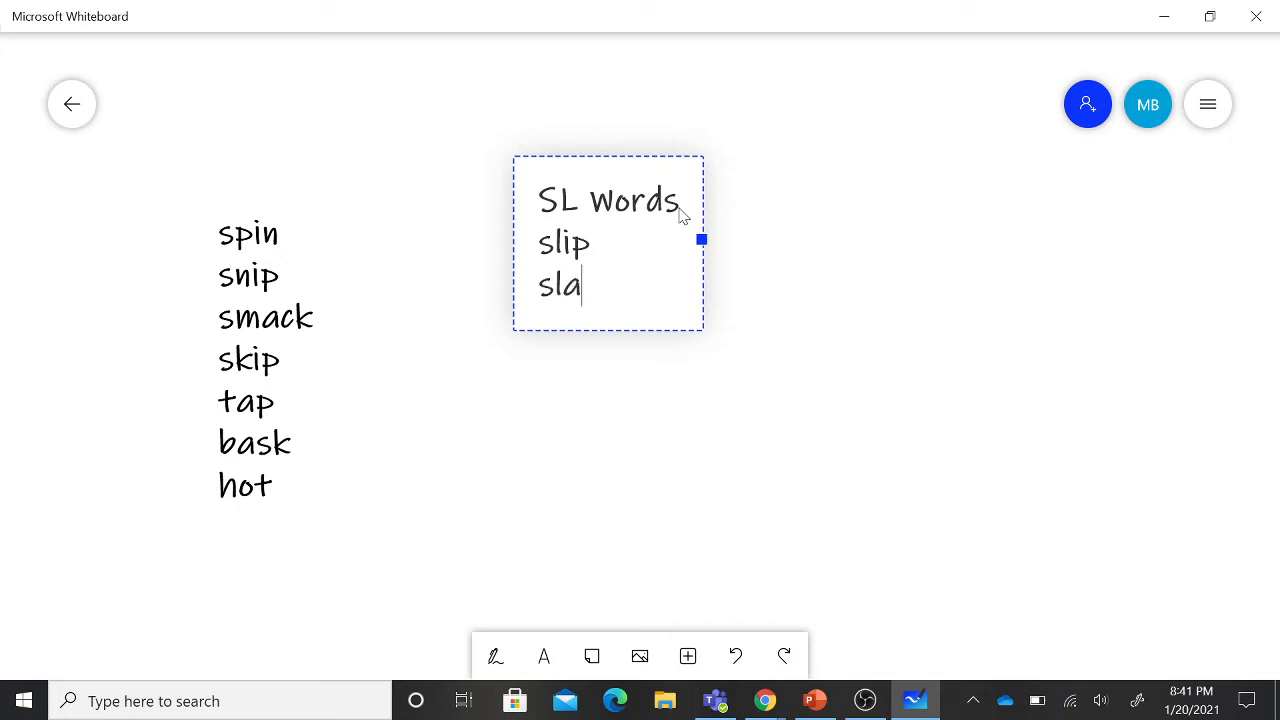
text(p)
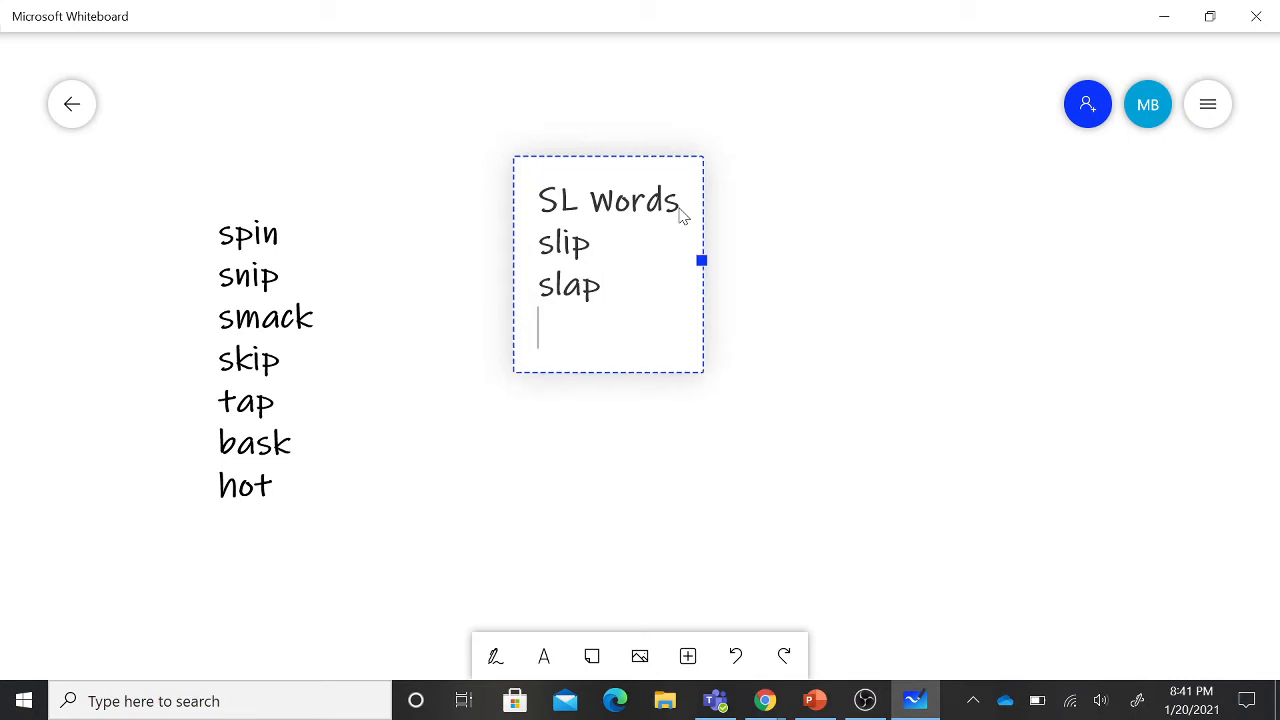
text(slam)
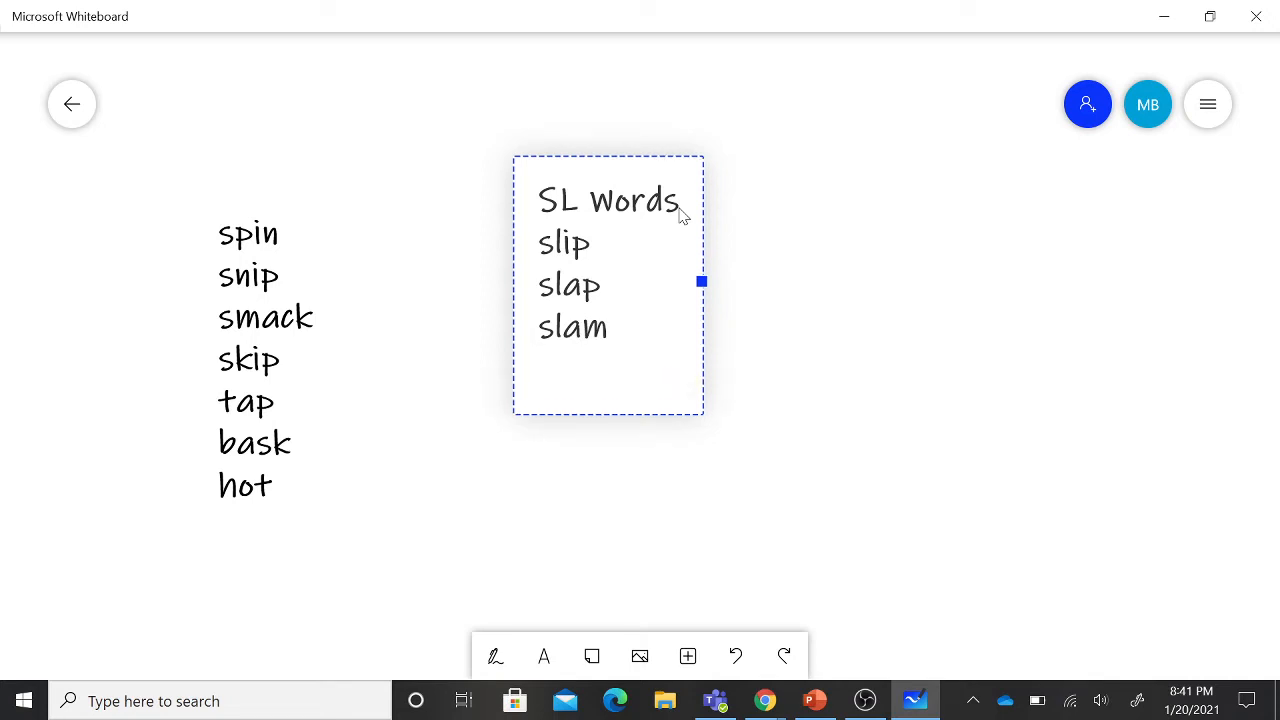
text(slim)
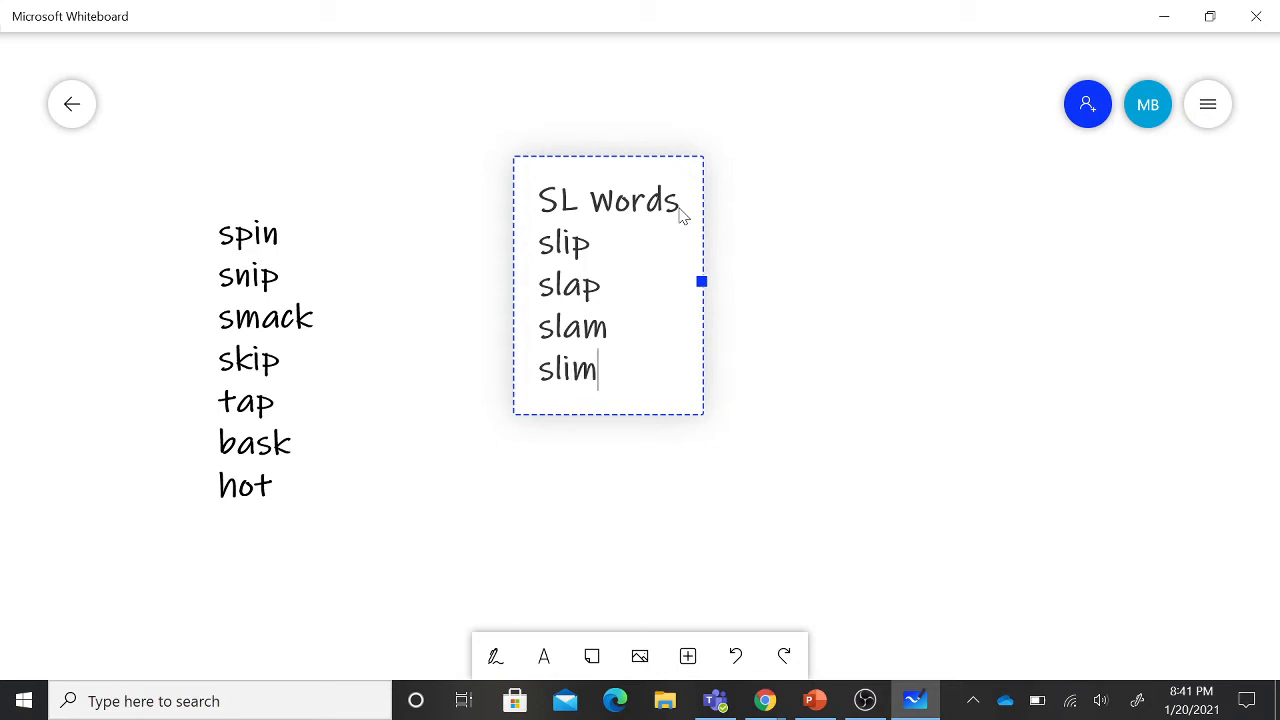
key(enter)
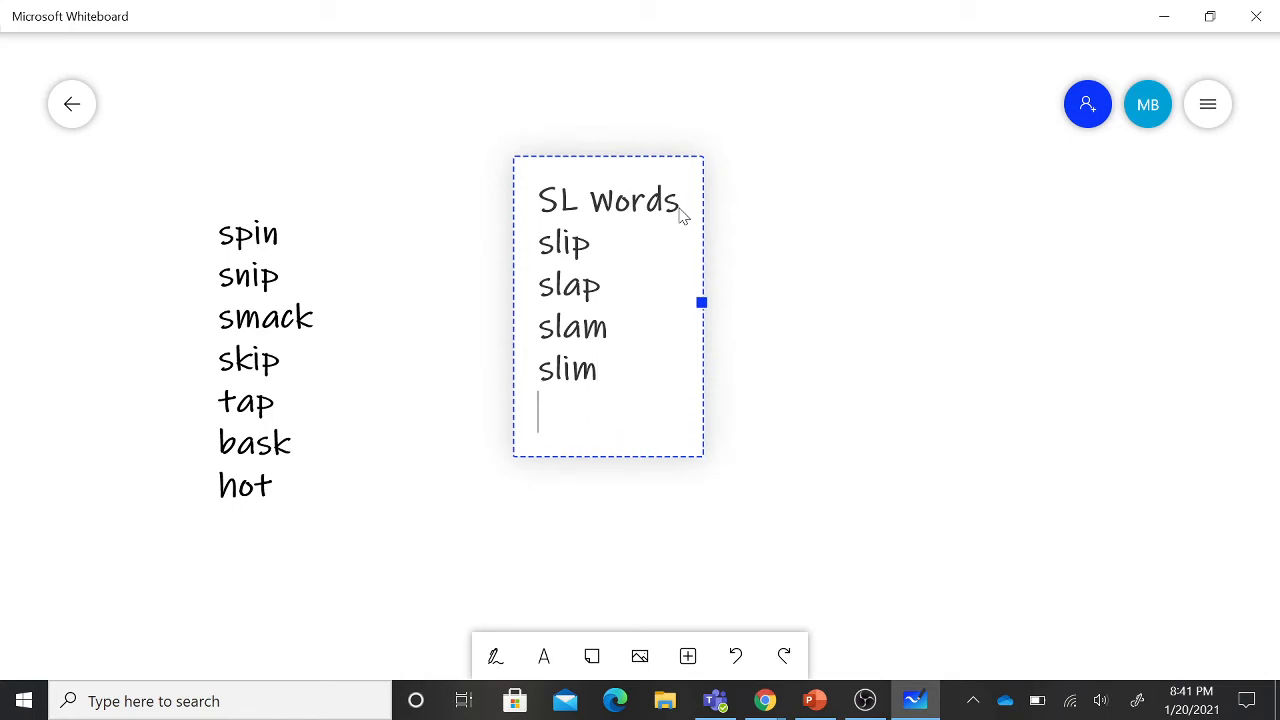
- Continue the list with slick, slack, slush and sloth on new lines
text(slick)
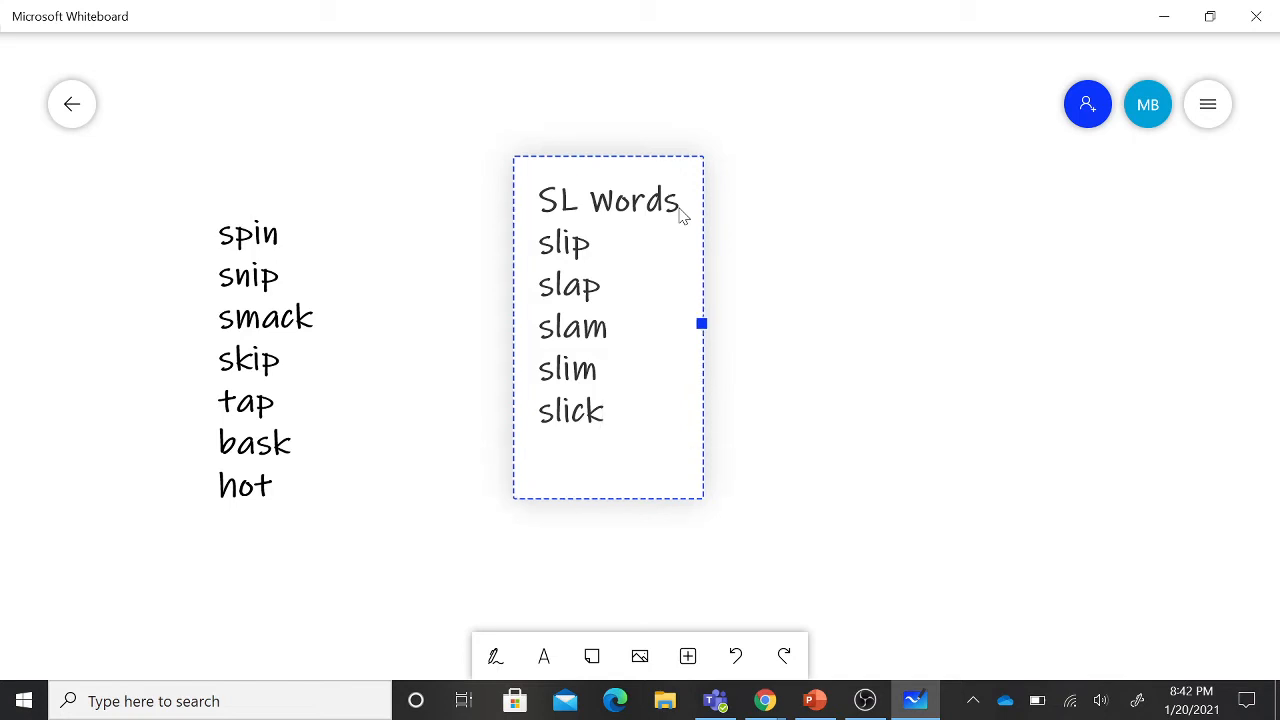
text(slack)
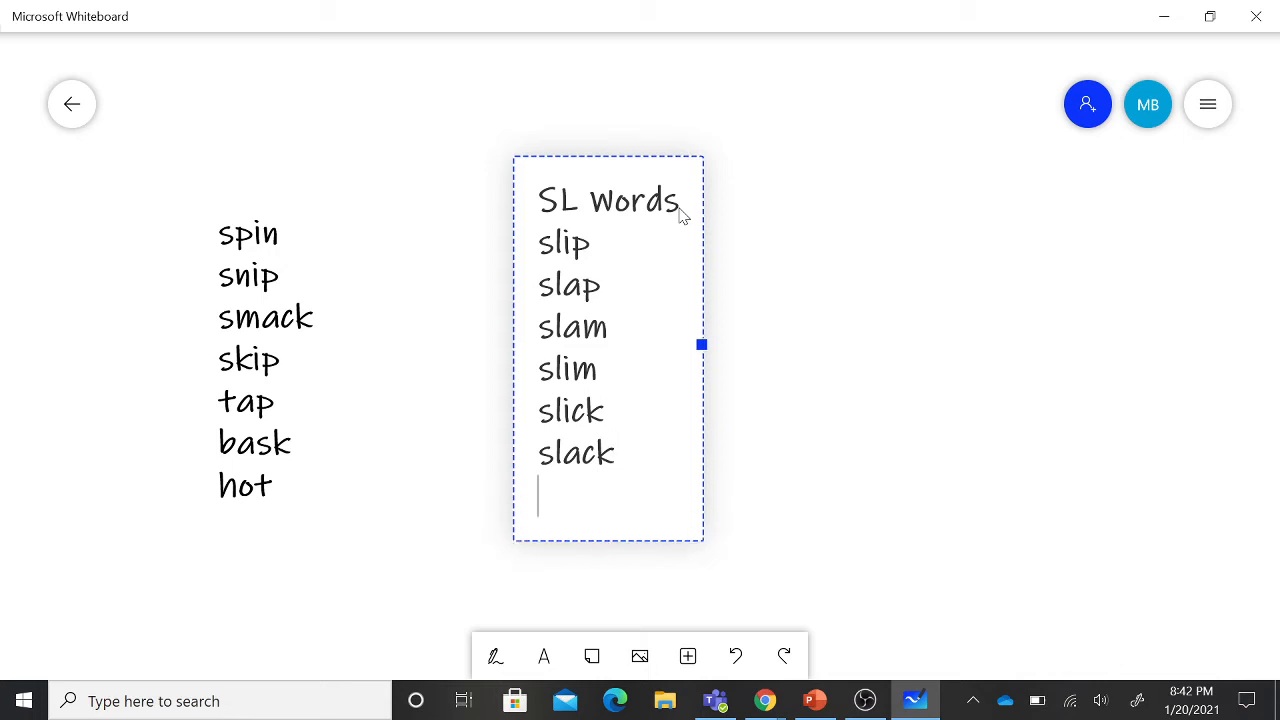
text(sl)
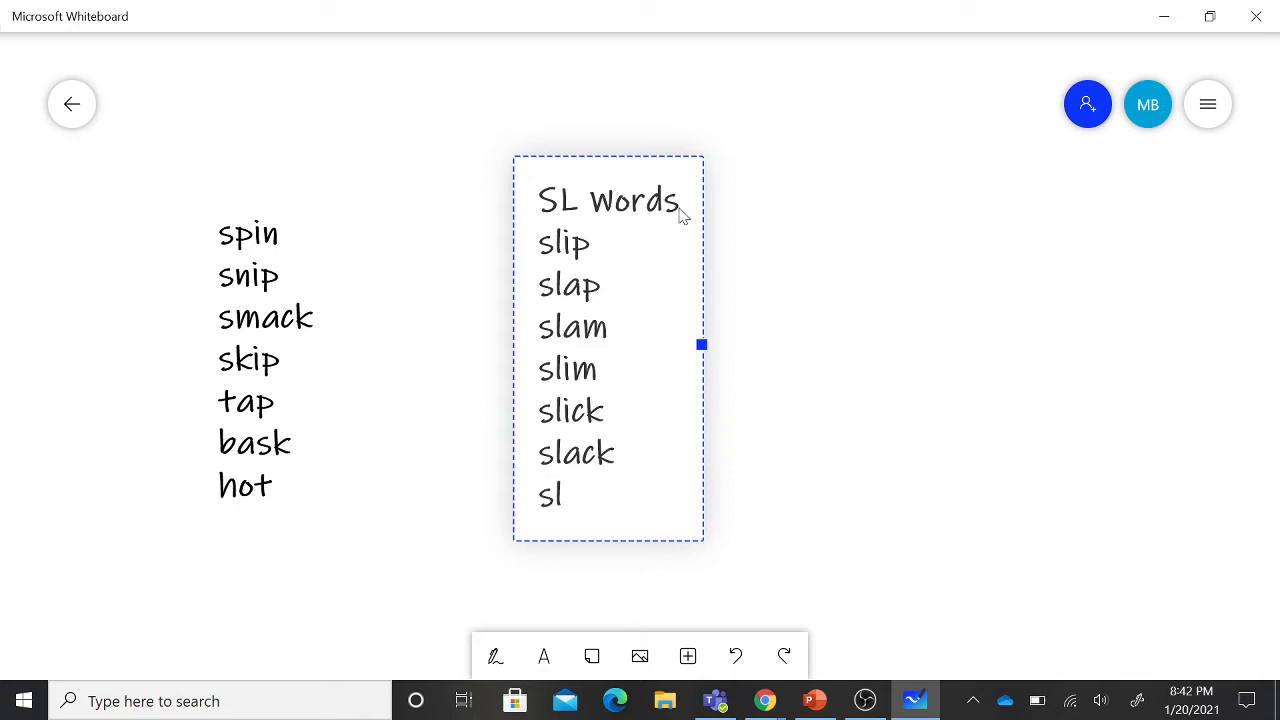
text(ush)
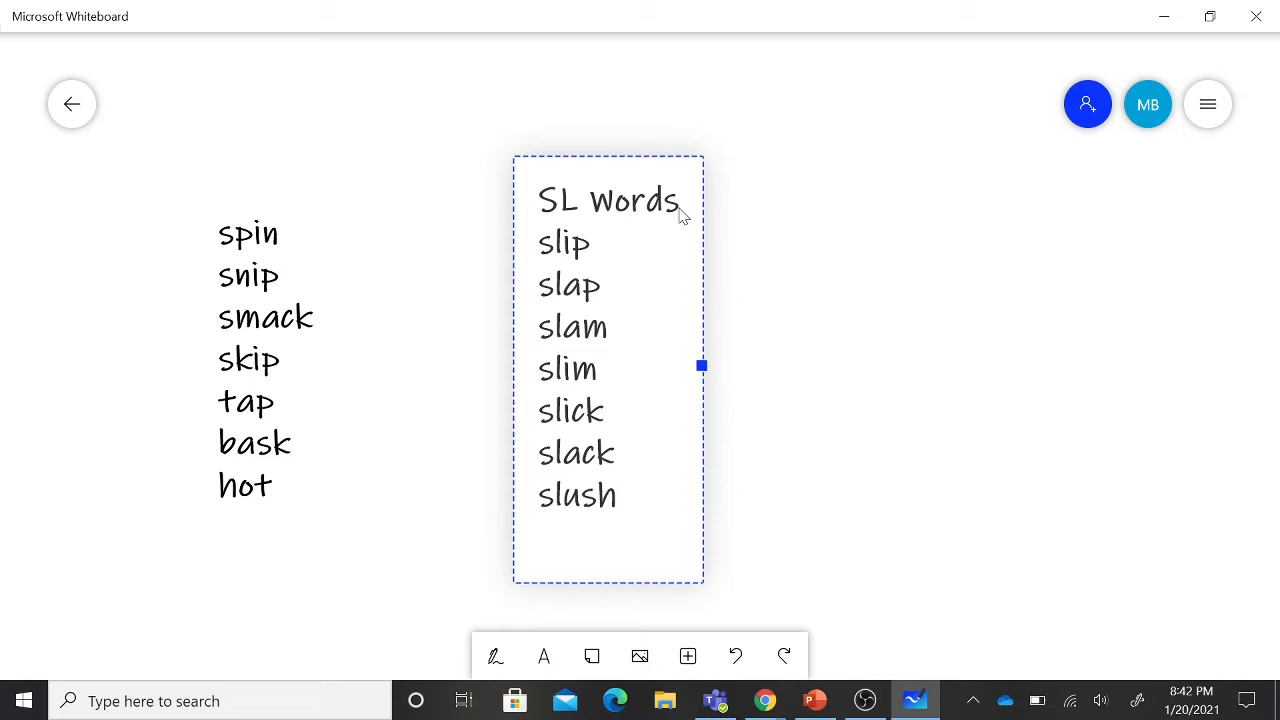
click(540, 540)
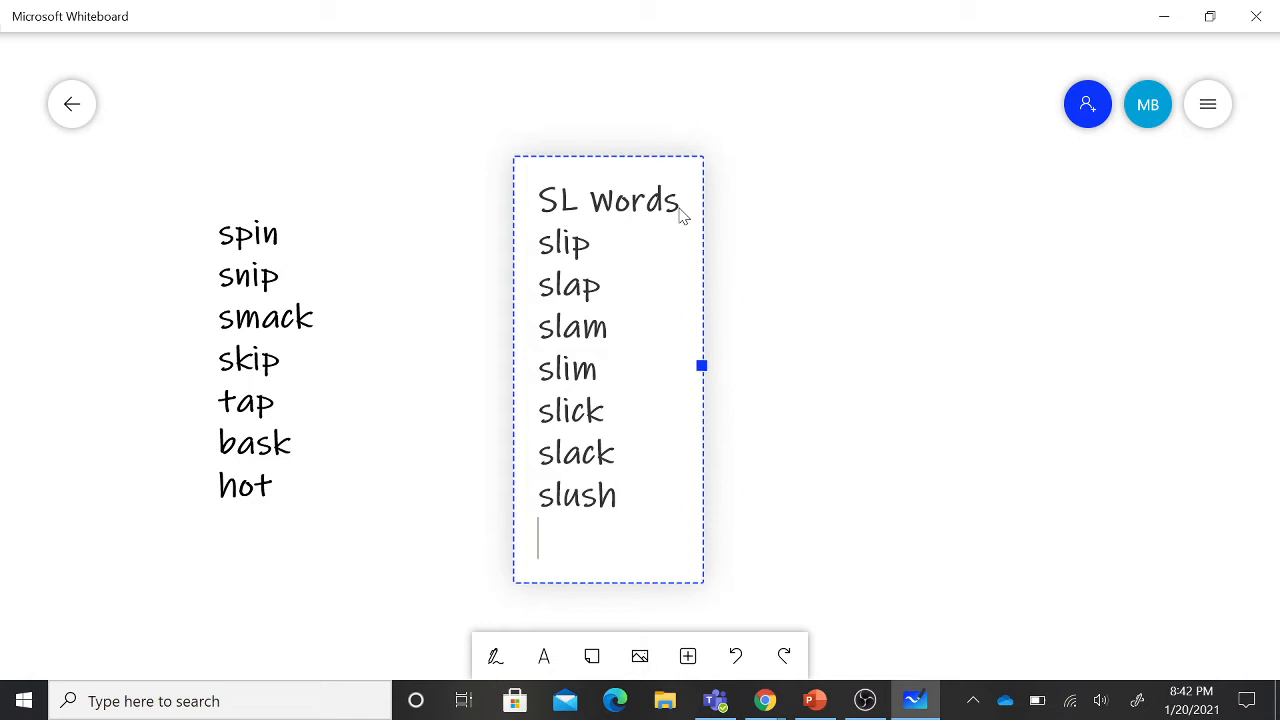
text(sl)
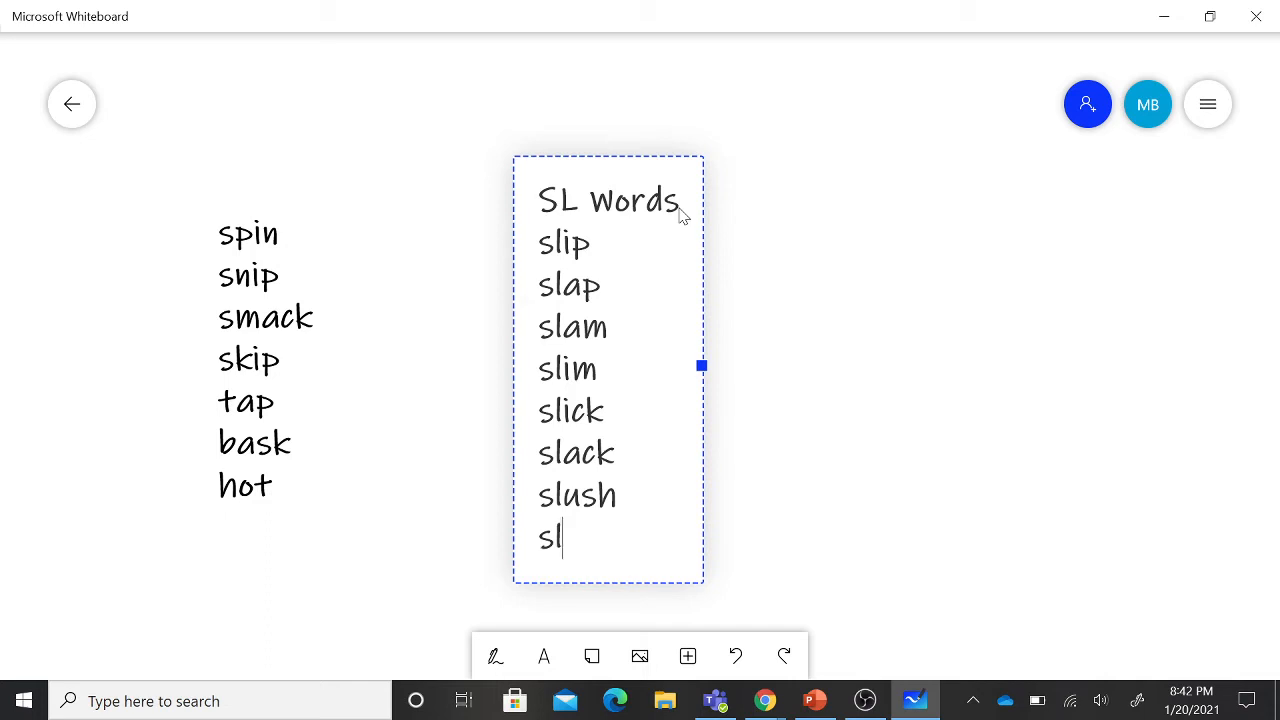
text(oth)
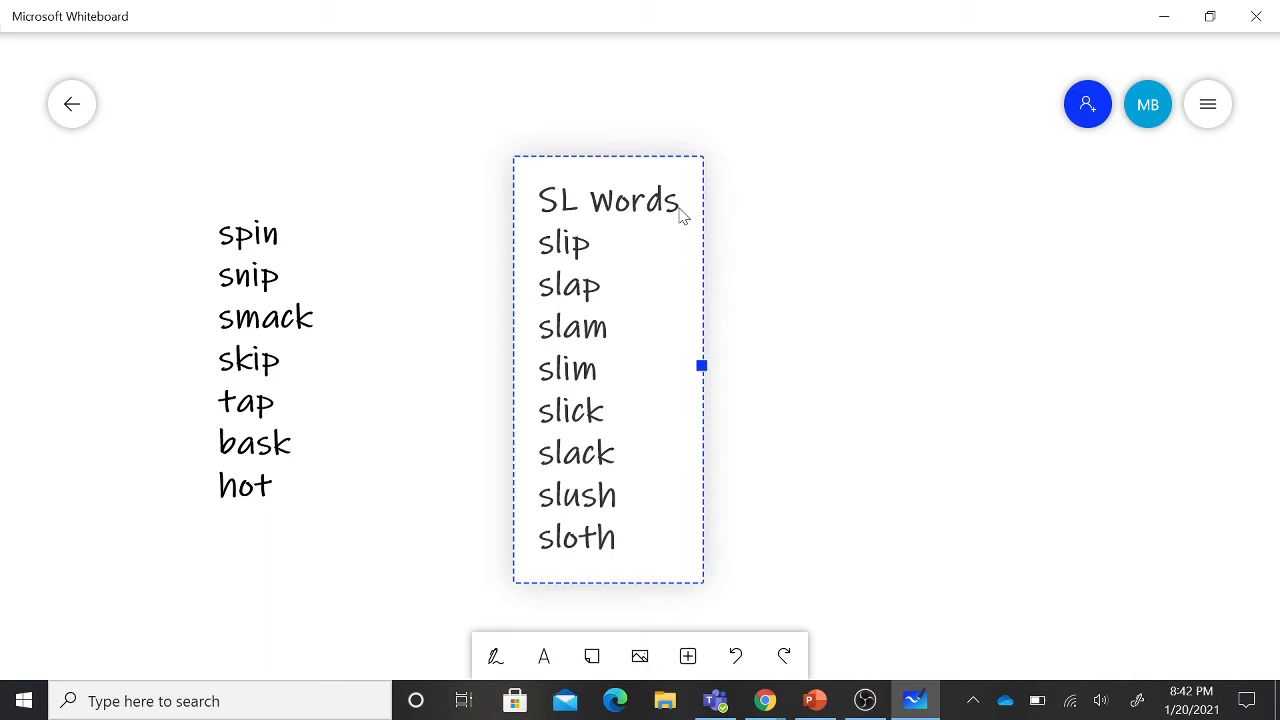
mouse_move(543, 568)
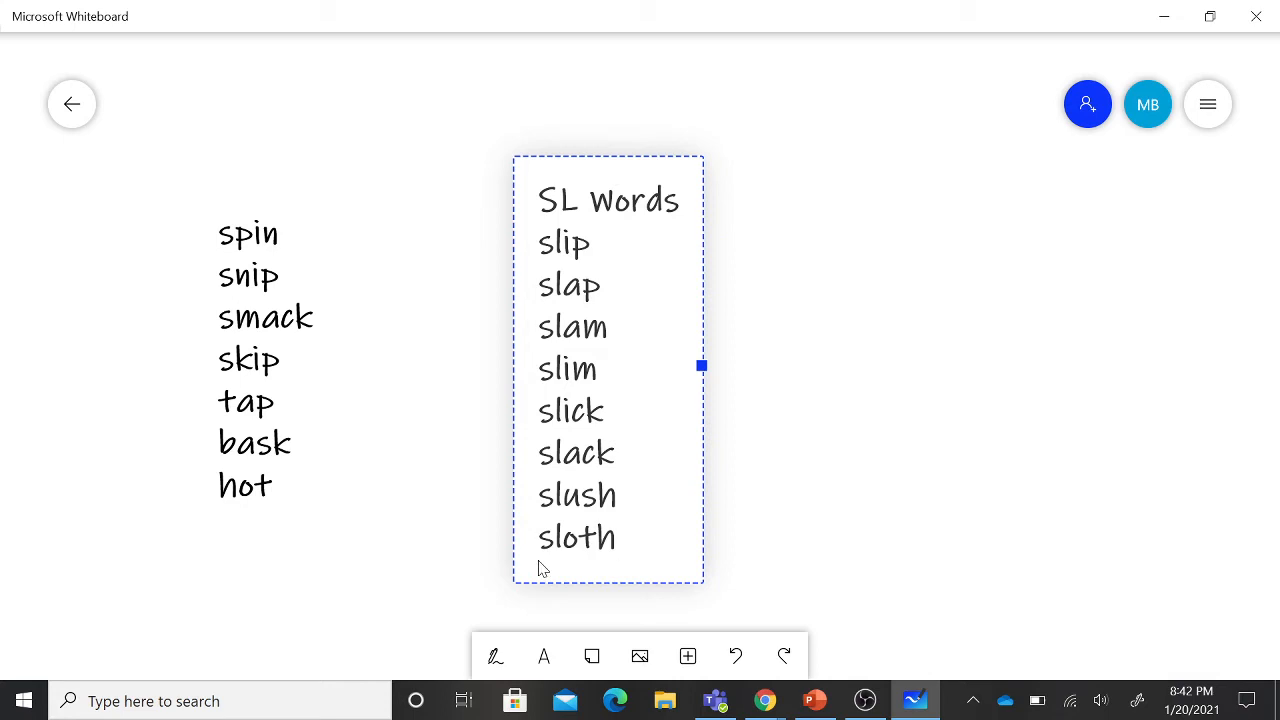
mouse_move(545, 568)
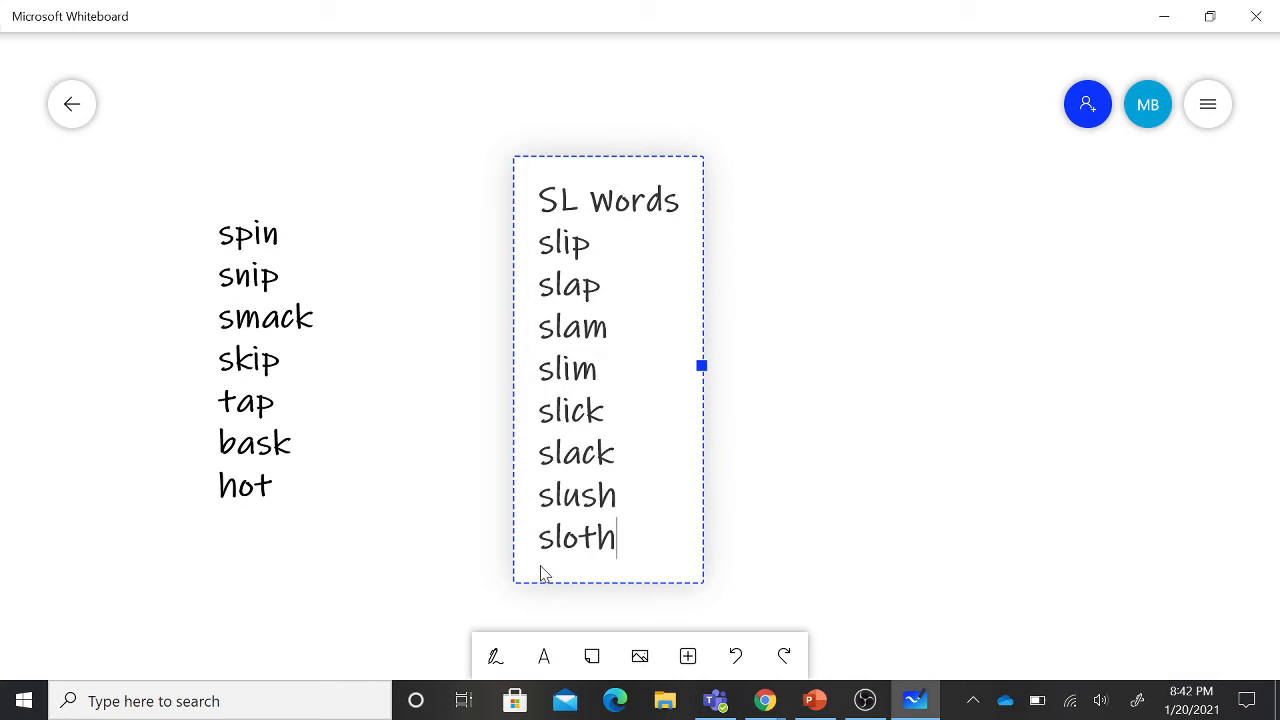
mouse_move(640, 580)
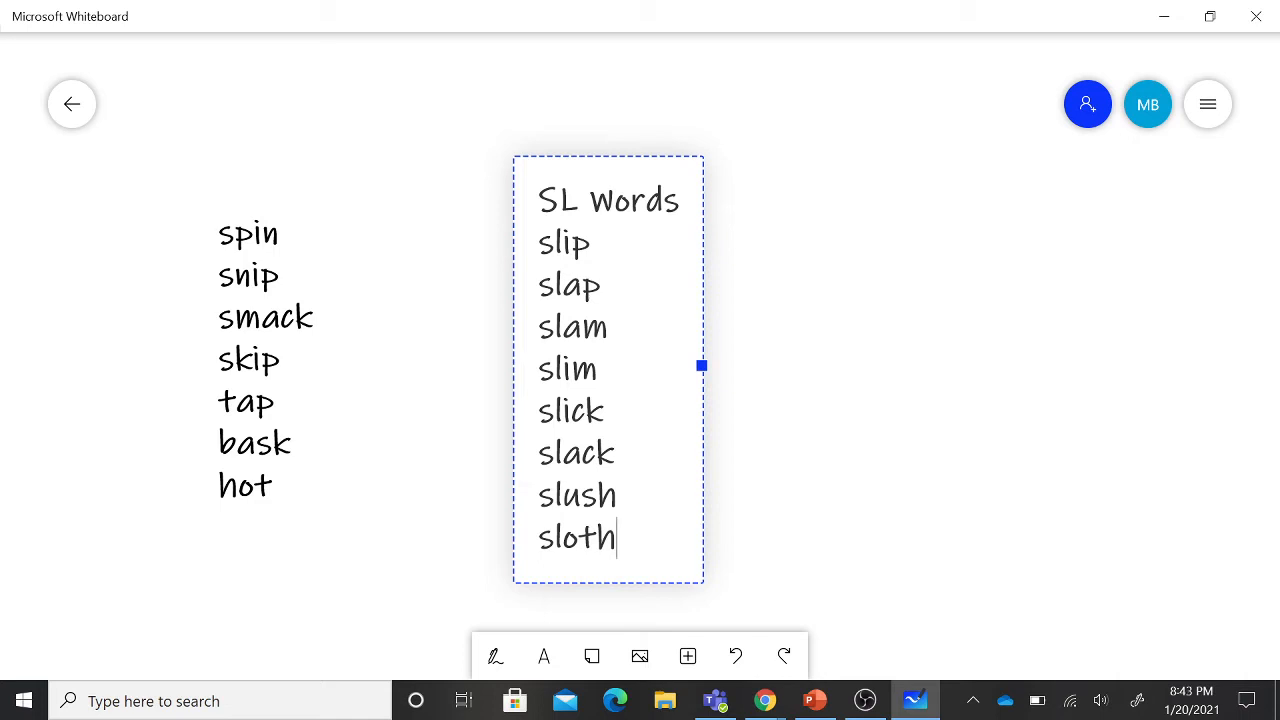
mouse_move(520, 370)
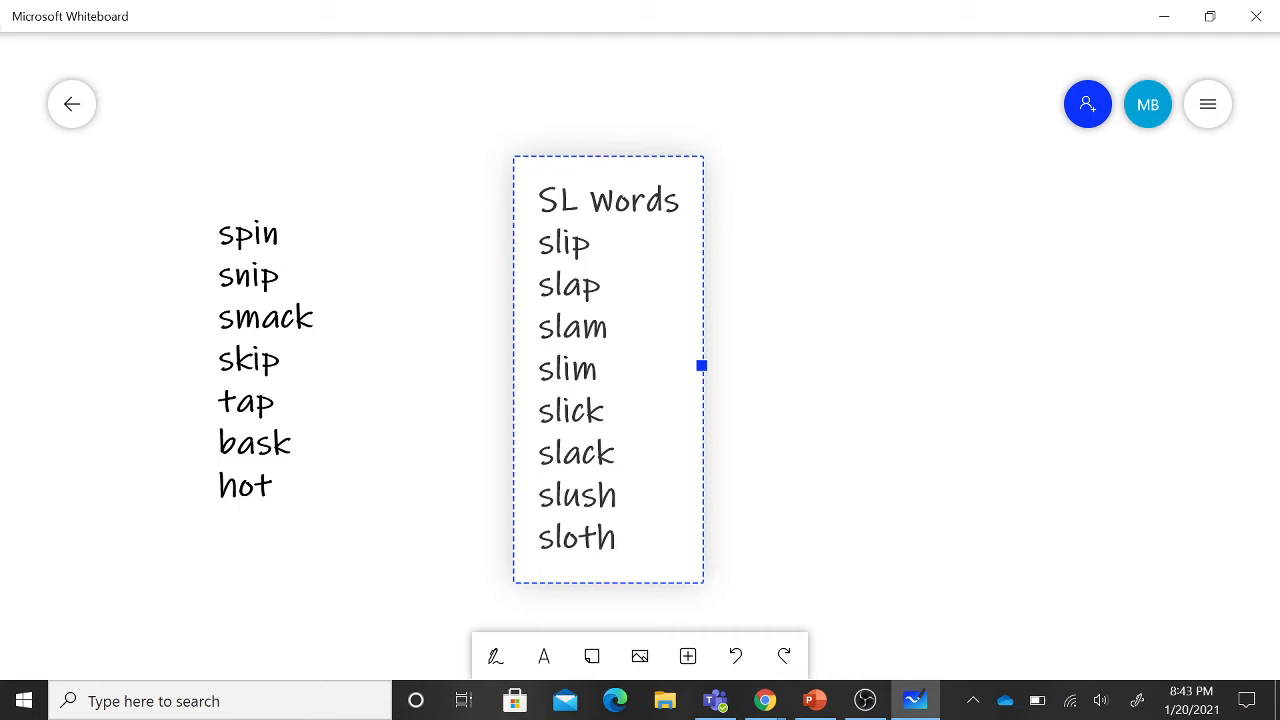
mouse_move(71, 103)
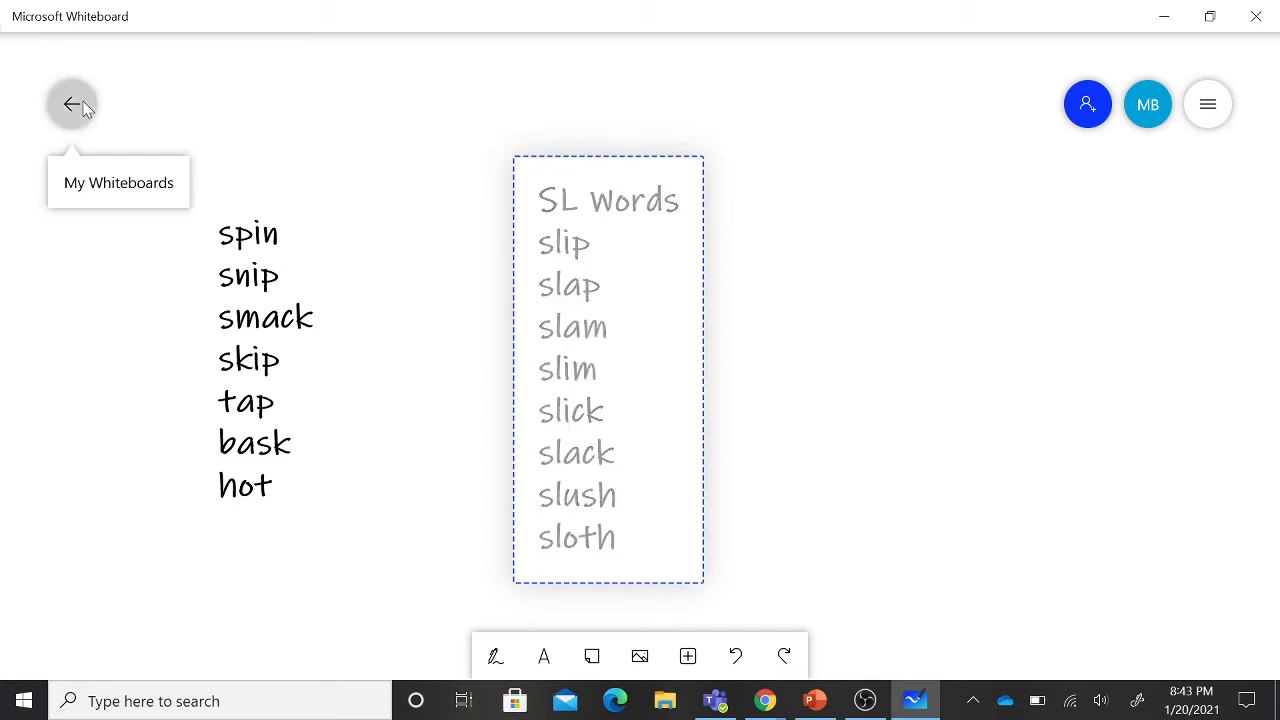
- Return to My Whiteboards, open the spelling worksheet and start inking with the green pen
click(71, 104)
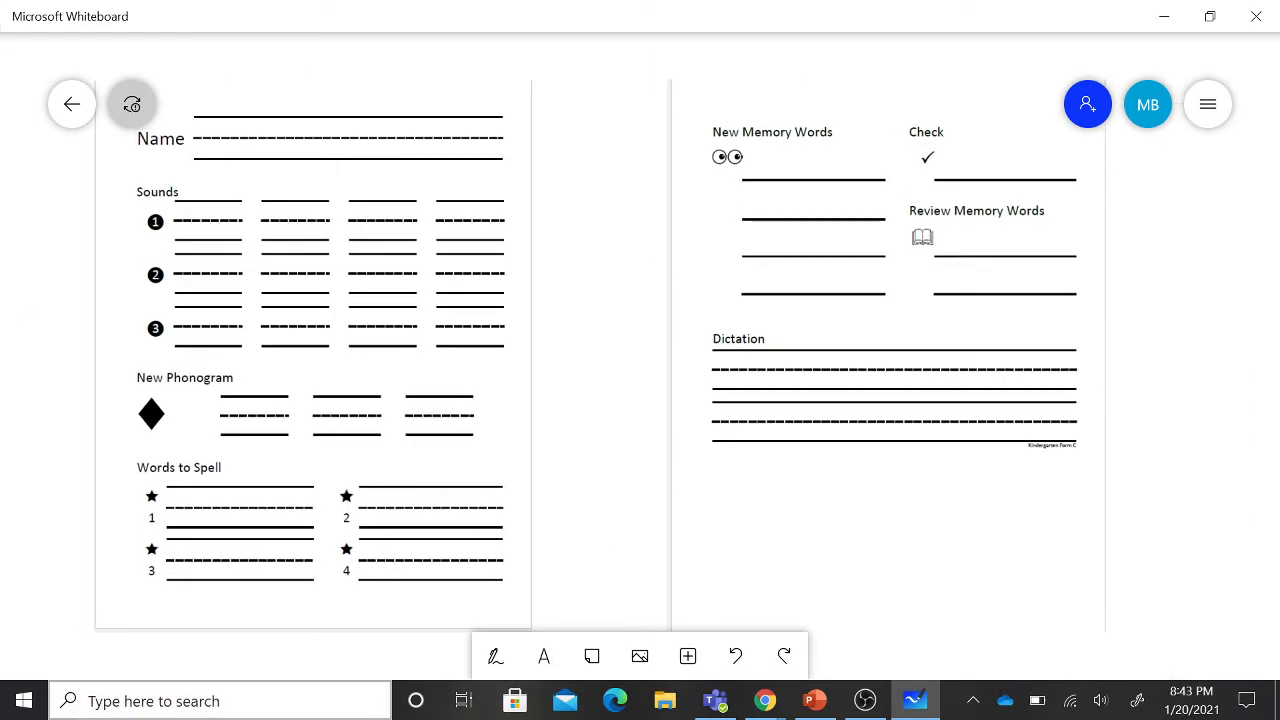
click(494, 656)
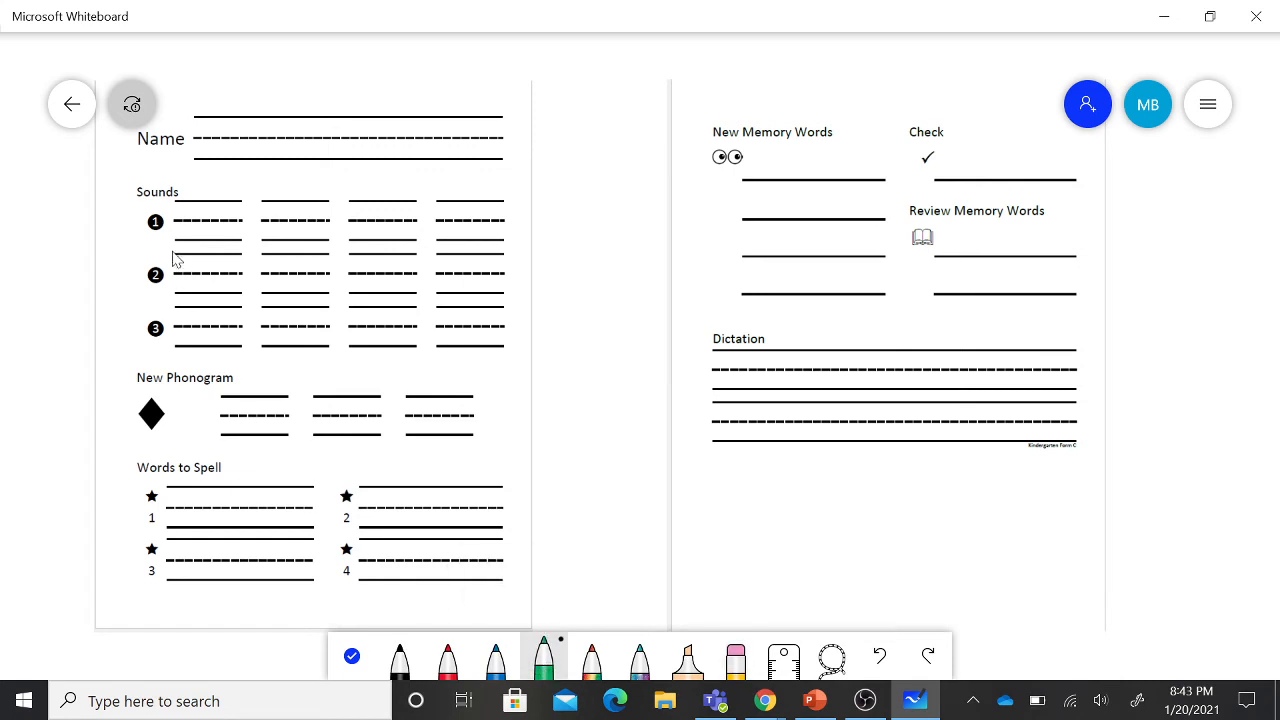
mouse_move(205, 165)
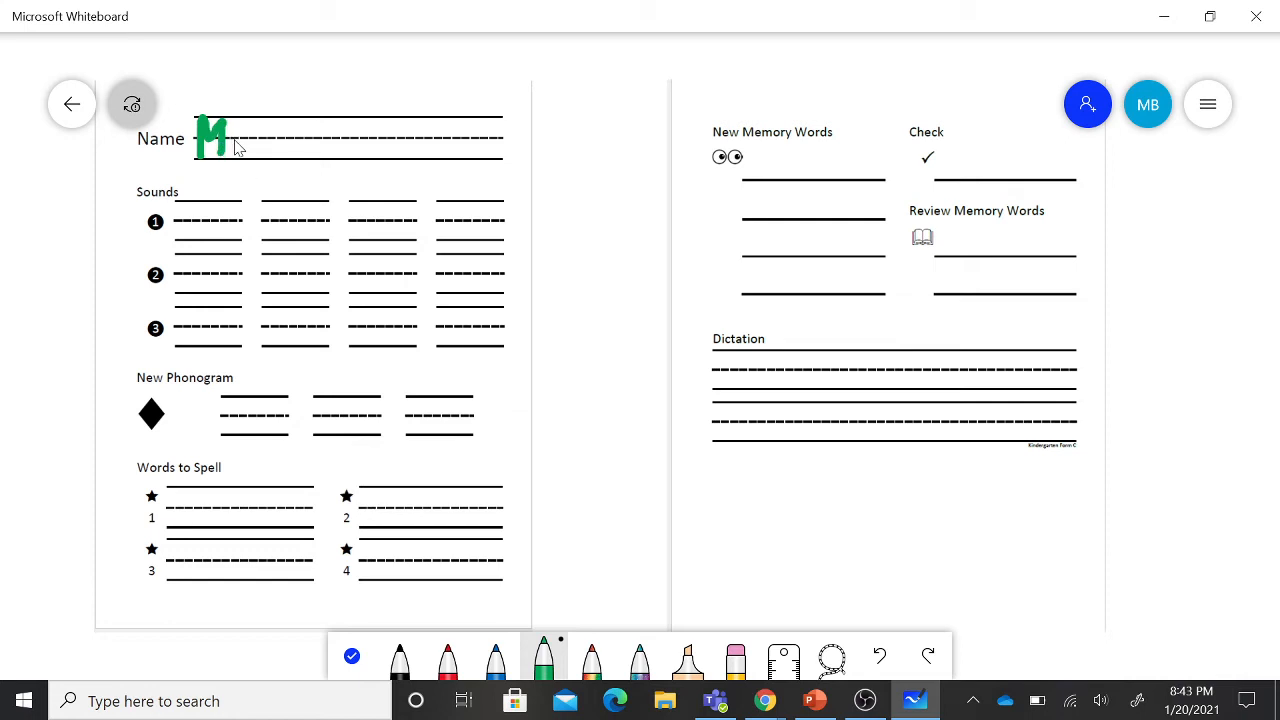
- Handwrite the name 'Mrs. Bee' in green on the worksheet's Name line
drag(235, 130, 250, 150)
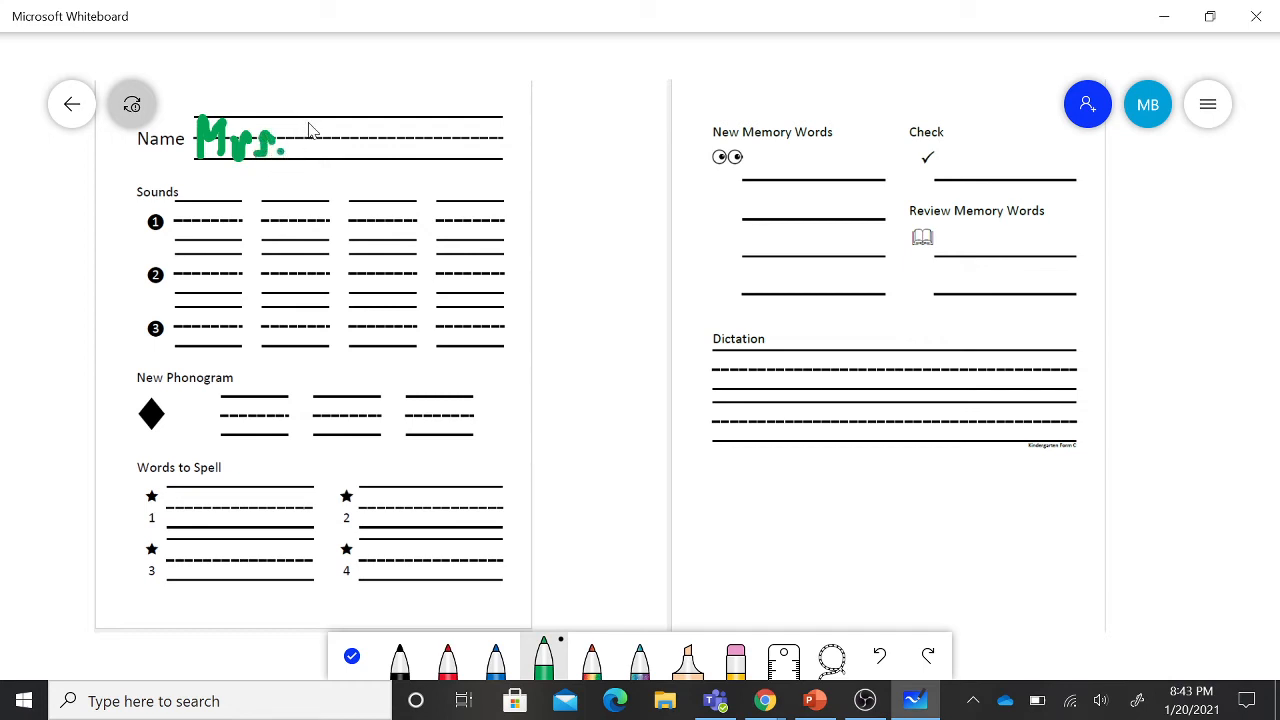
drag(300, 135, 320, 155)
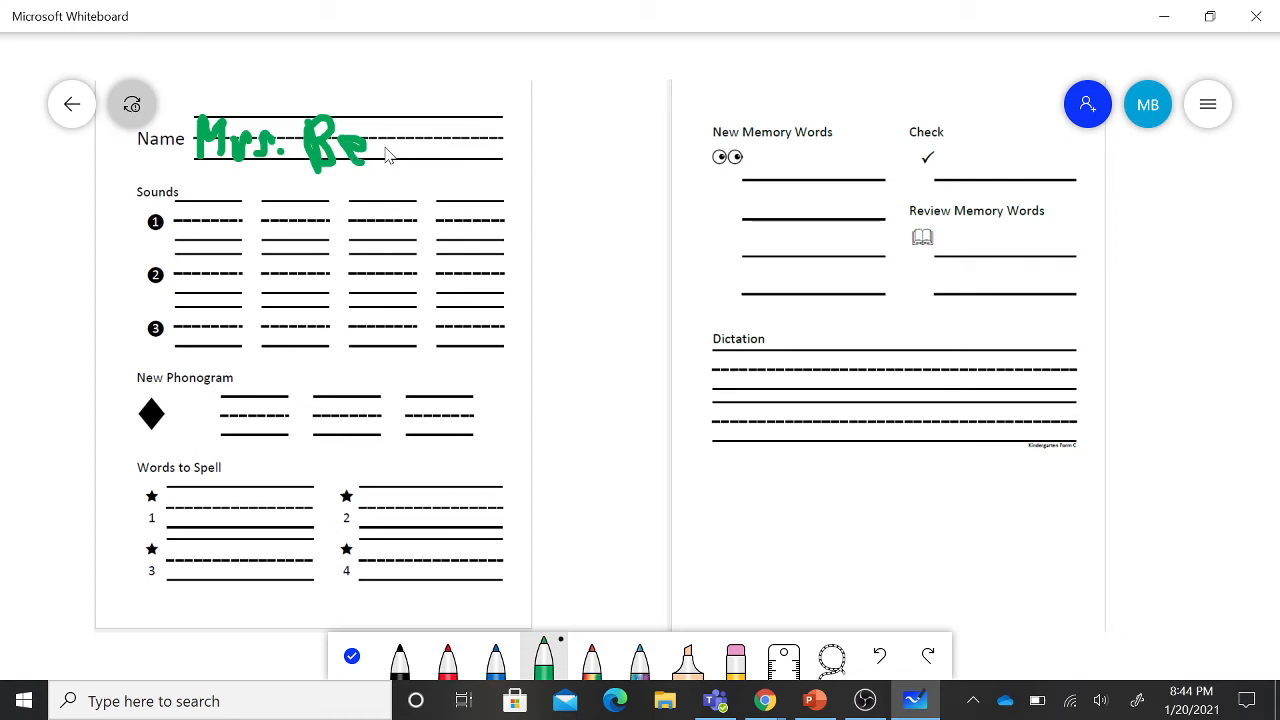
drag(365, 140, 395, 165)
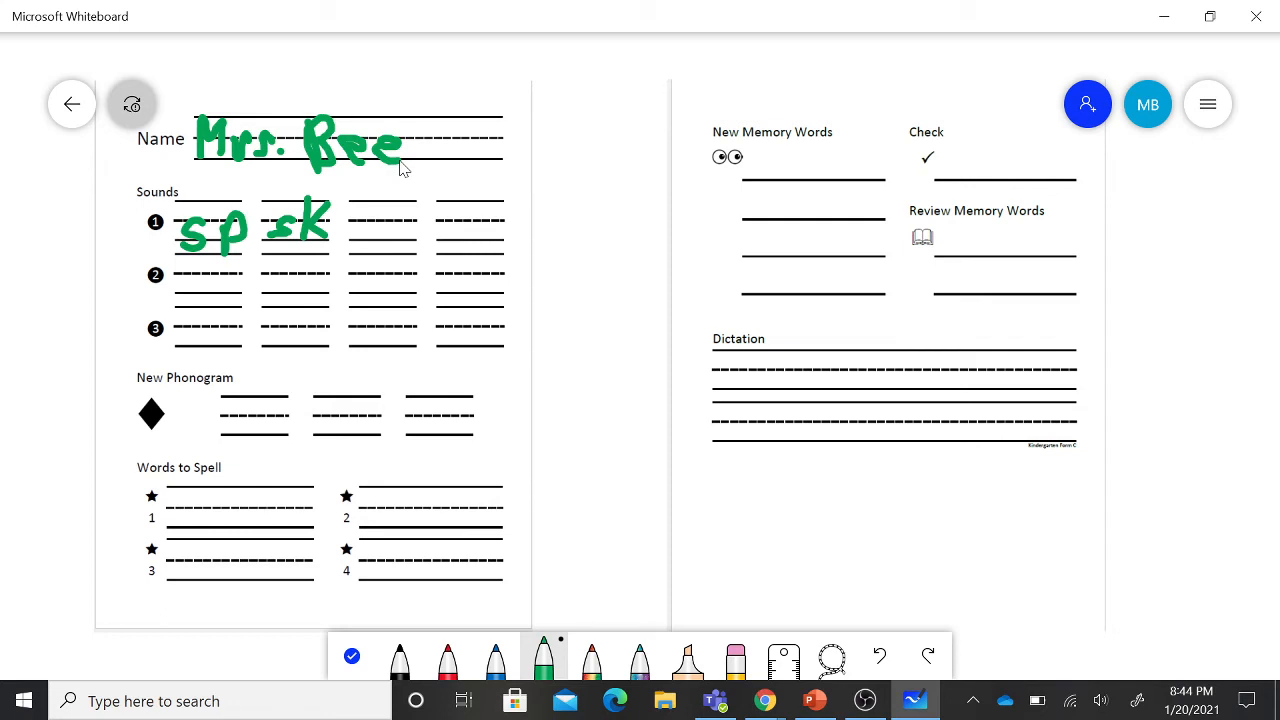
- Write the sounds sp, sk, sn and th in green across the first Sounds row
drag(355, 225, 370, 240)
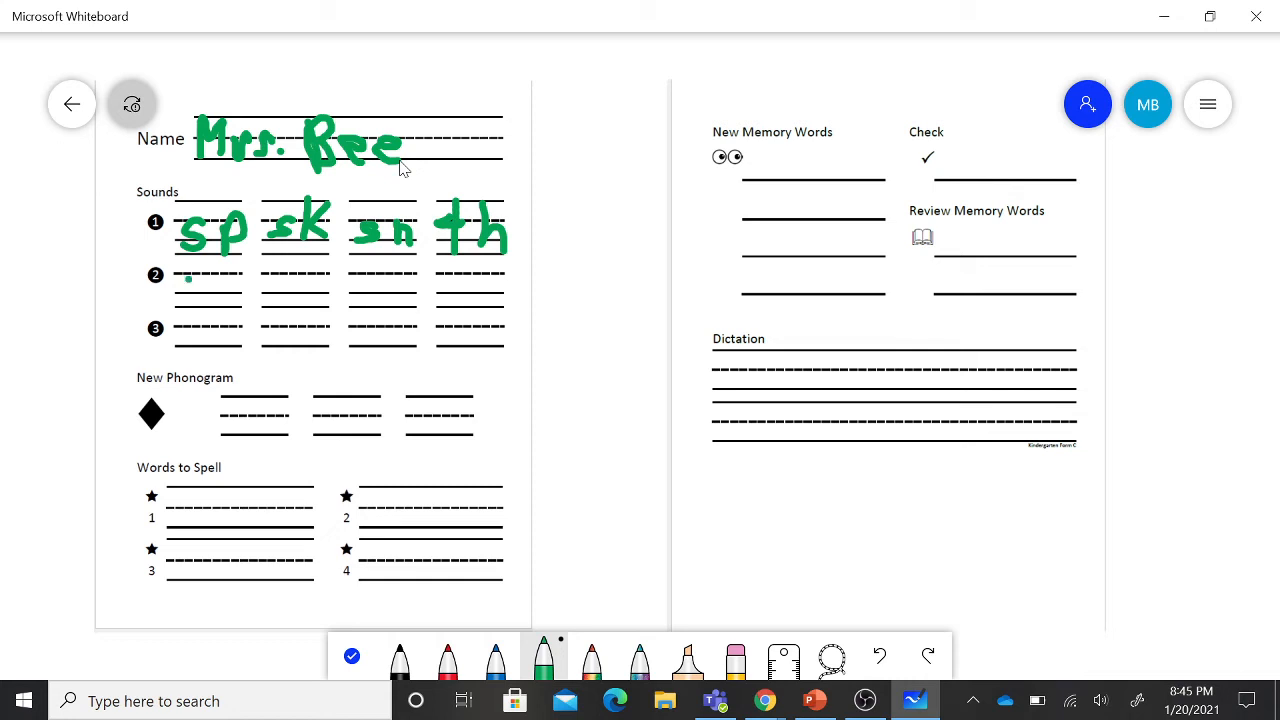
- Write e, sm, st and sh in green across the second Sounds row
drag(205, 265, 215, 295)
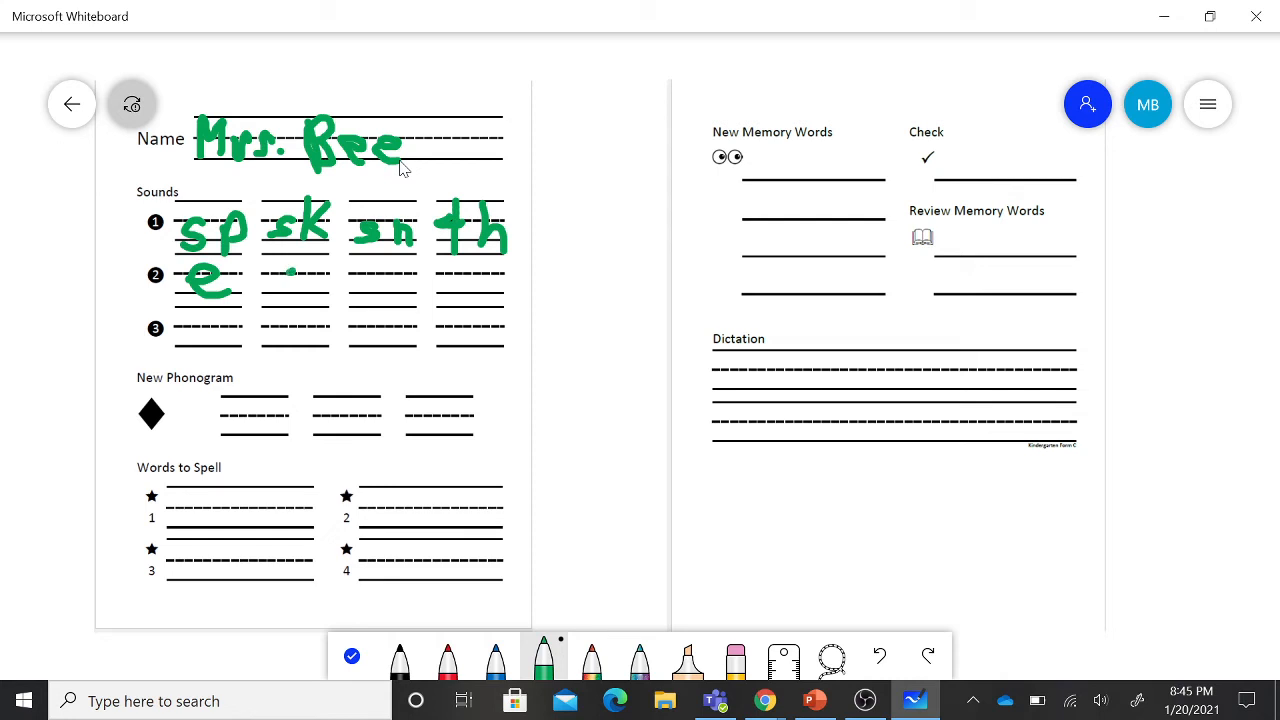
drag(270, 285, 320, 285)
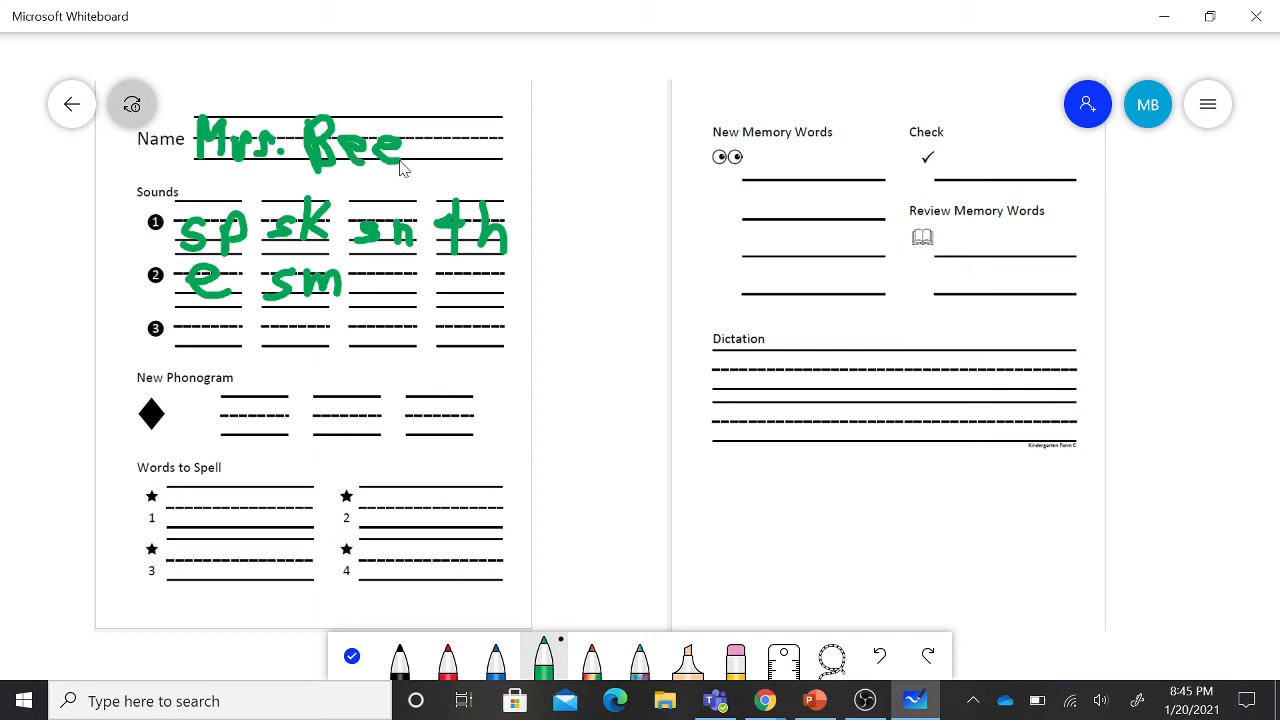
drag(370, 270, 395, 290)
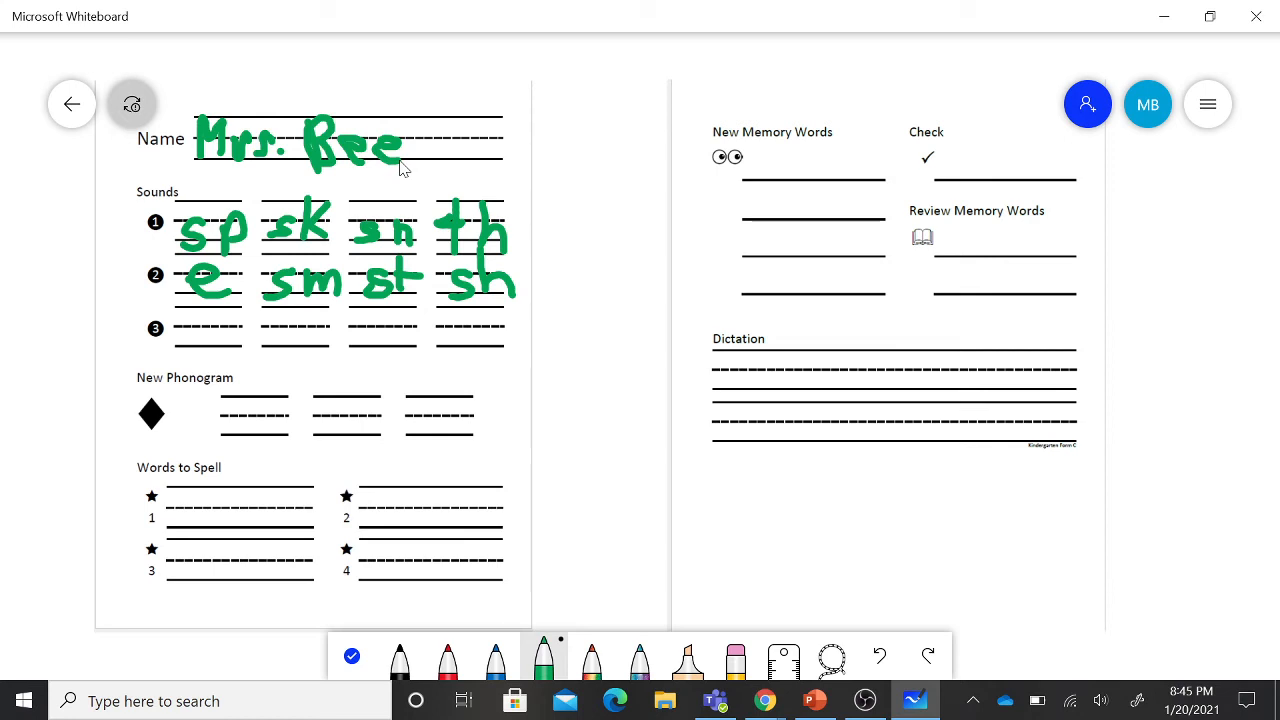
- Write ff, a, i and ll in green across the third Sounds row, keeping the green pen
drag(200, 315, 195, 355)
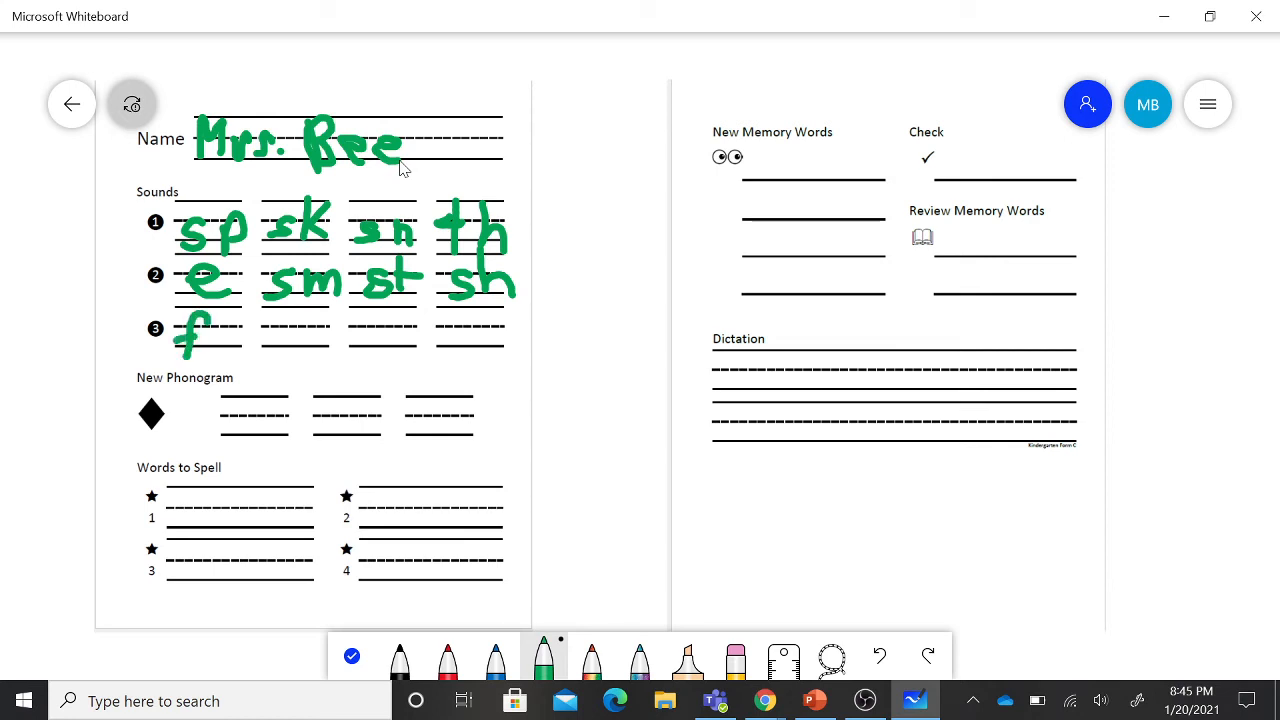
drag(200, 310, 230, 350)
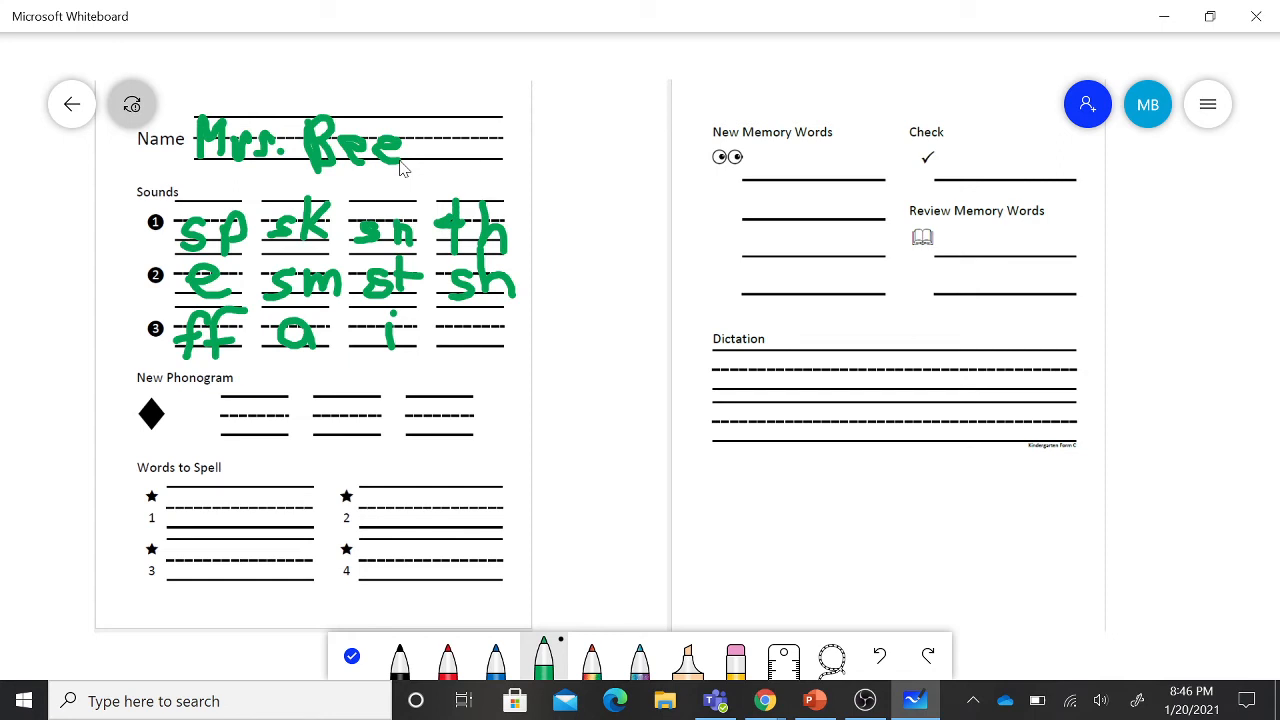
drag(450, 318, 443, 357)
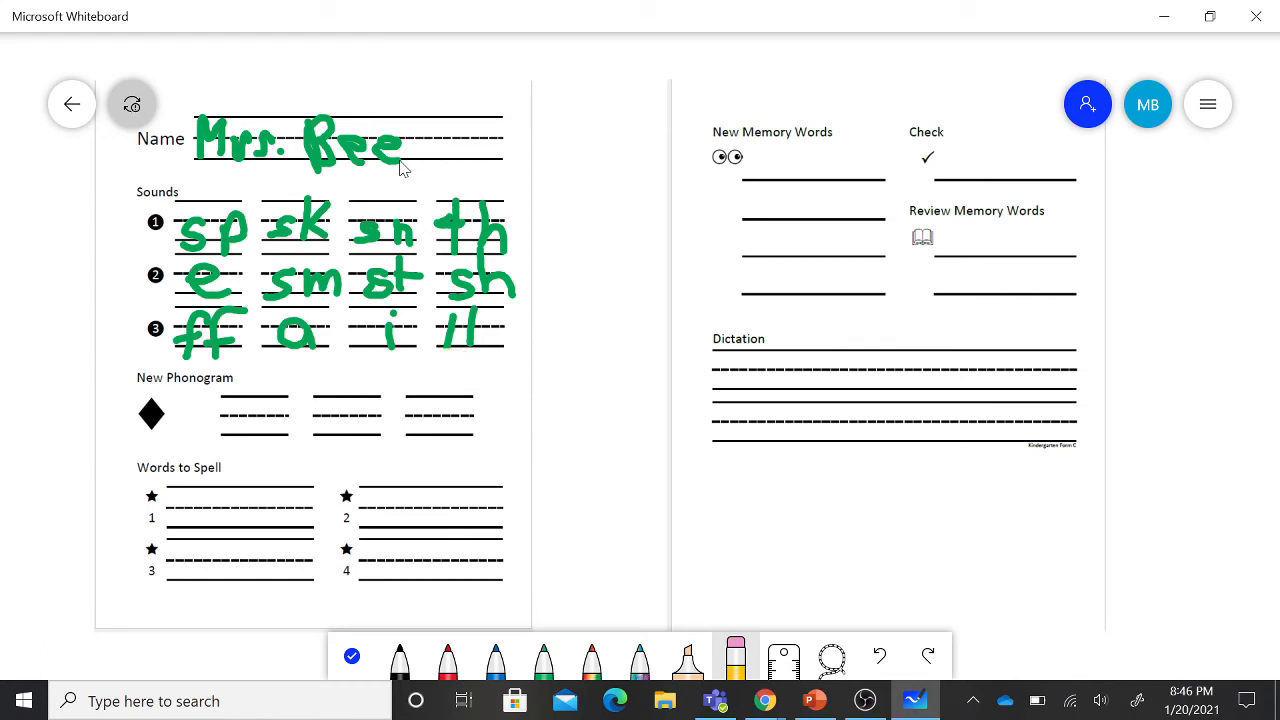
click(543, 655)
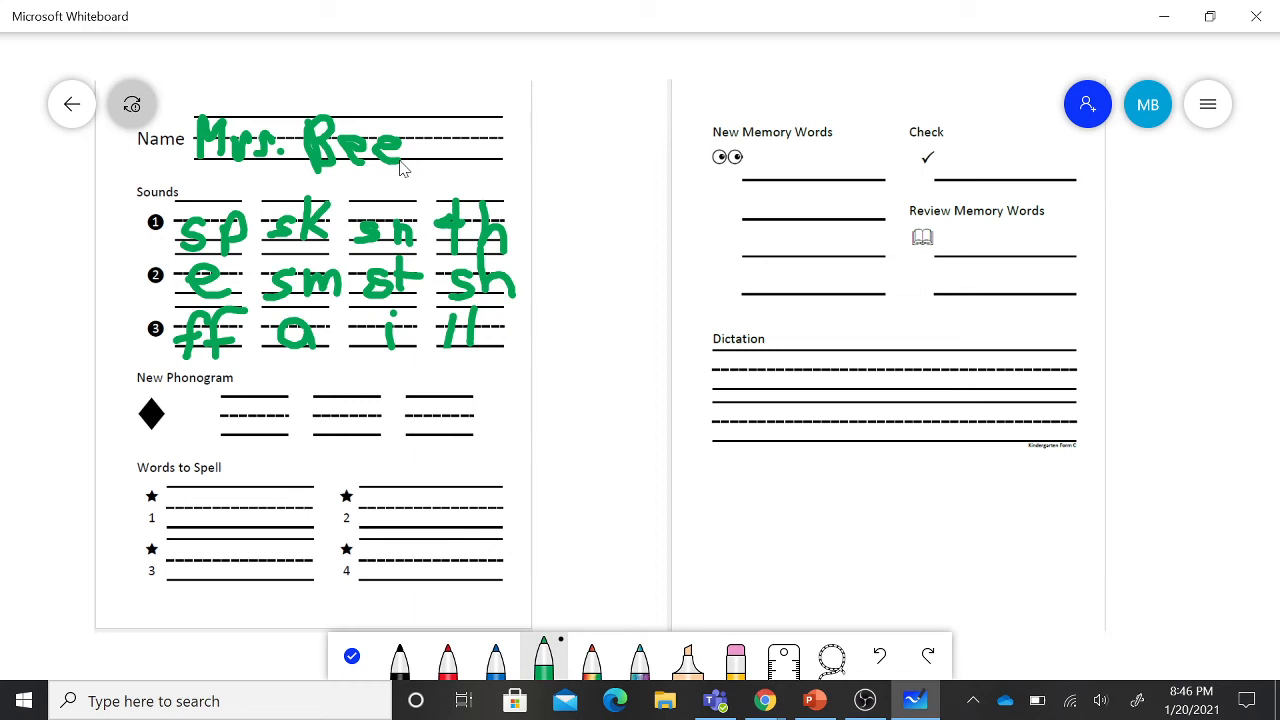
- Handwrite 'sl' in green on each of the three New Phonogram lines
drag(240, 420, 255, 435)
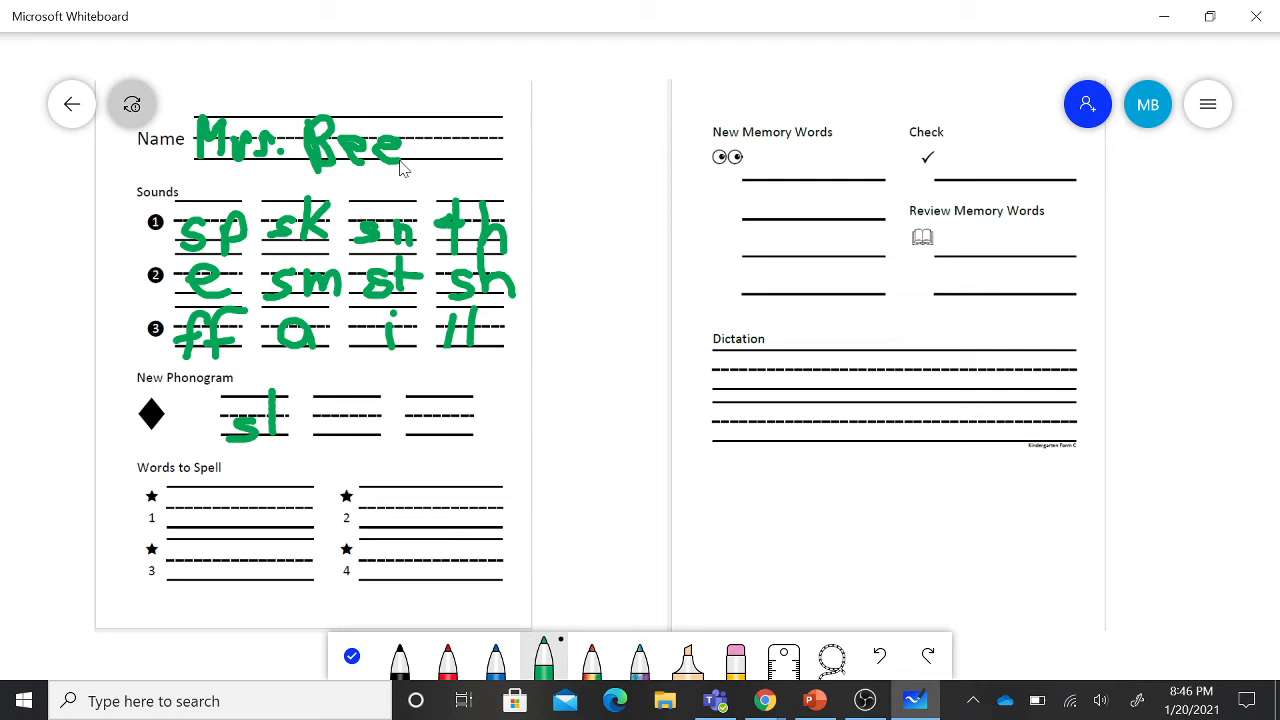
drag(320, 420, 370, 420)
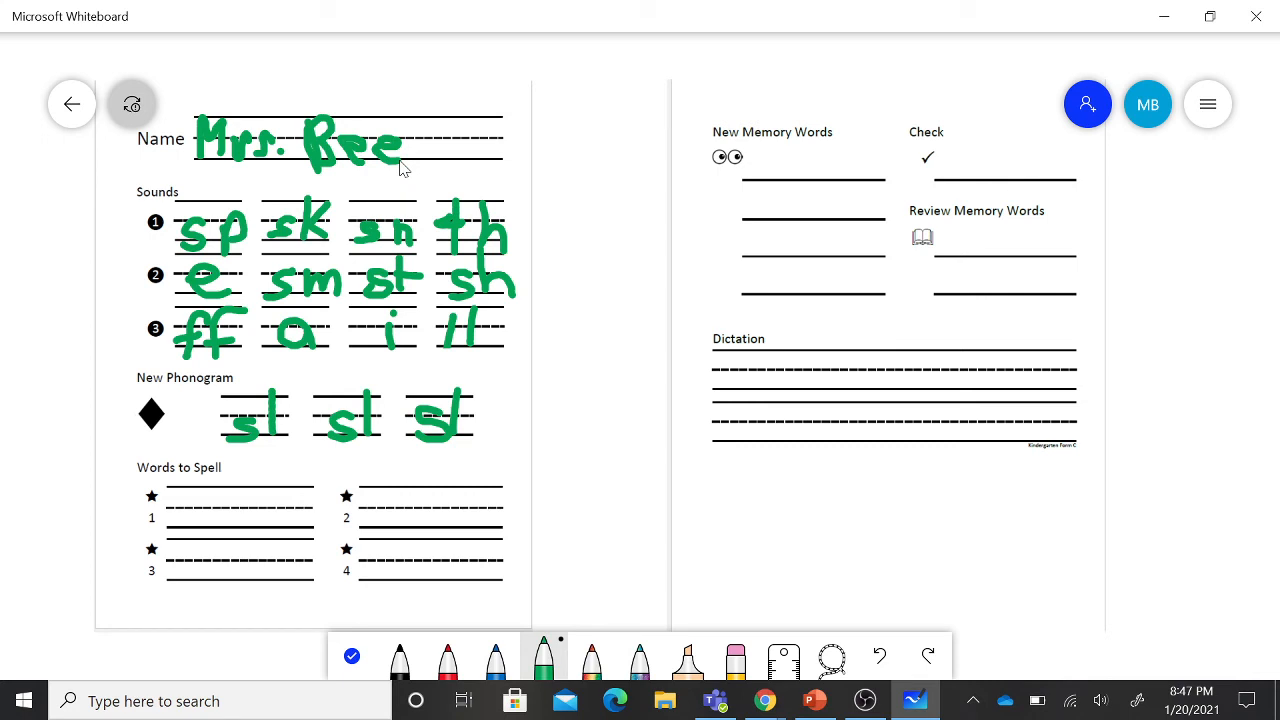
- Write slam, slip, slick and slush in green on Words to Spell lines 1–4
drag(190, 510, 230, 525)
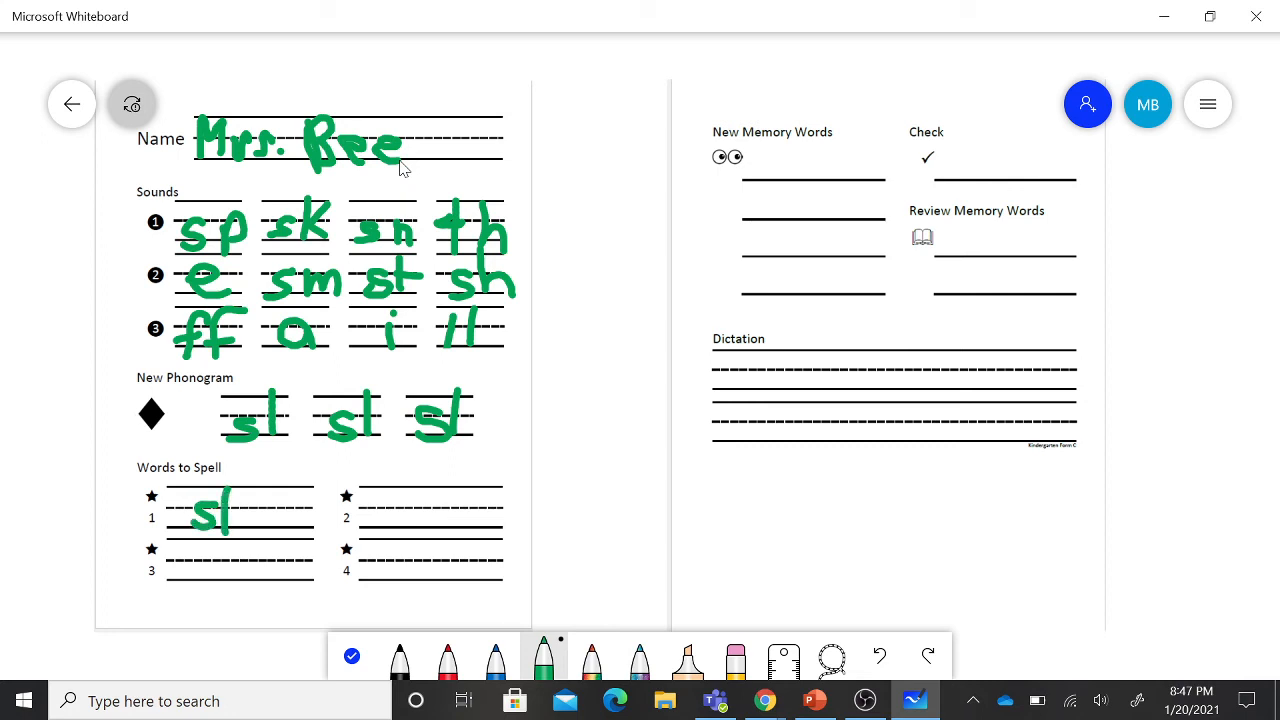
text(a)
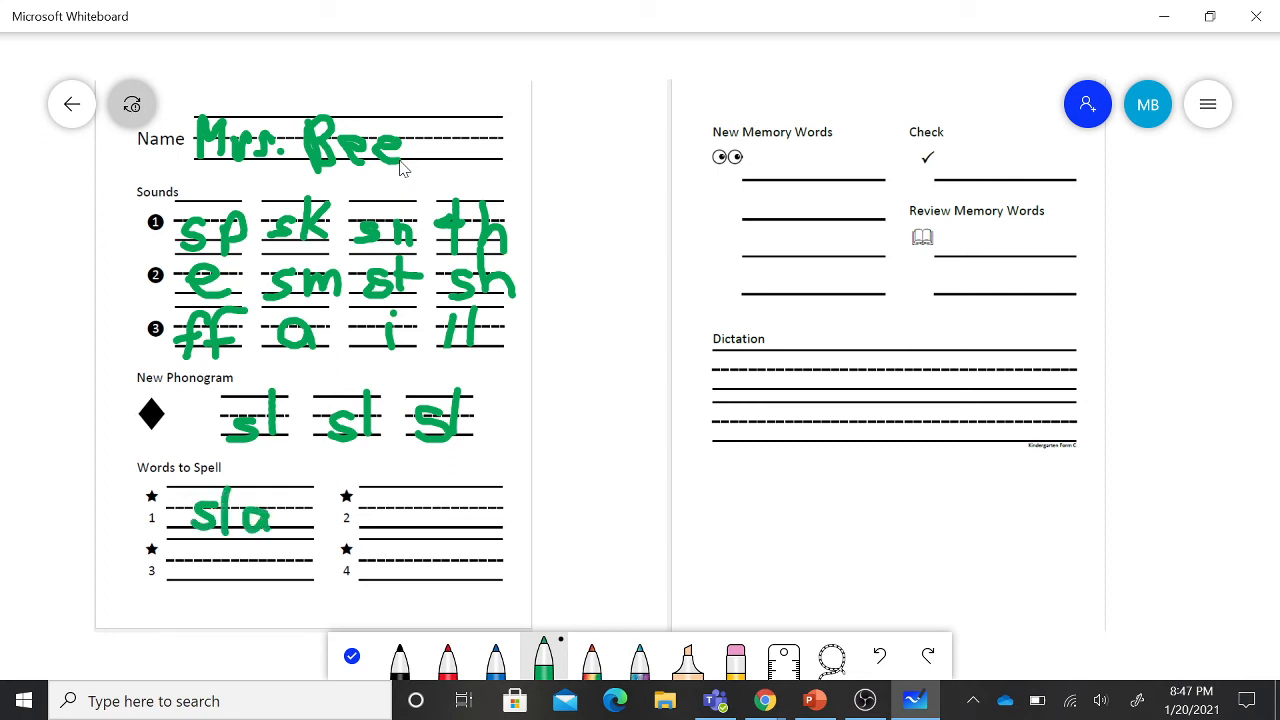
drag(290, 500, 325, 525)
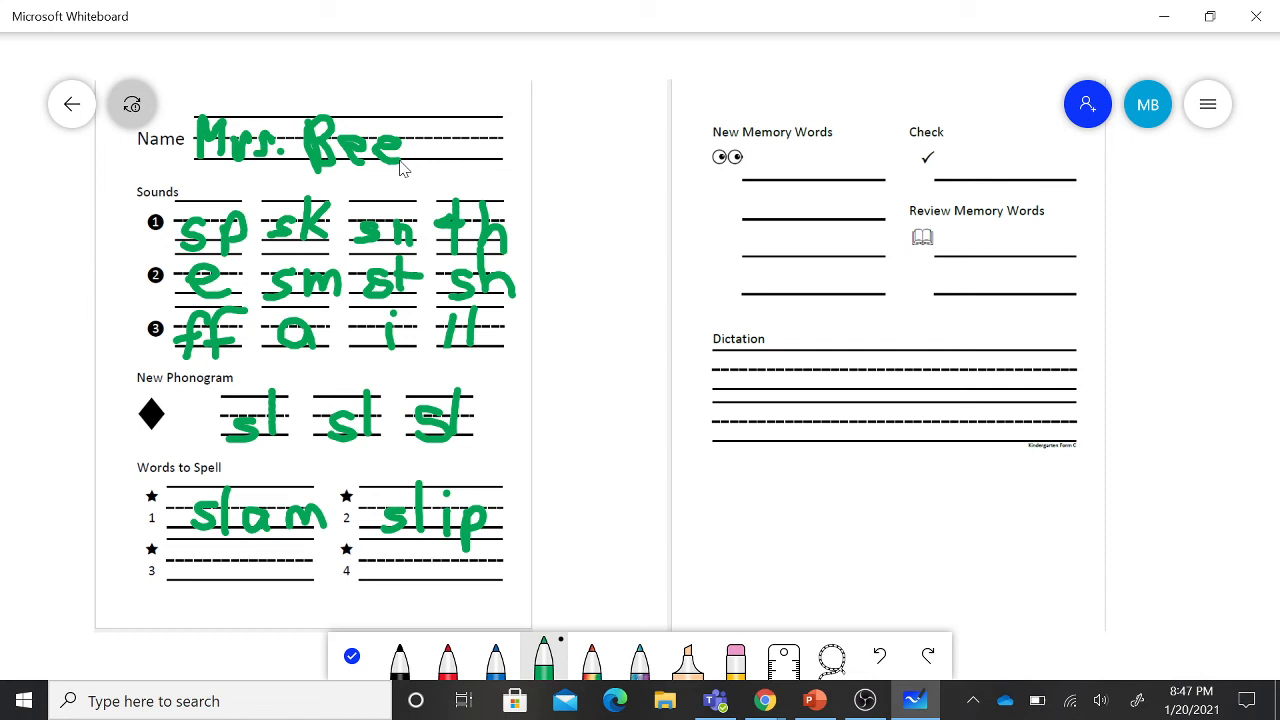
drag(185, 560, 205, 585)
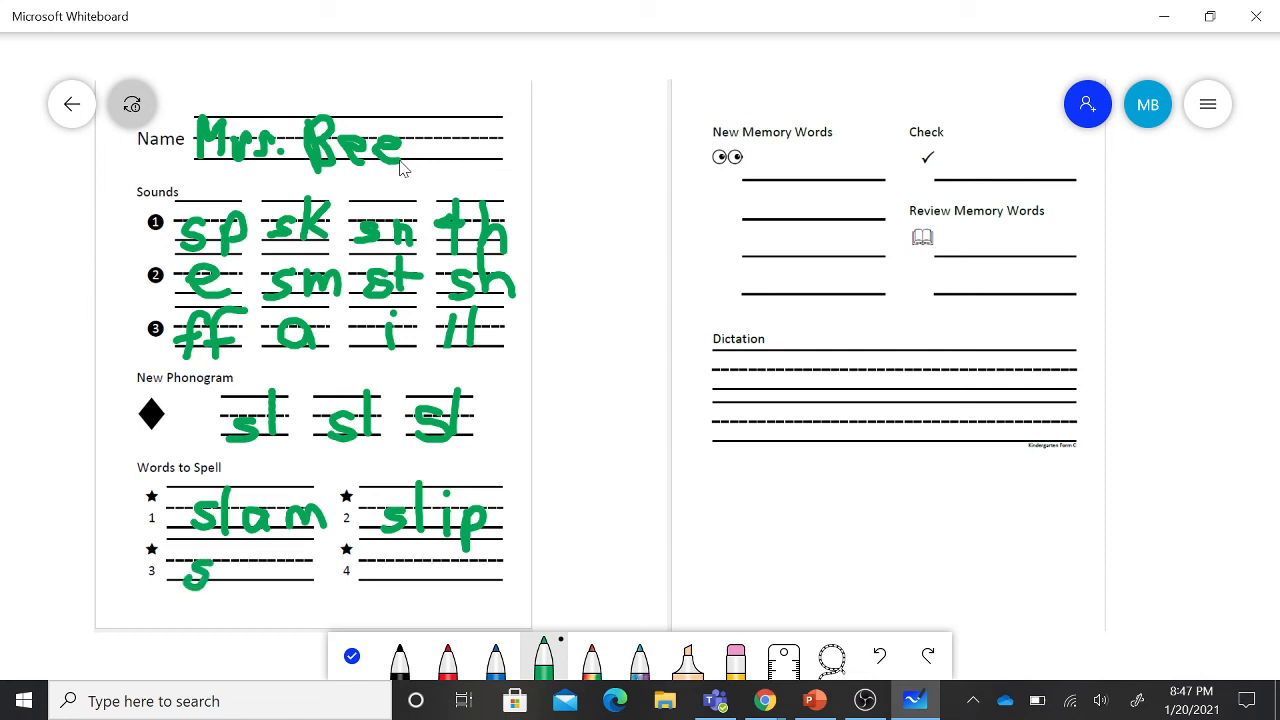
drag(200, 560, 250, 560)
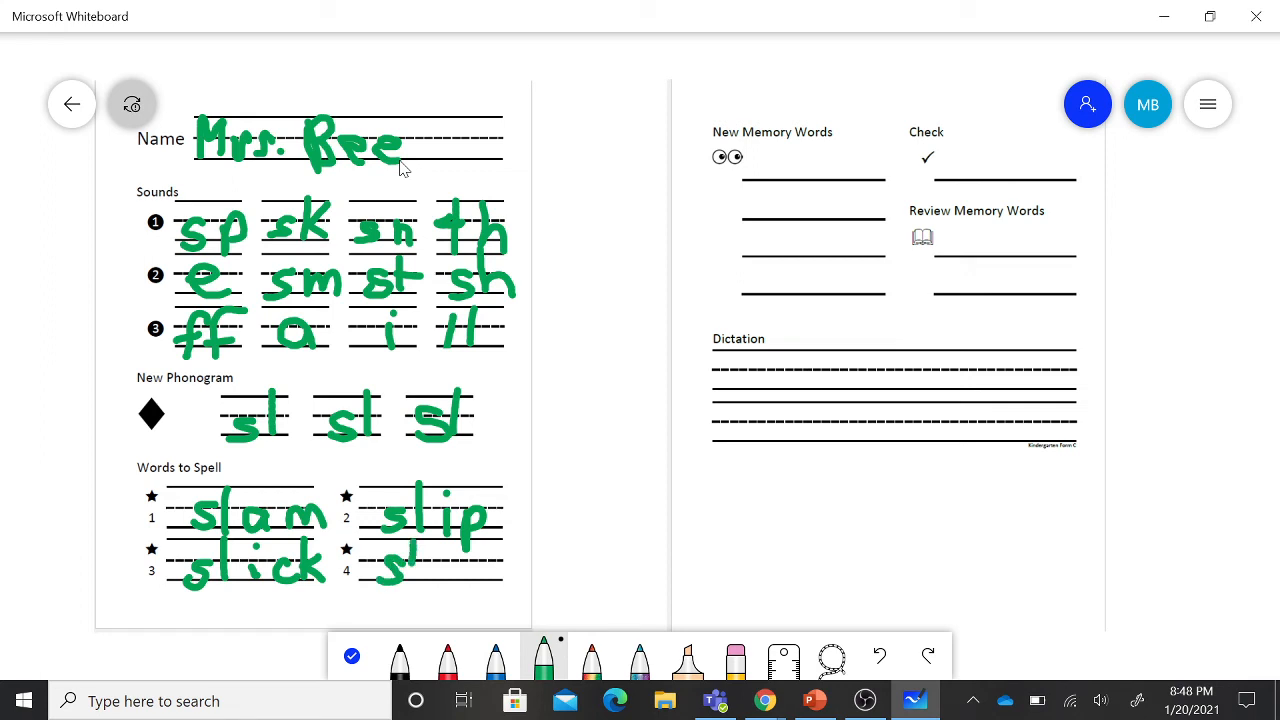
drag(395, 555, 470, 565)
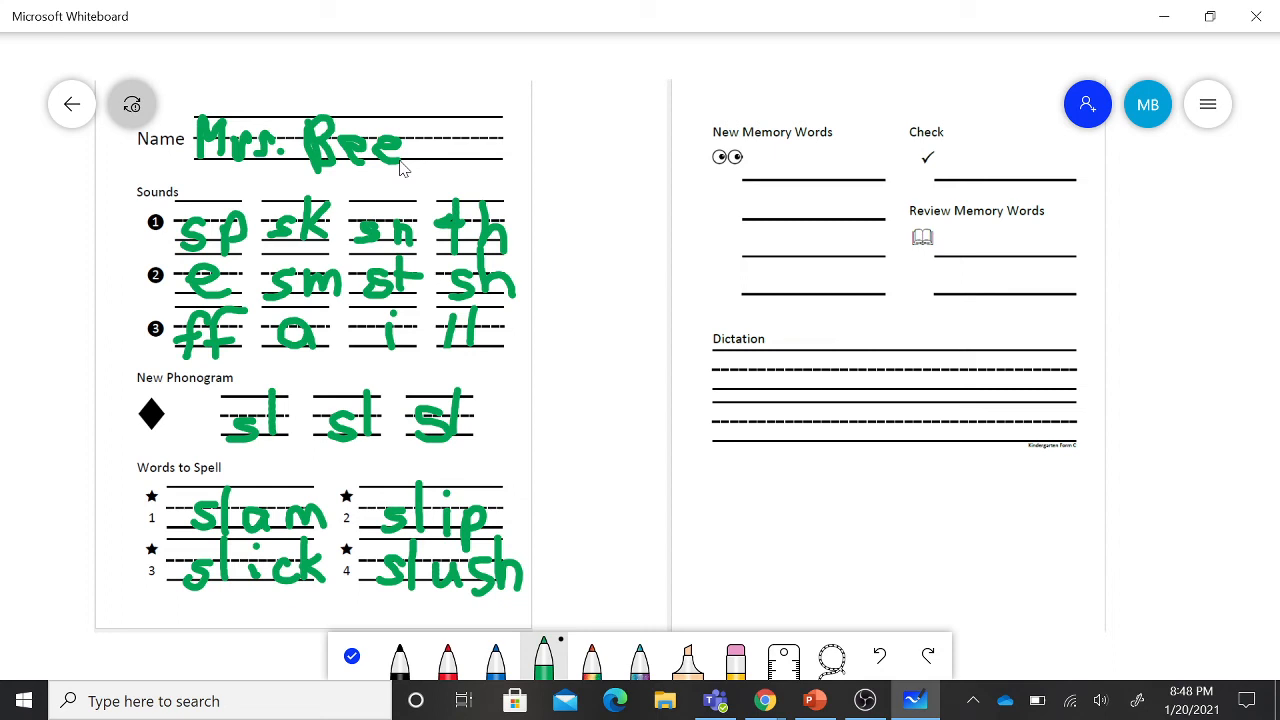
- Write 'more' in green on all four New Memory Words lines
drag(768, 148, 768, 178)
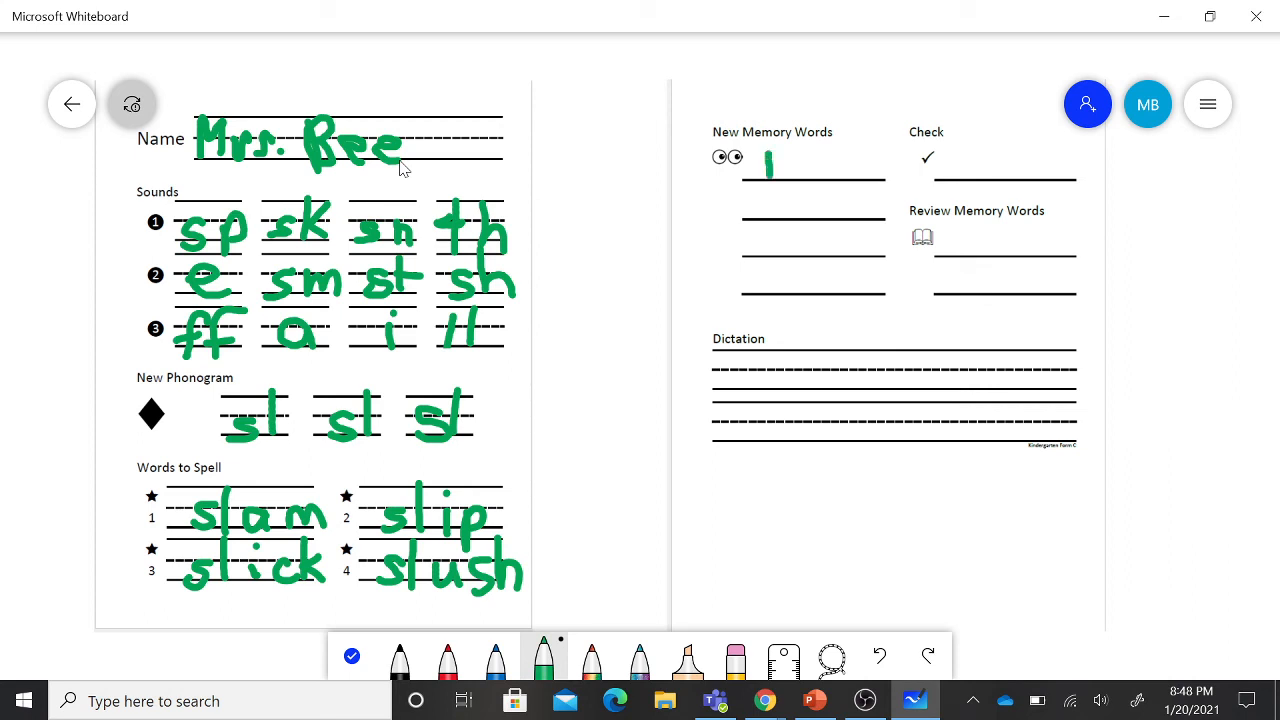
drag(765, 165, 865, 170)
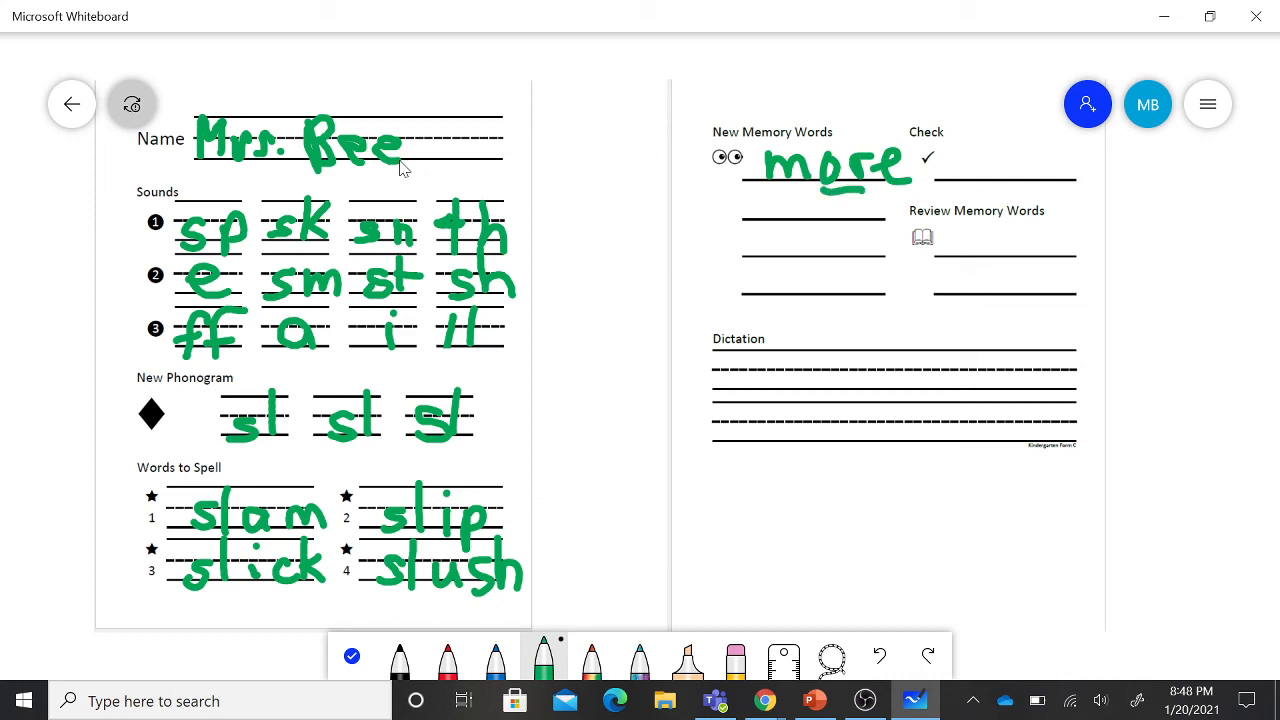
drag(745, 205, 790, 200)
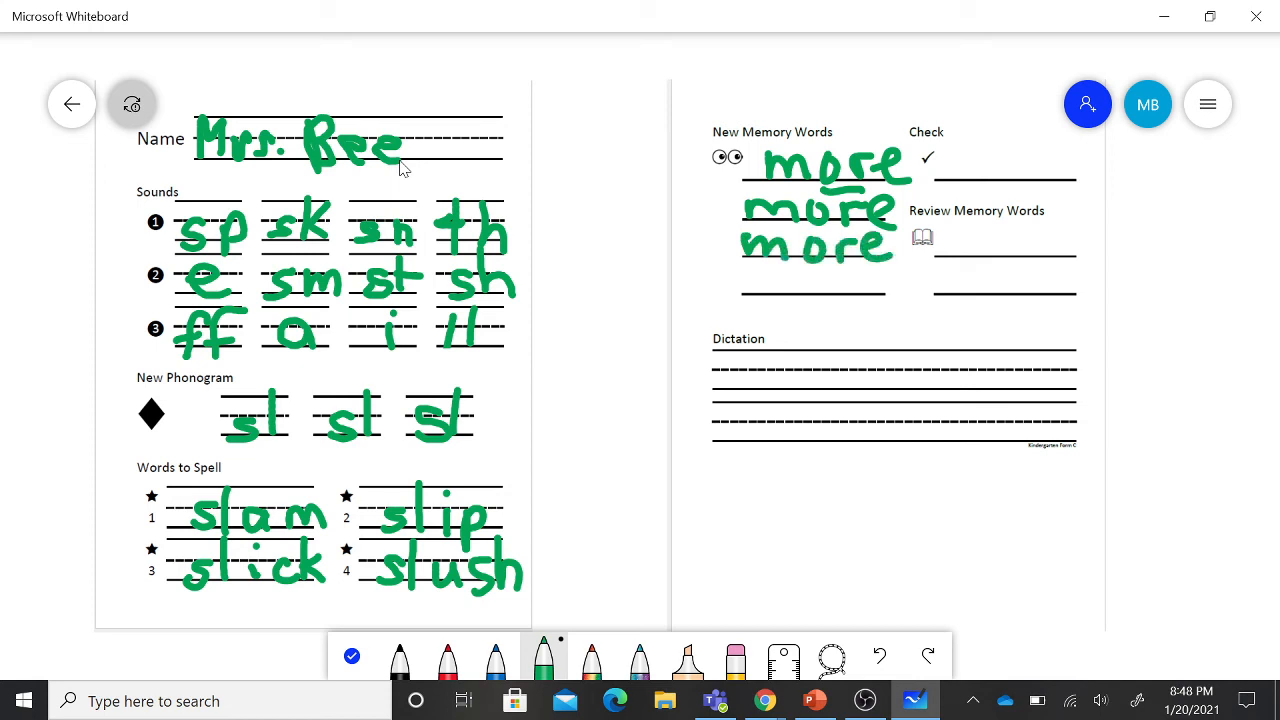
drag(745, 280, 830, 280)
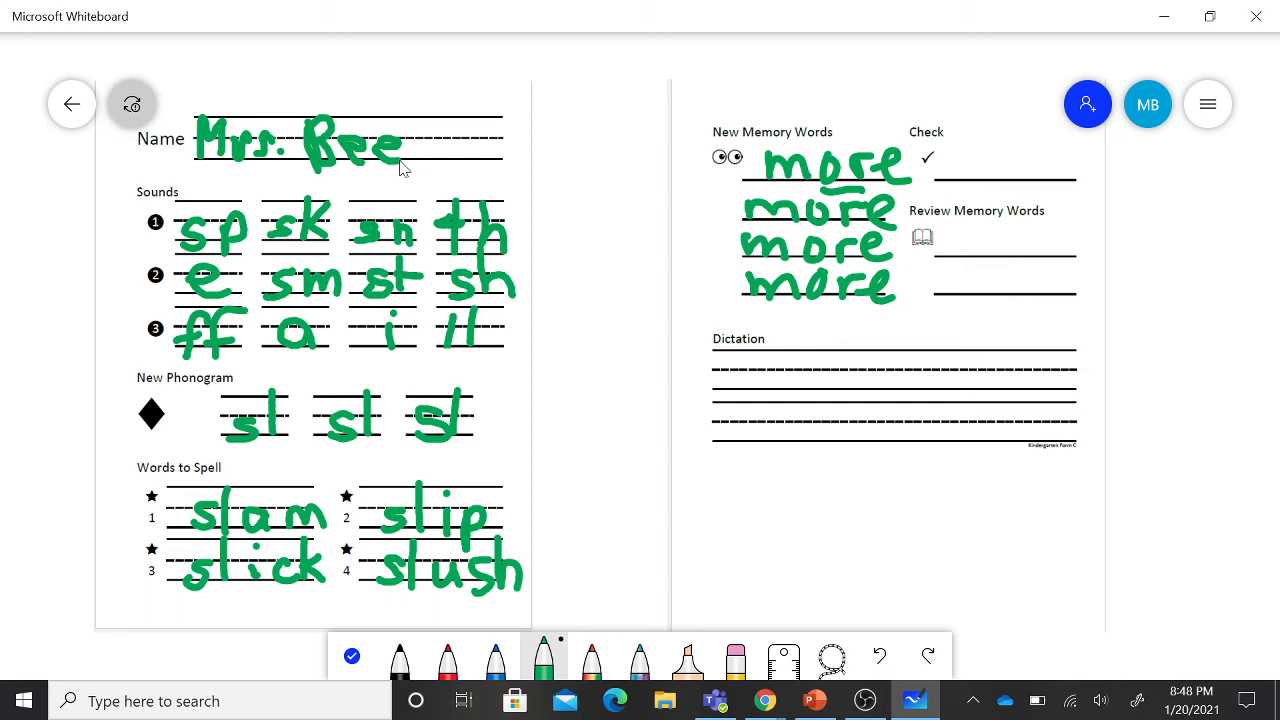
- Write 'more' on the Check line, then 'two' and 'look' under Review Memory Words
drag(950, 170, 970, 155)
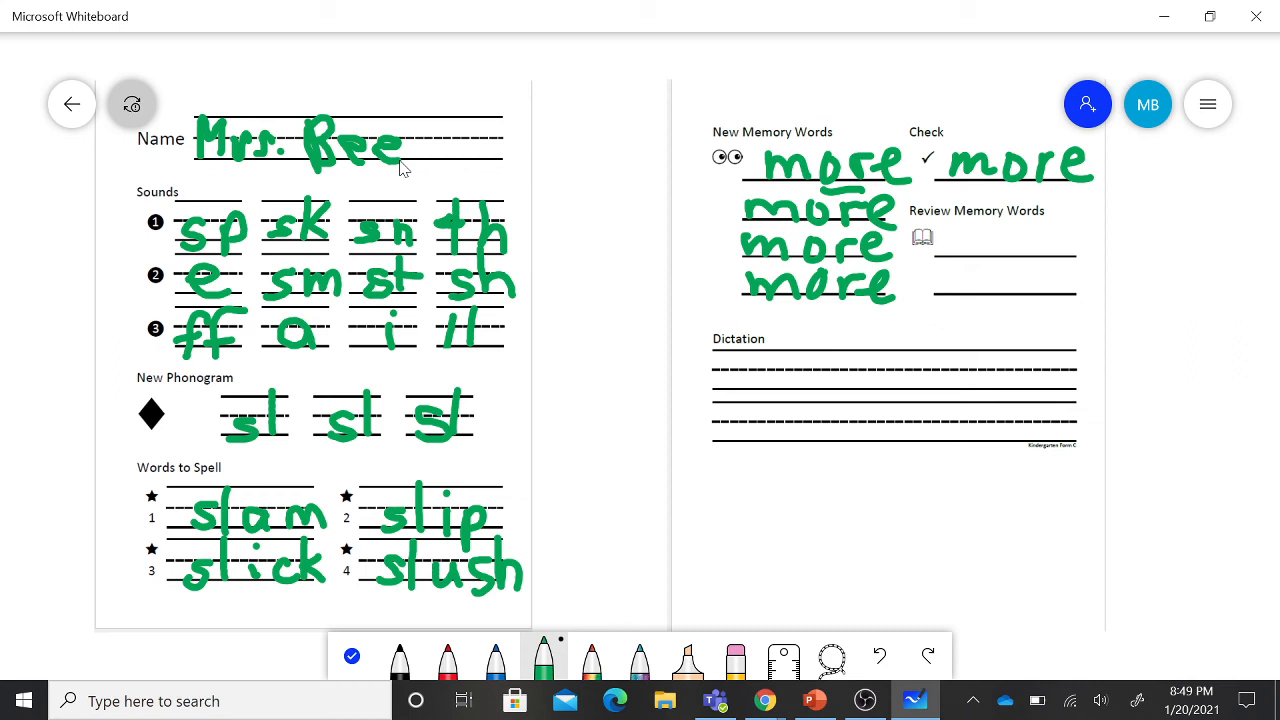
drag(965, 245, 995, 235)
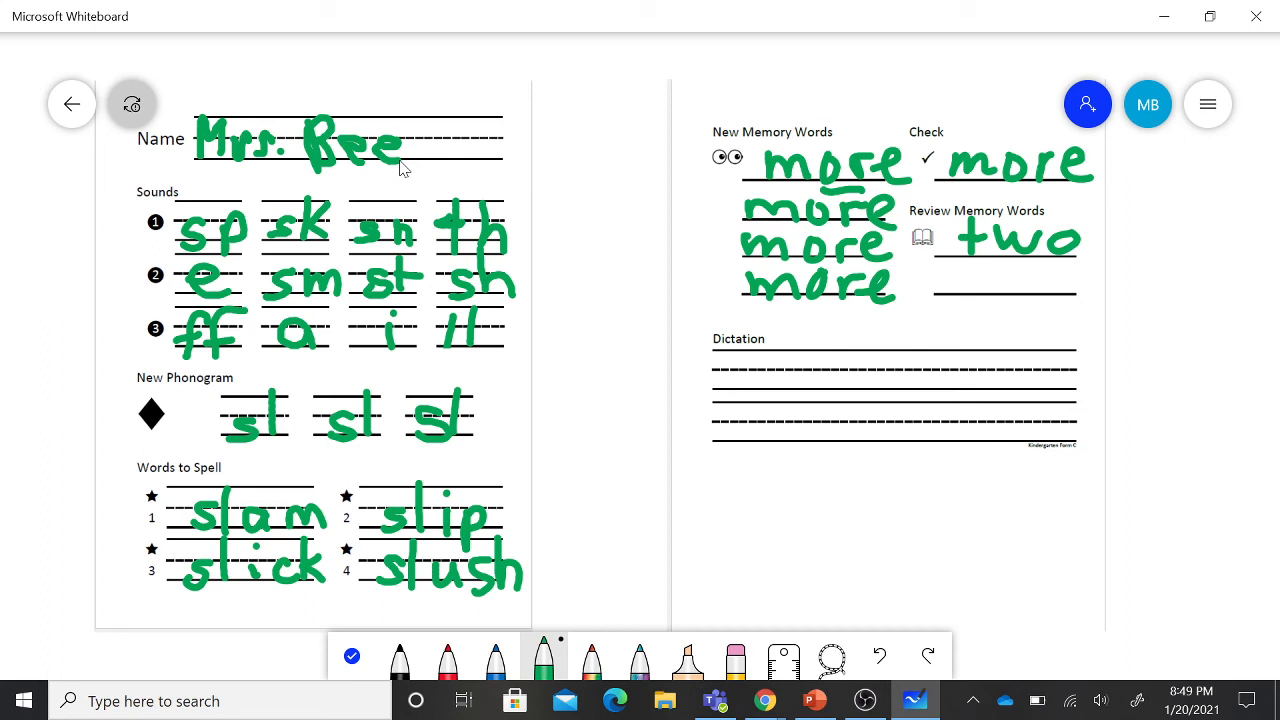
drag(958, 260, 985, 295)
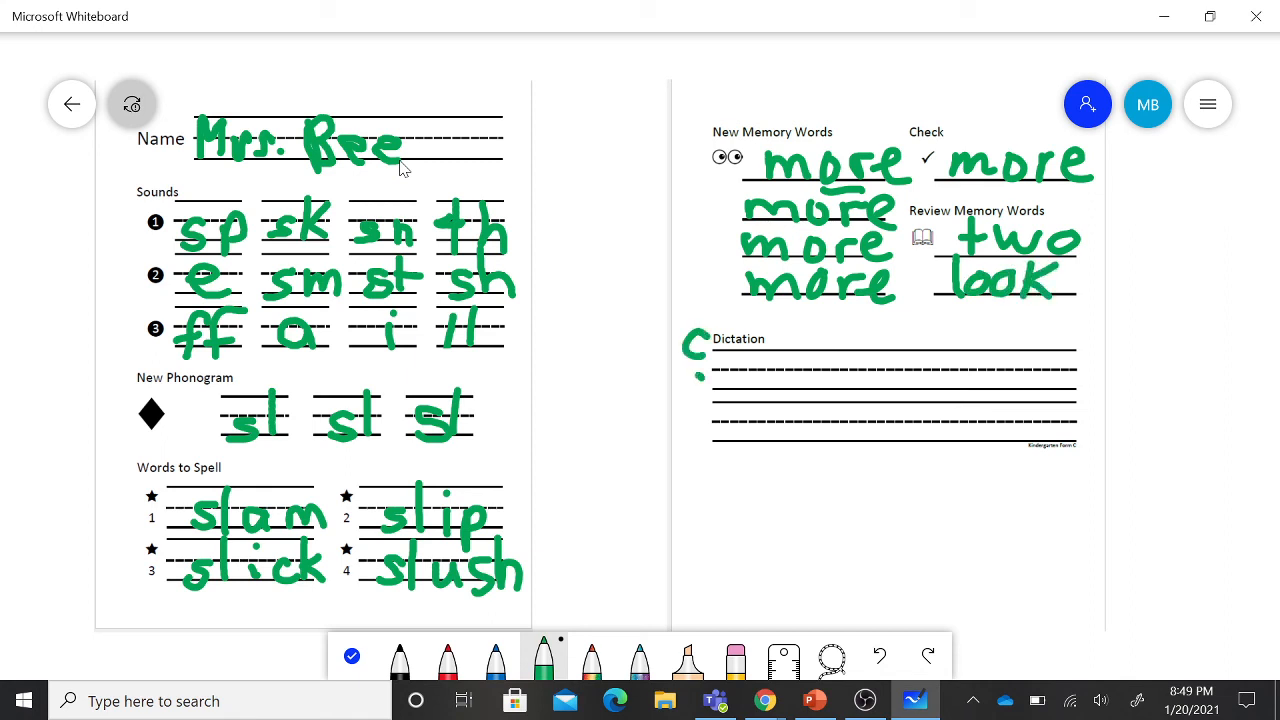
- Ink COPS vertically beside Dictation, add . ! ? above it, and begin 'He' in green pen
drag(695, 370, 695, 440)
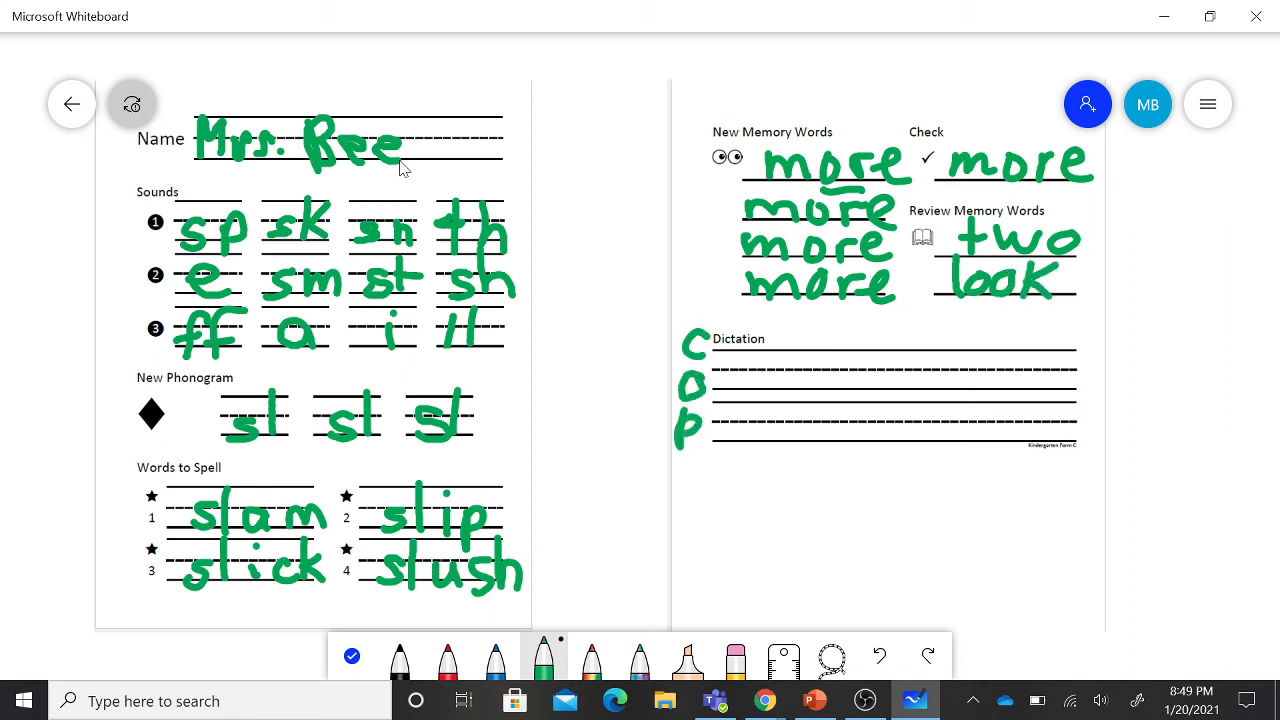
drag(685, 440, 695, 495)
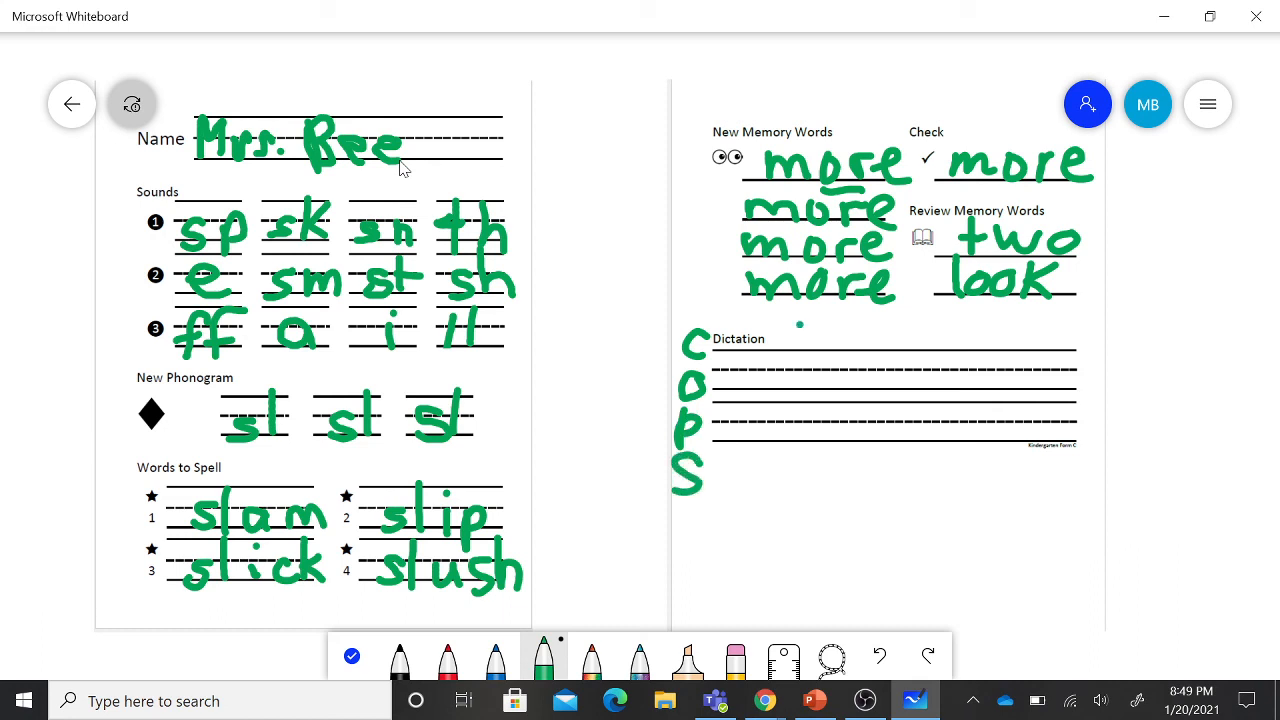
drag(810, 318, 822, 330)
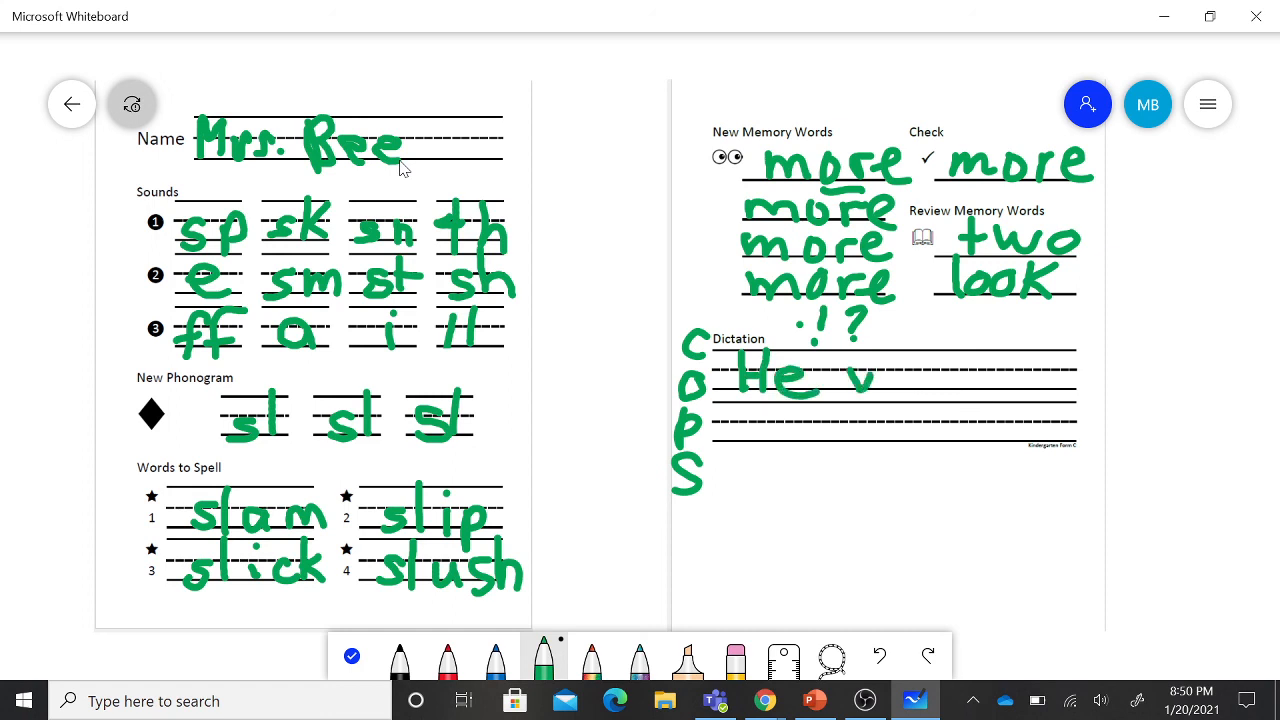
- Finish the green-pen sentence 'will slip and fall.' across the two Dictation lines
drag(830, 380, 880, 370)
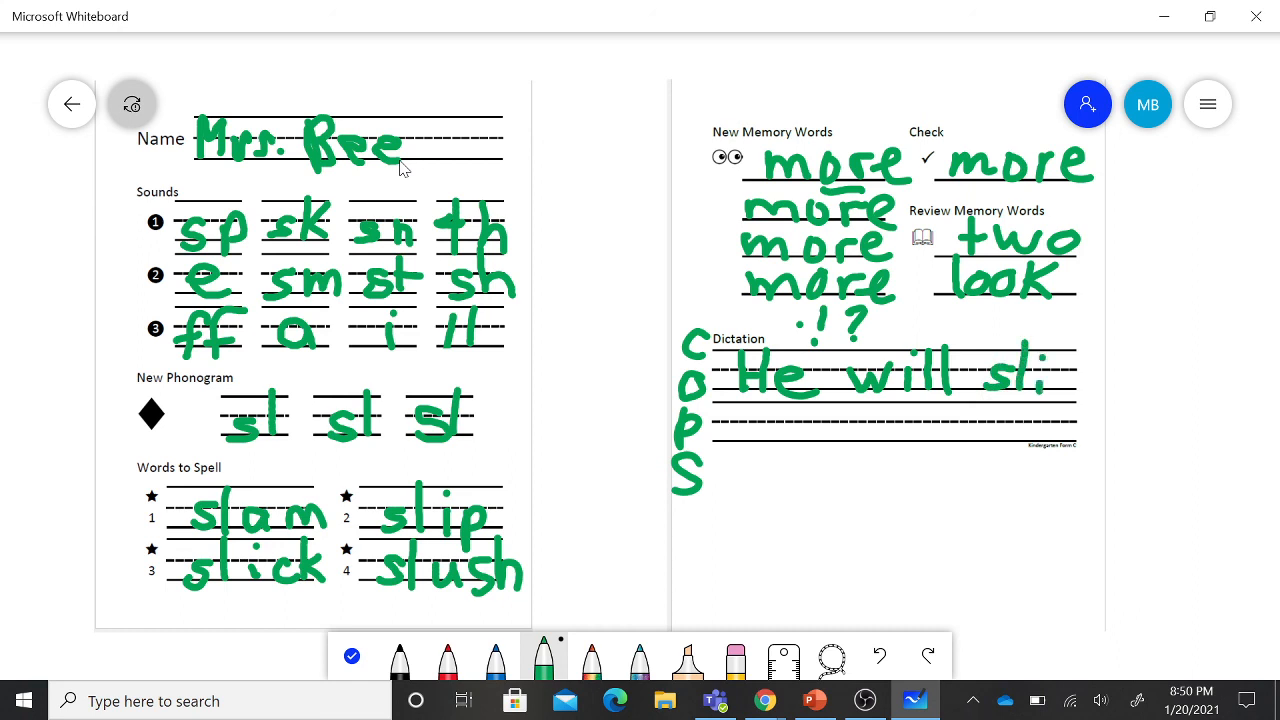
drag(1045, 375, 1060, 430)
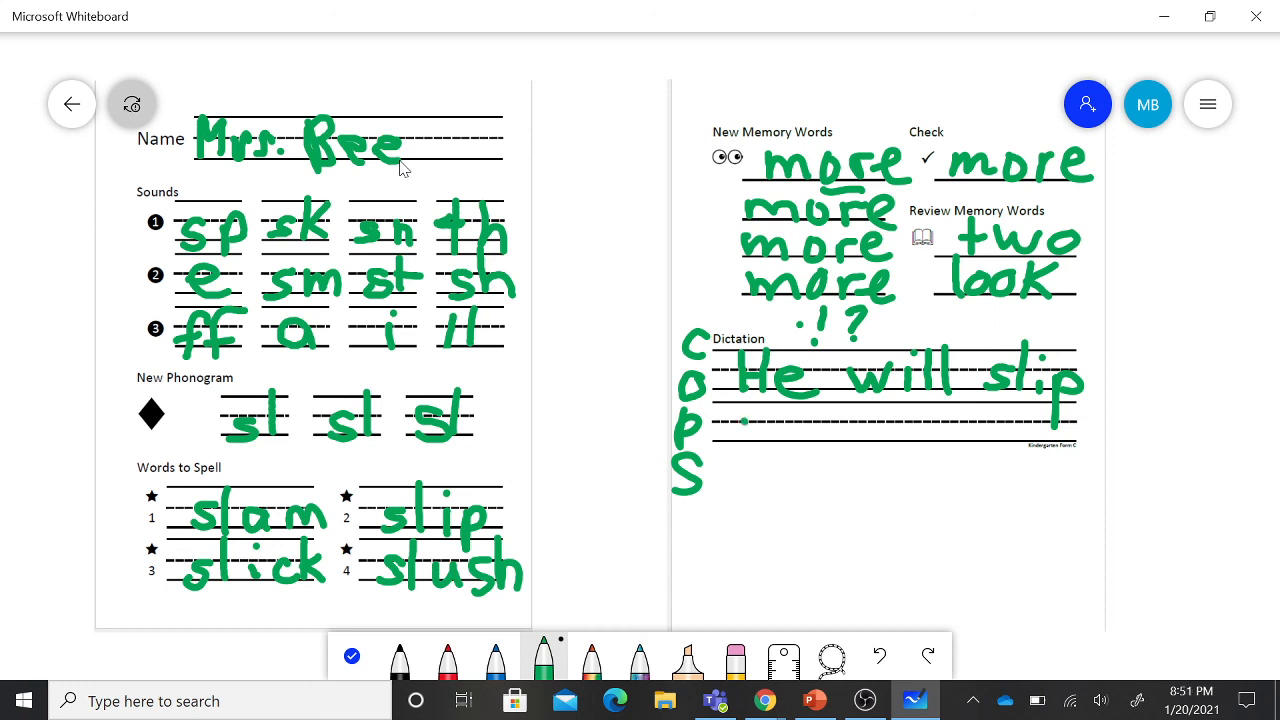
drag(735, 430, 780, 445)
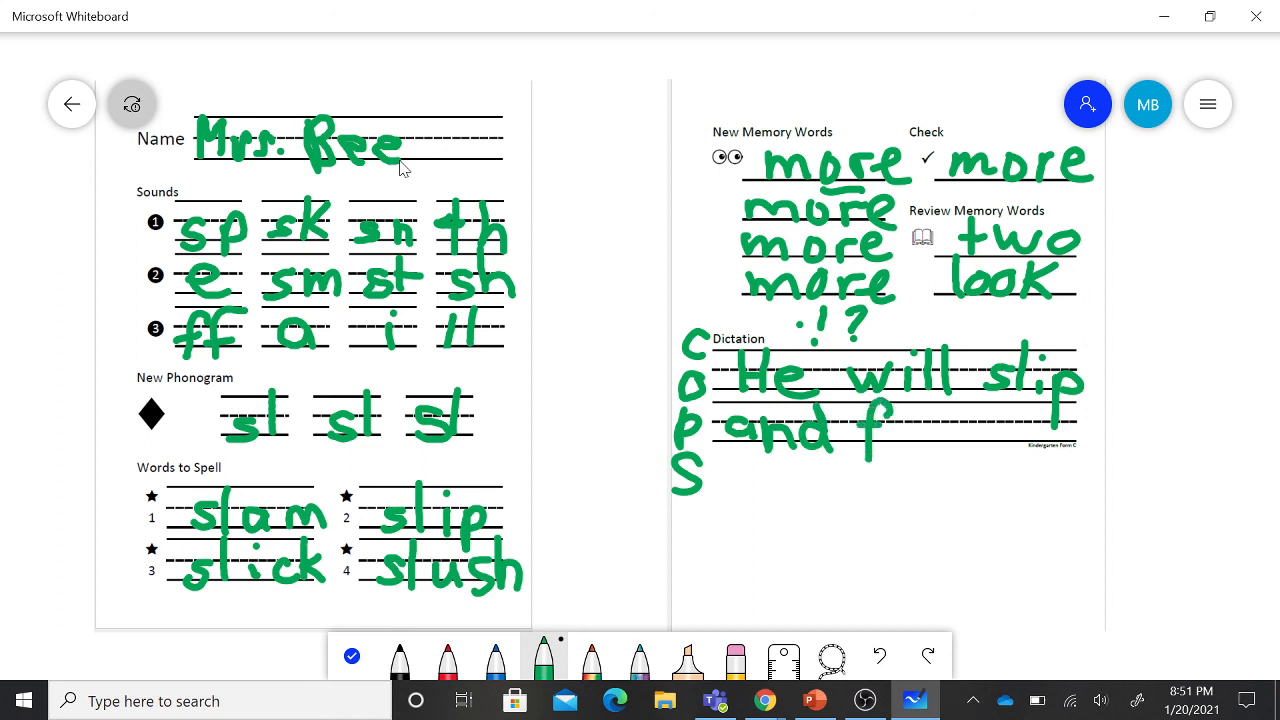
drag(895, 420, 920, 445)
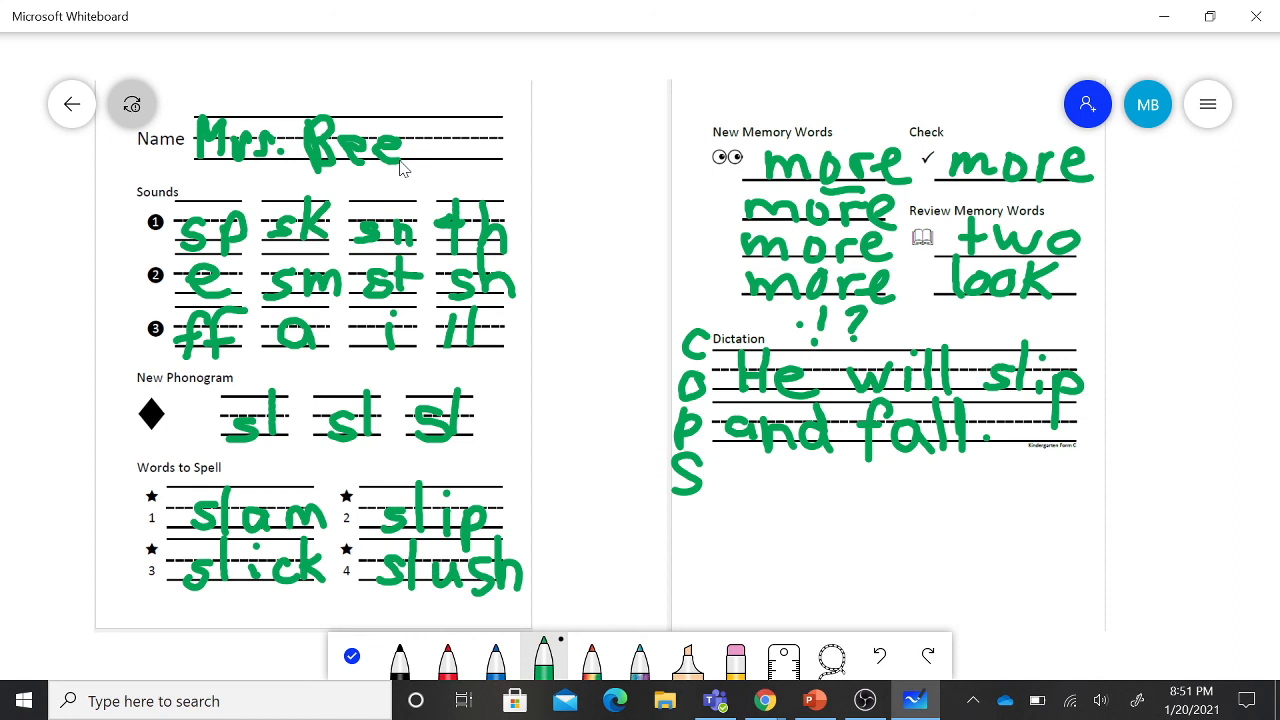
- Mark off the C of COPS to check capitalisation
drag(675, 360, 728, 328)
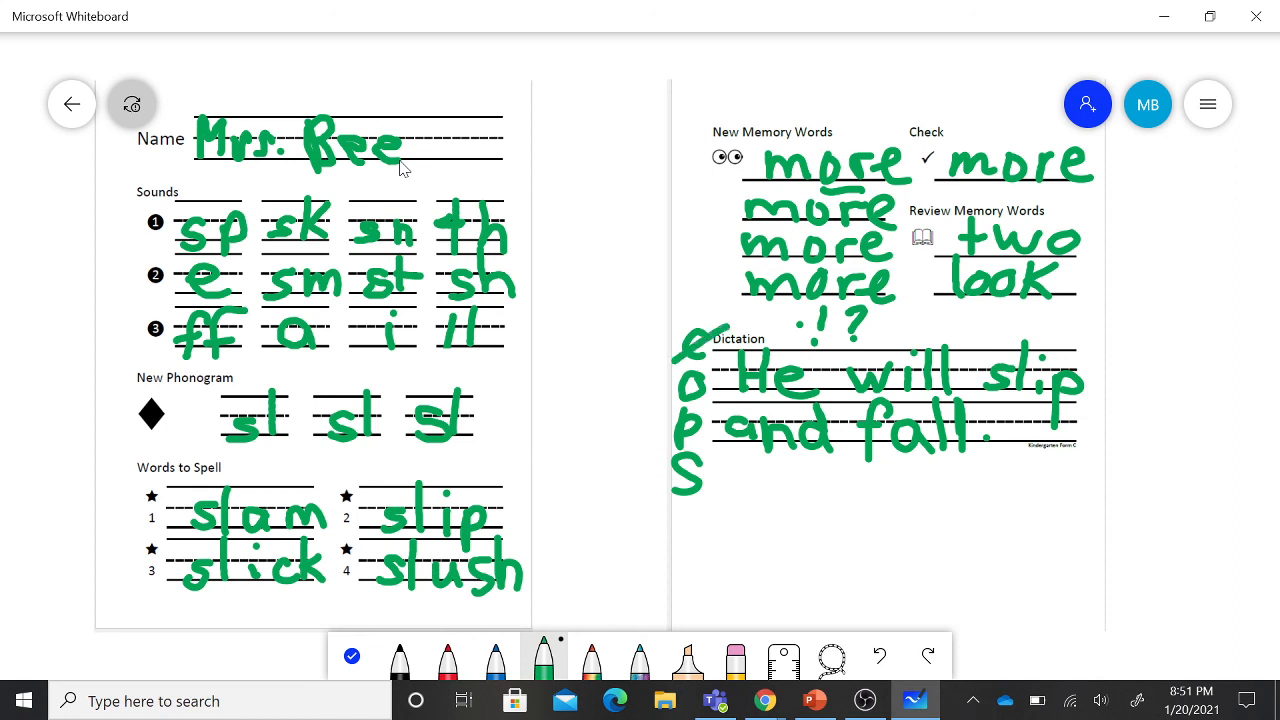